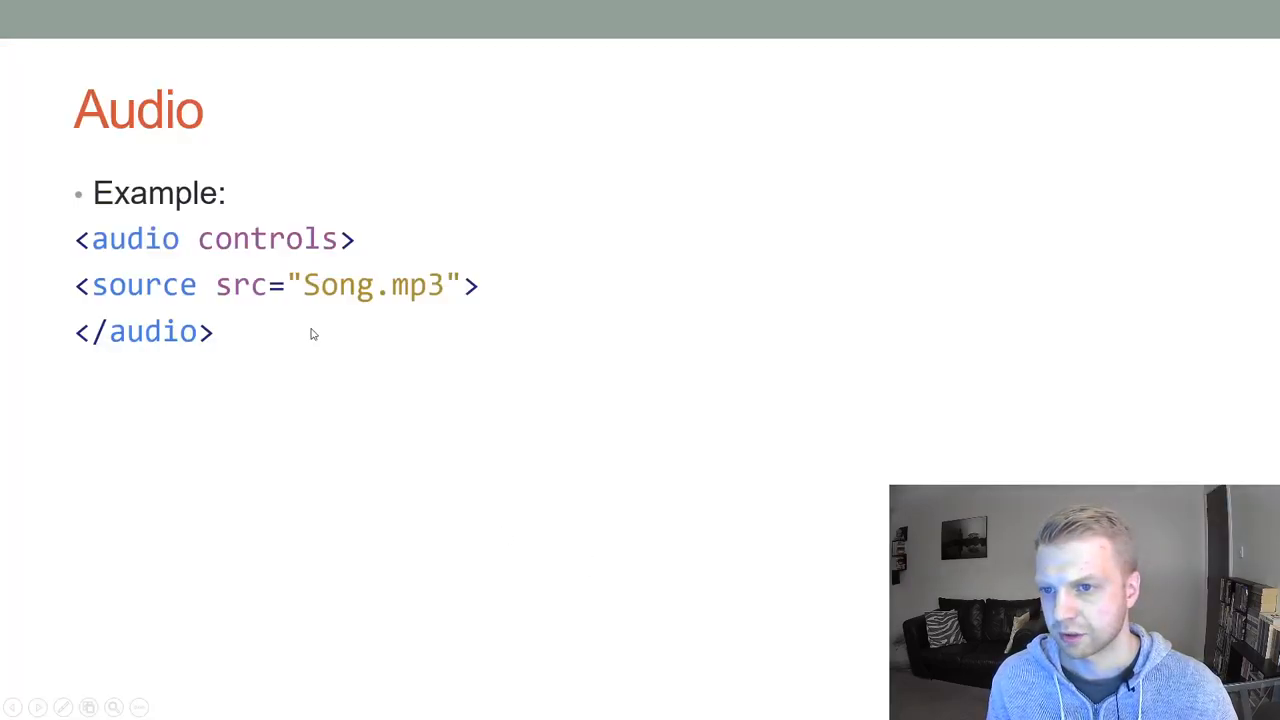
pyautogui.moveTo(265, 254)
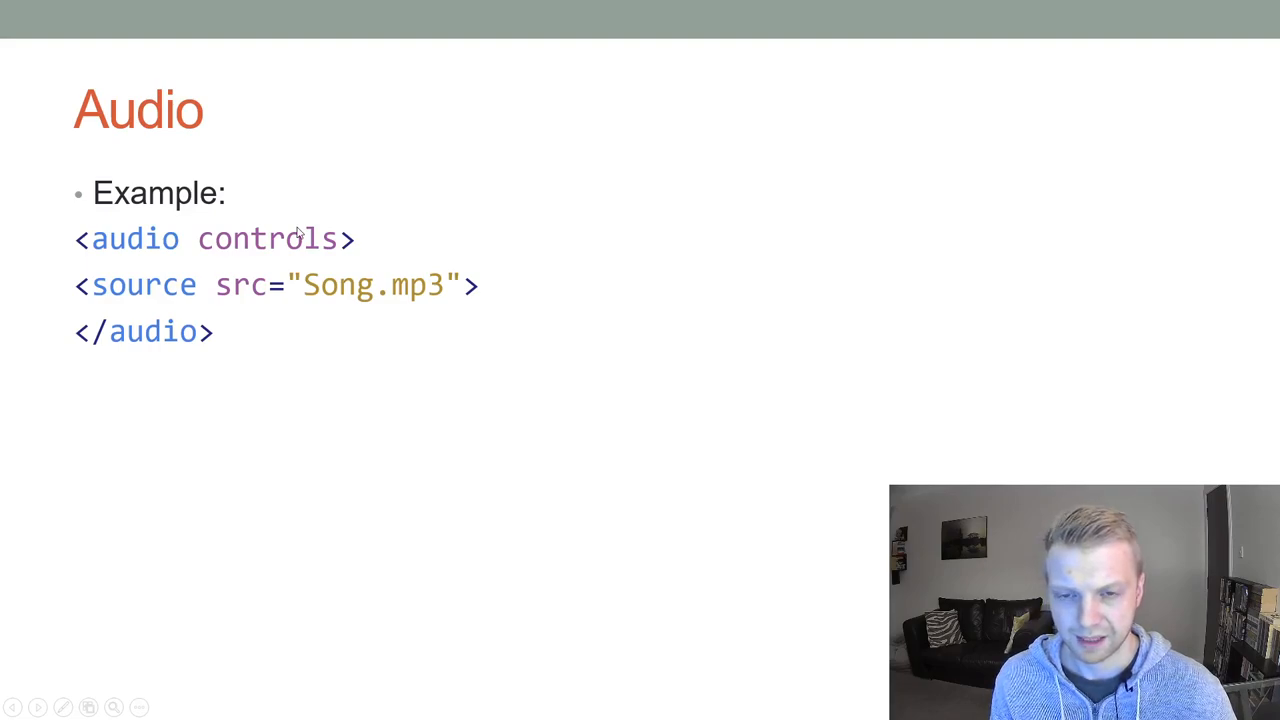
pyautogui.moveTo(935, 264)
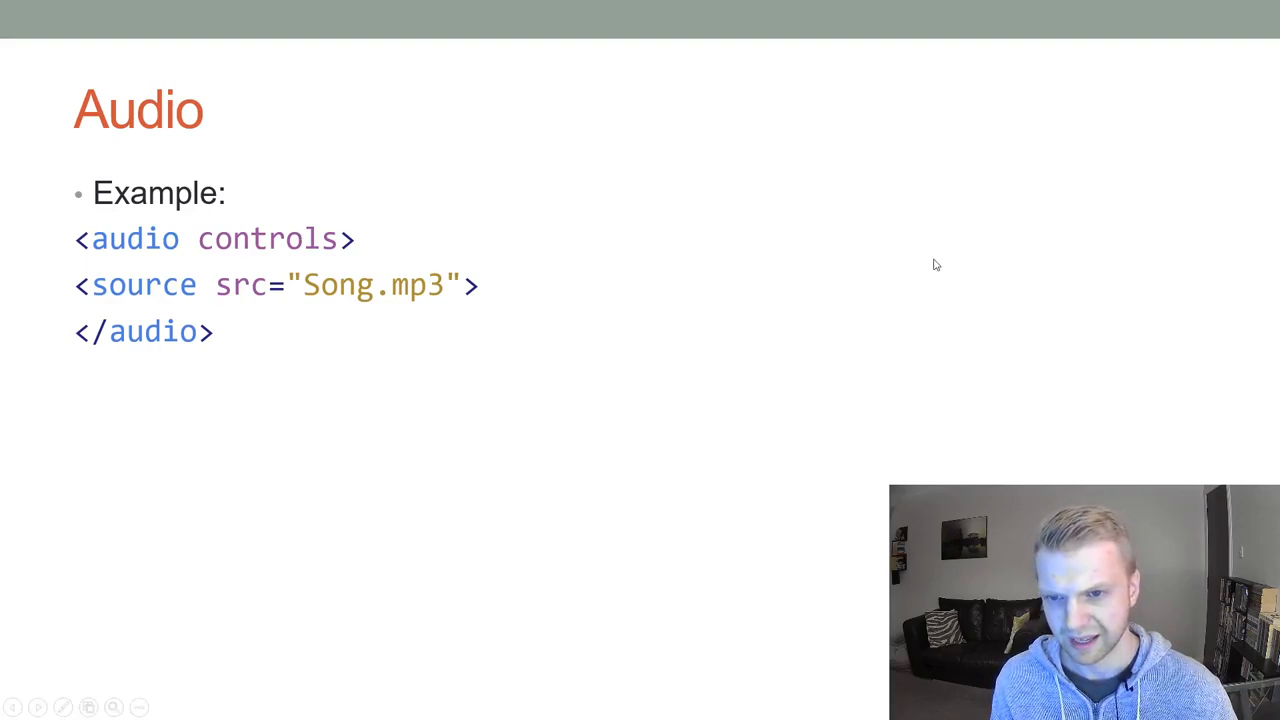
pyautogui.moveTo(258, 323)
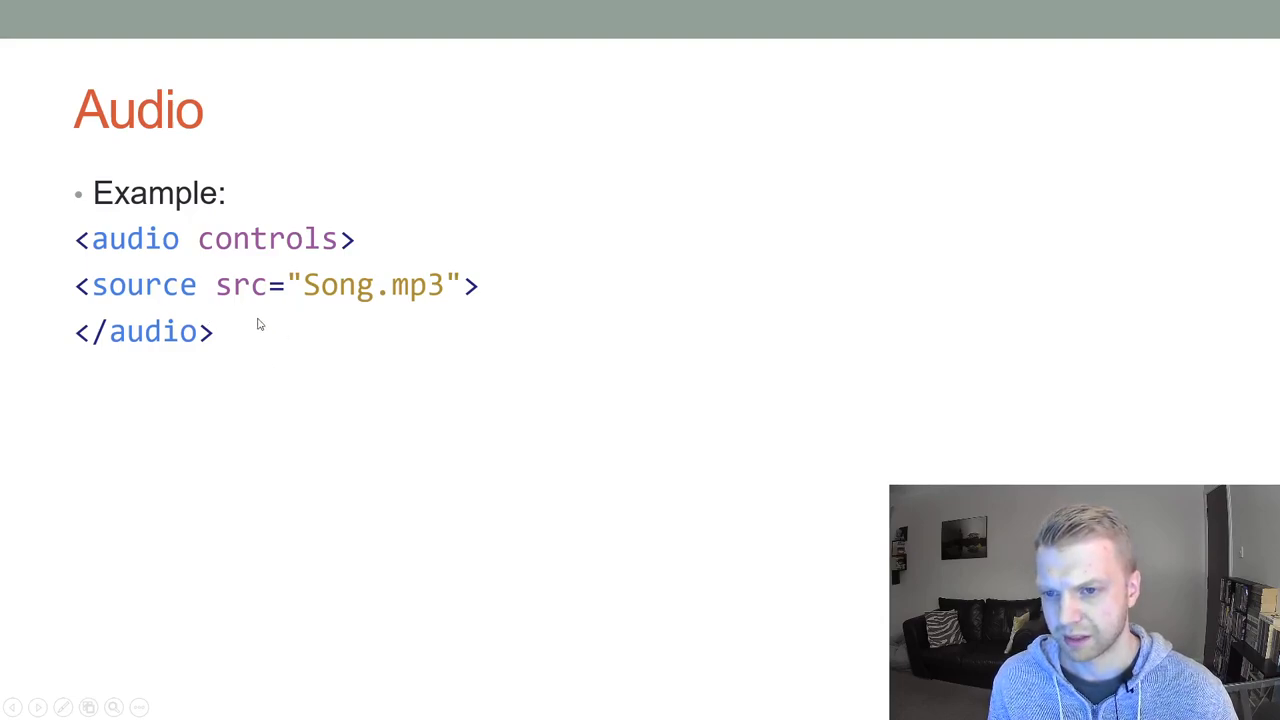
pyautogui.moveTo(265, 275)
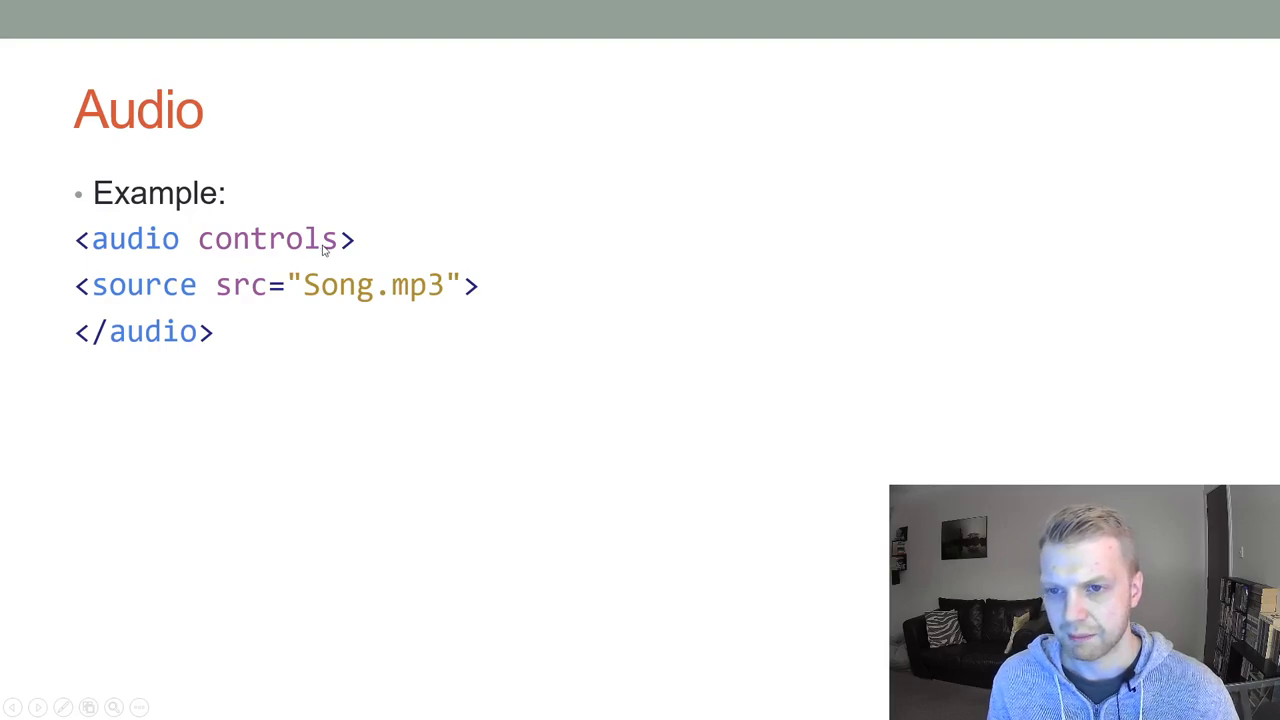
pyautogui.moveTo(290, 247)
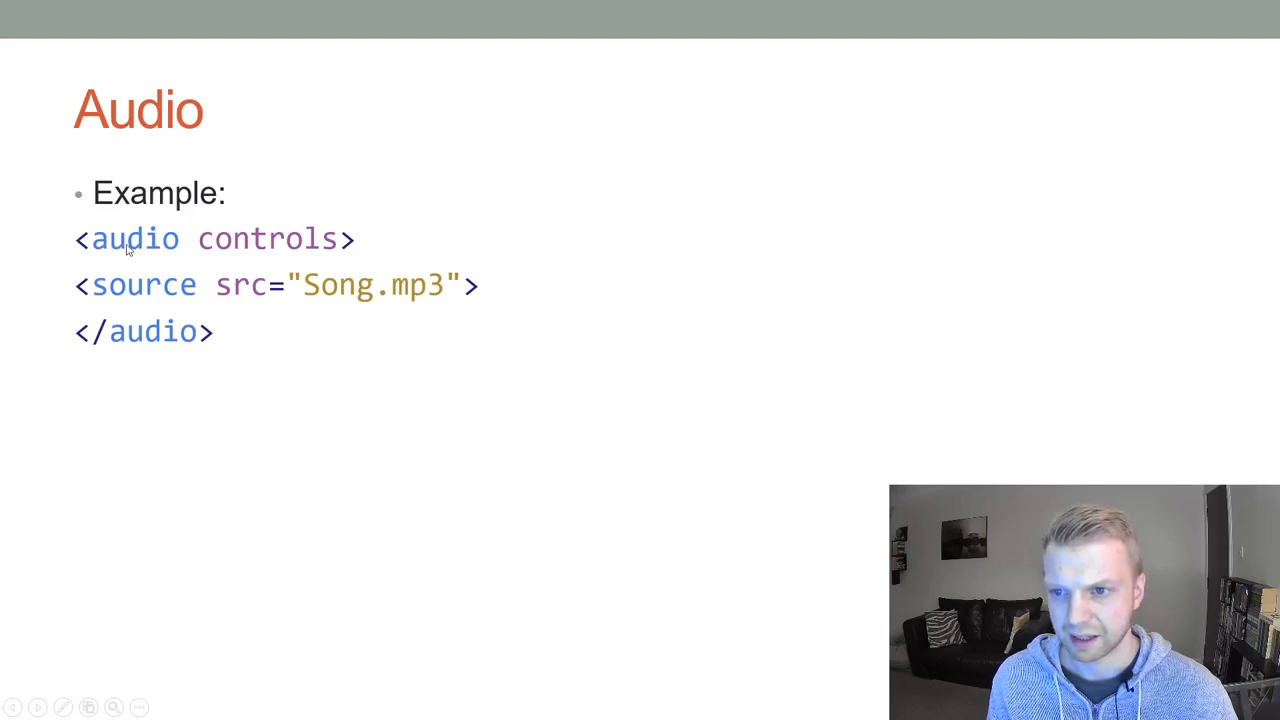
pyautogui.moveTo(103, 335)
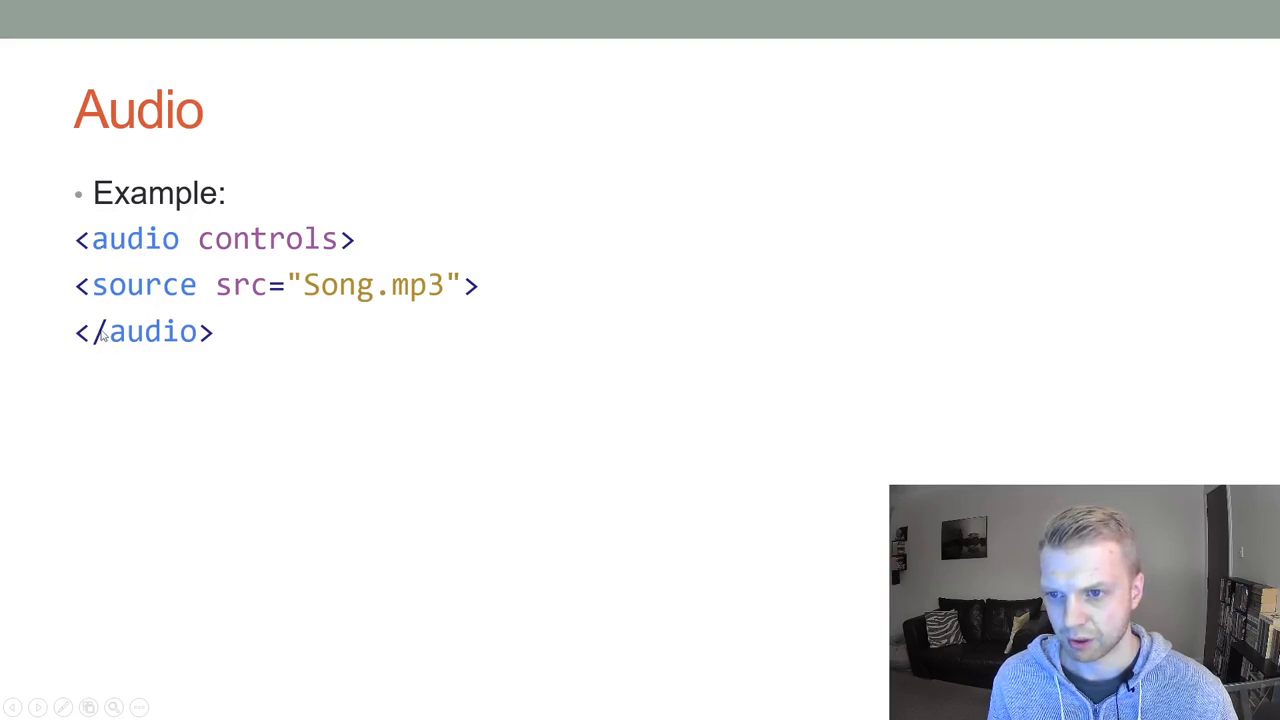
pyautogui.moveTo(258, 245)
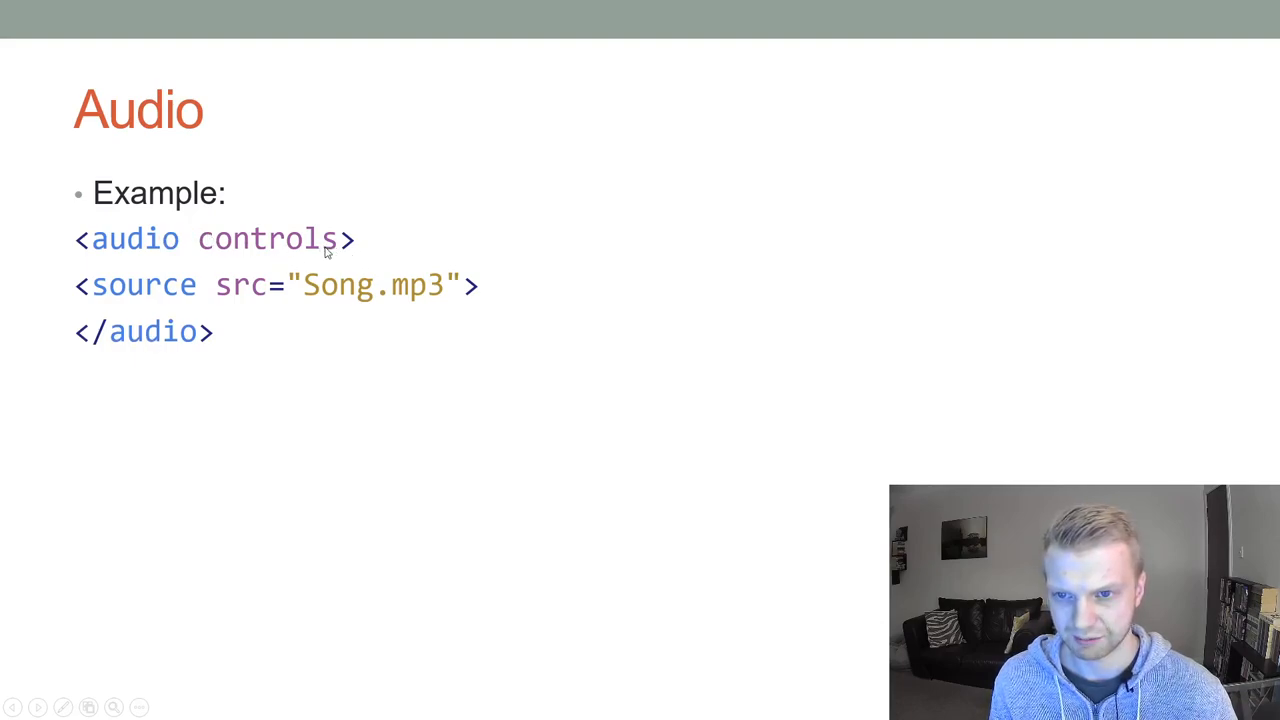
pyautogui.moveTo(213, 235)
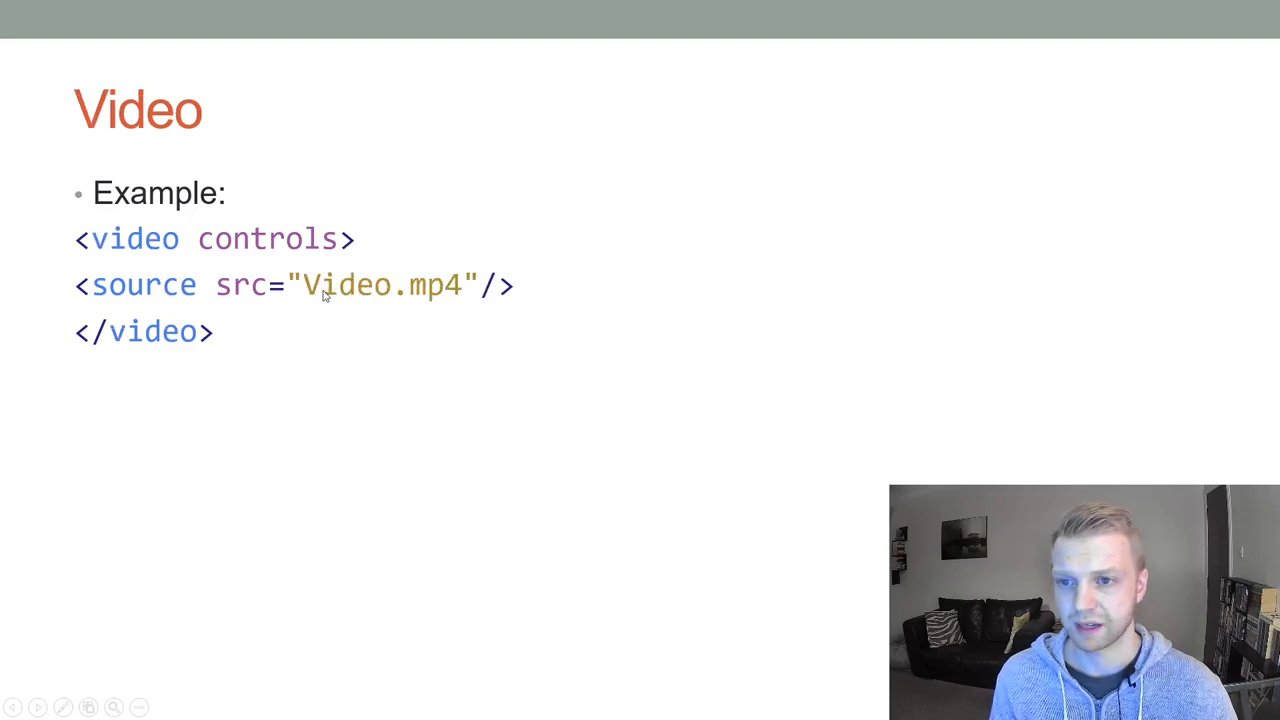
pyautogui.moveTo(399, 236)
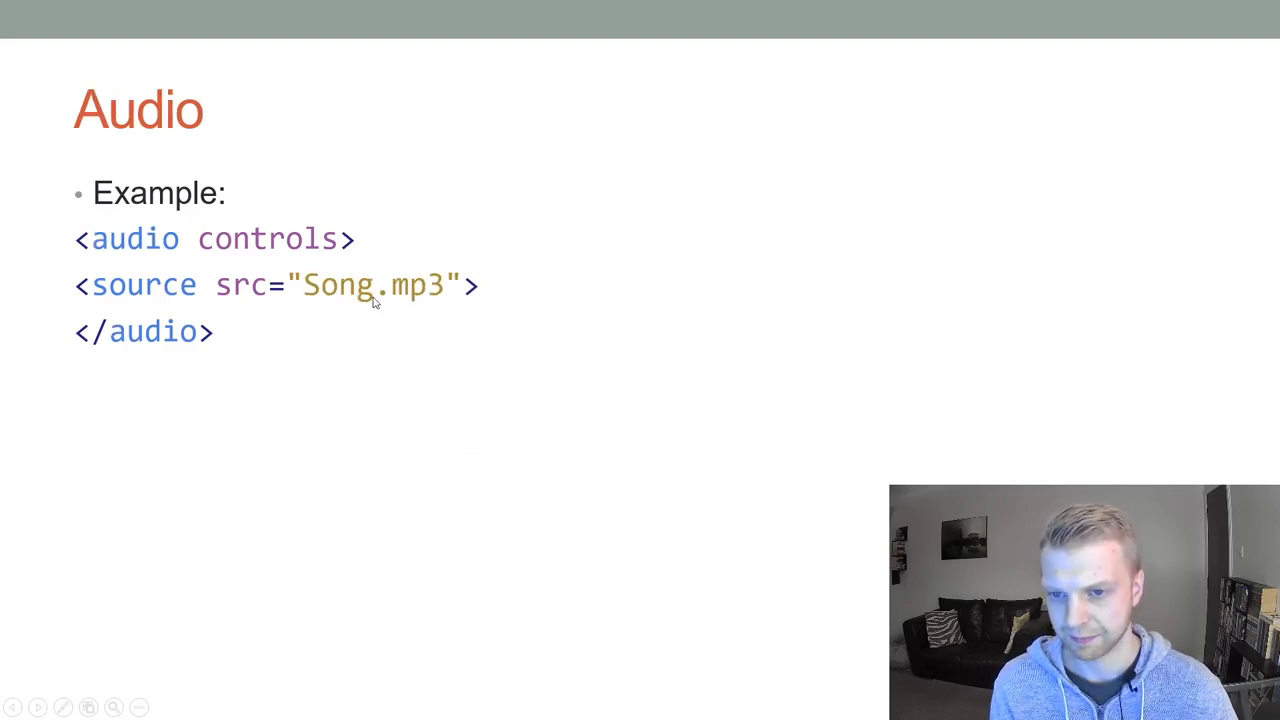
pyautogui.moveTo(418, 305)
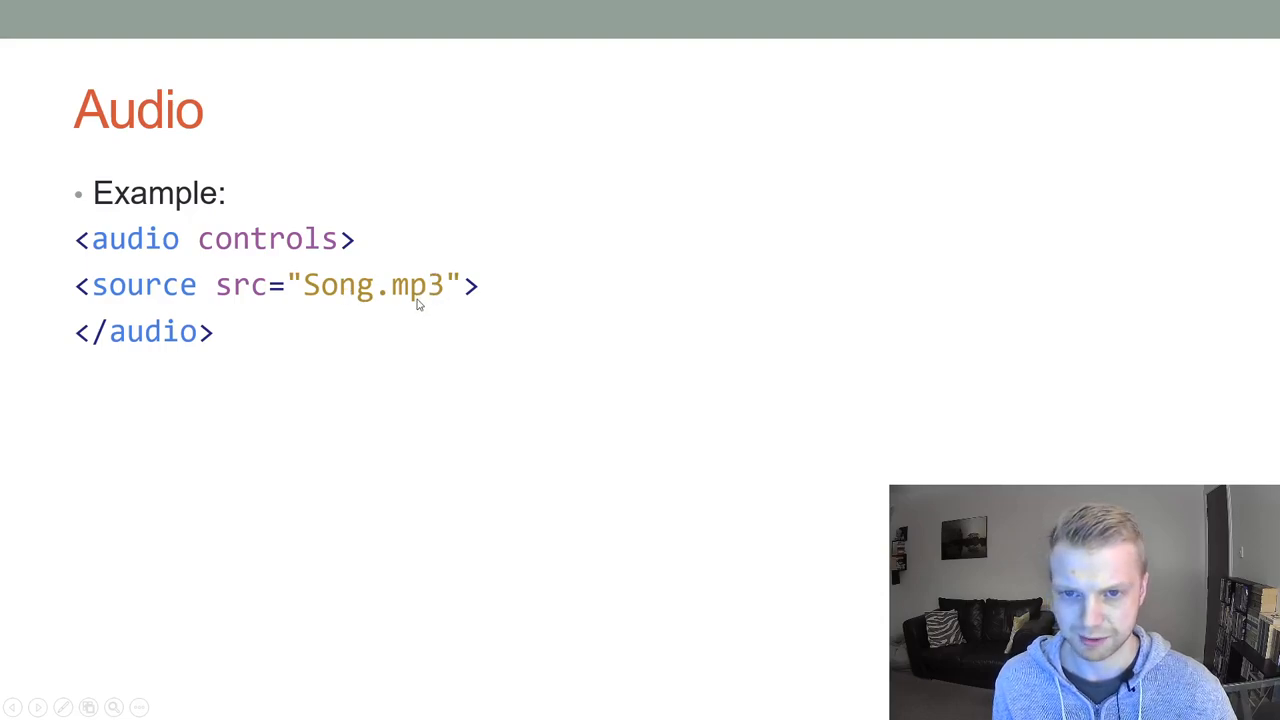
pyautogui.moveTo(430, 293)
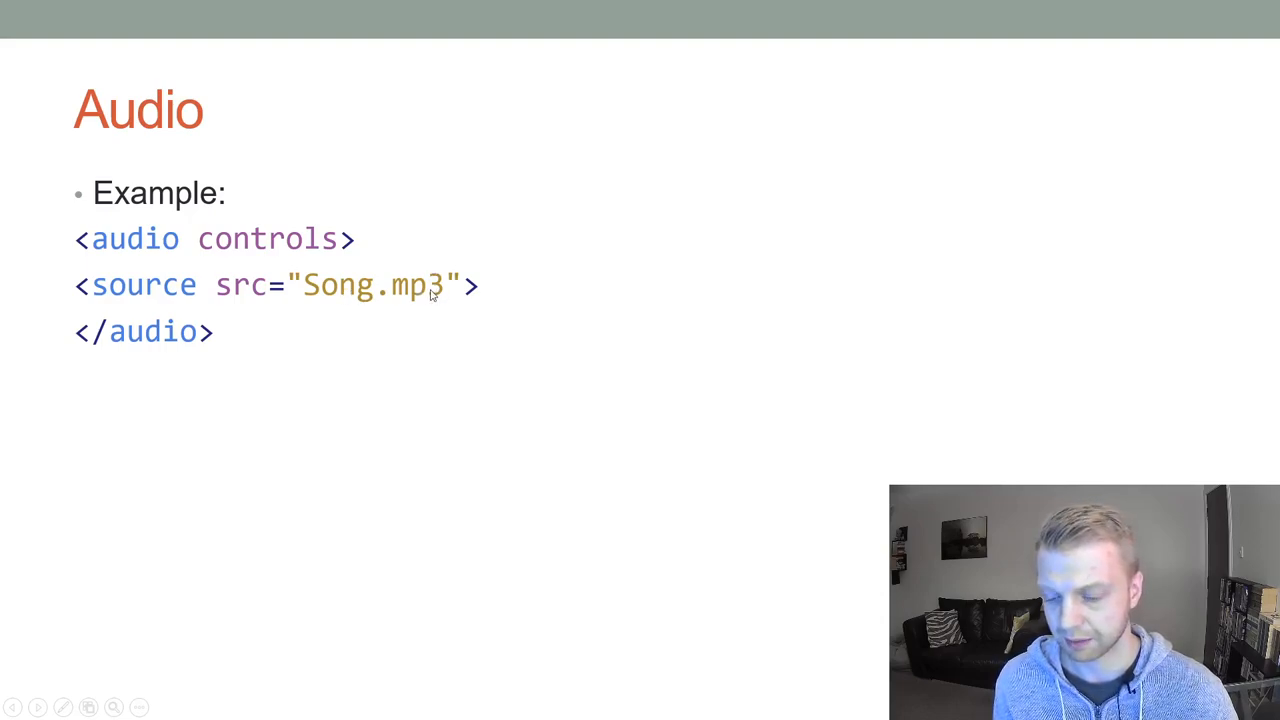
# Advance the slideshow to the Video slide showing the video tag example.
pyautogui.press('Right')
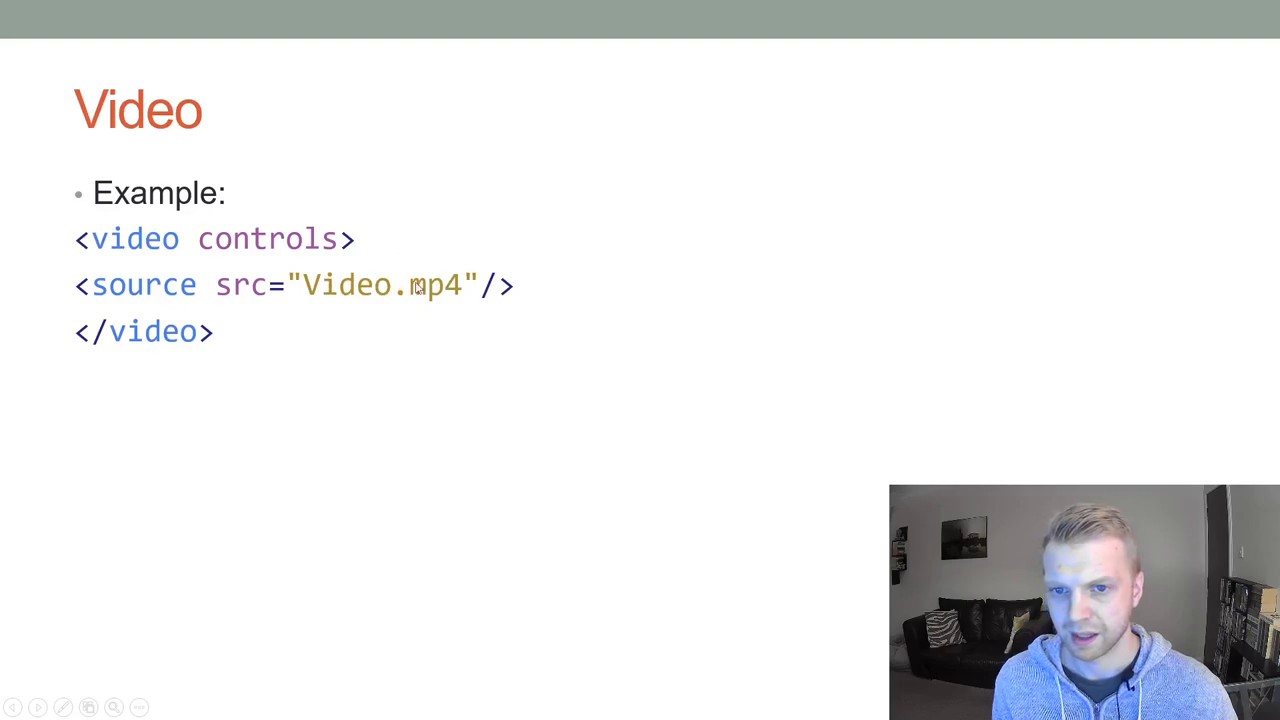
pyautogui.moveTo(147, 248)
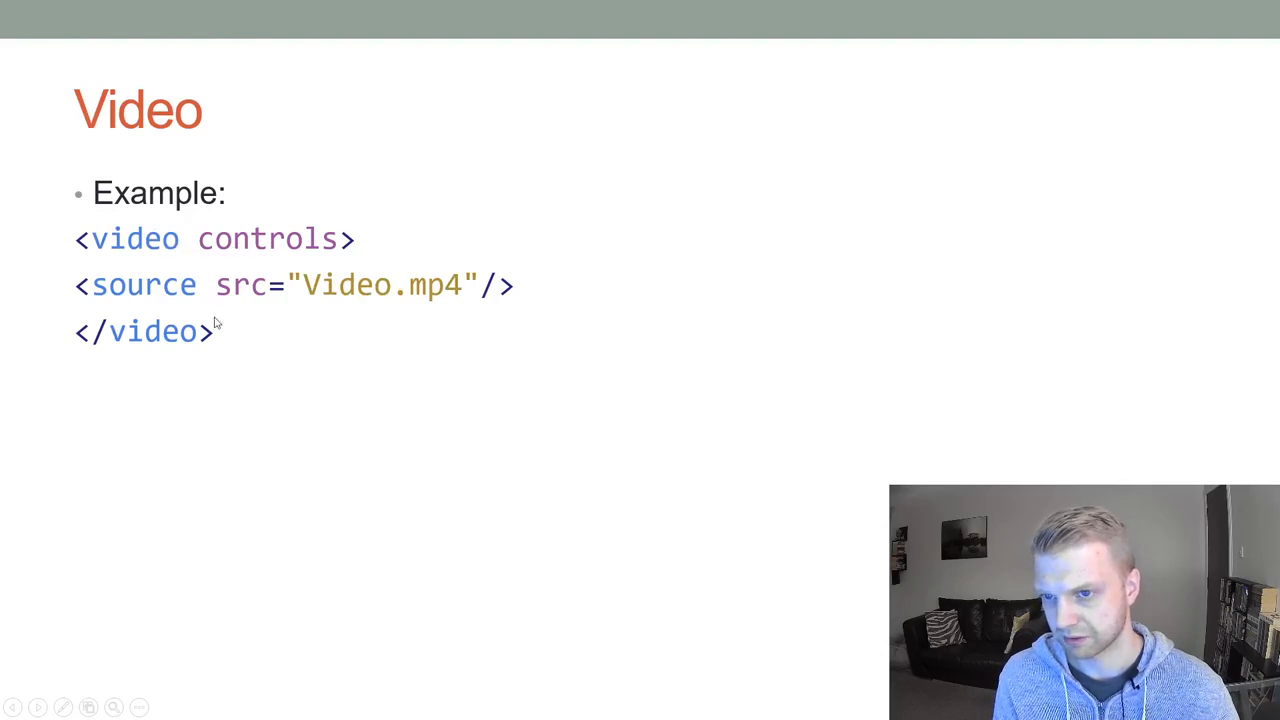
pyautogui.moveTo(155, 328)
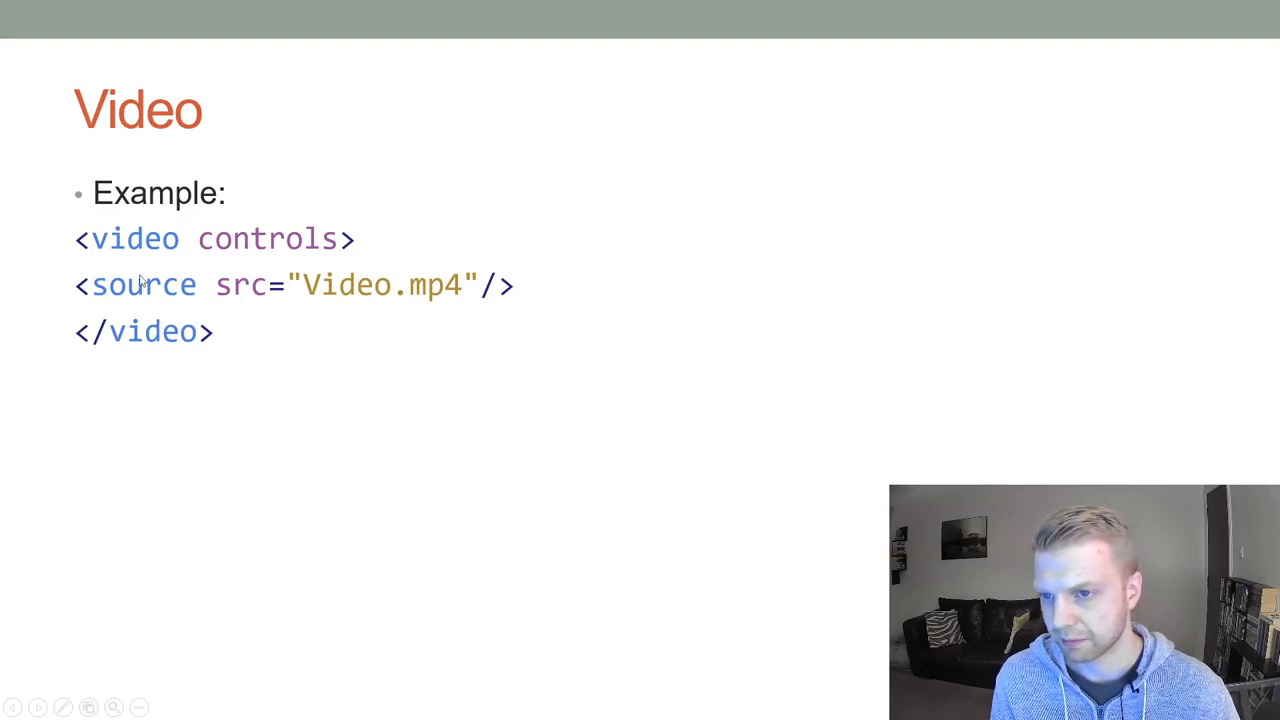
pyautogui.moveTo(196, 252)
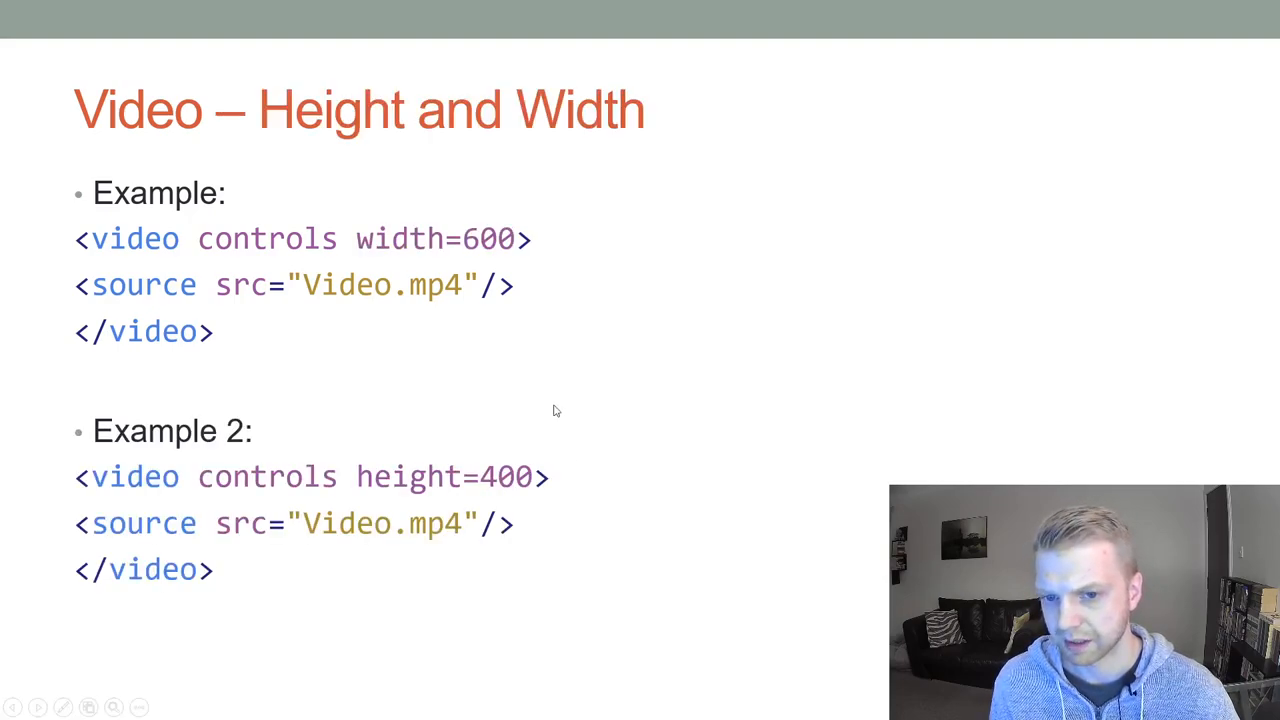
pyautogui.moveTo(475, 305)
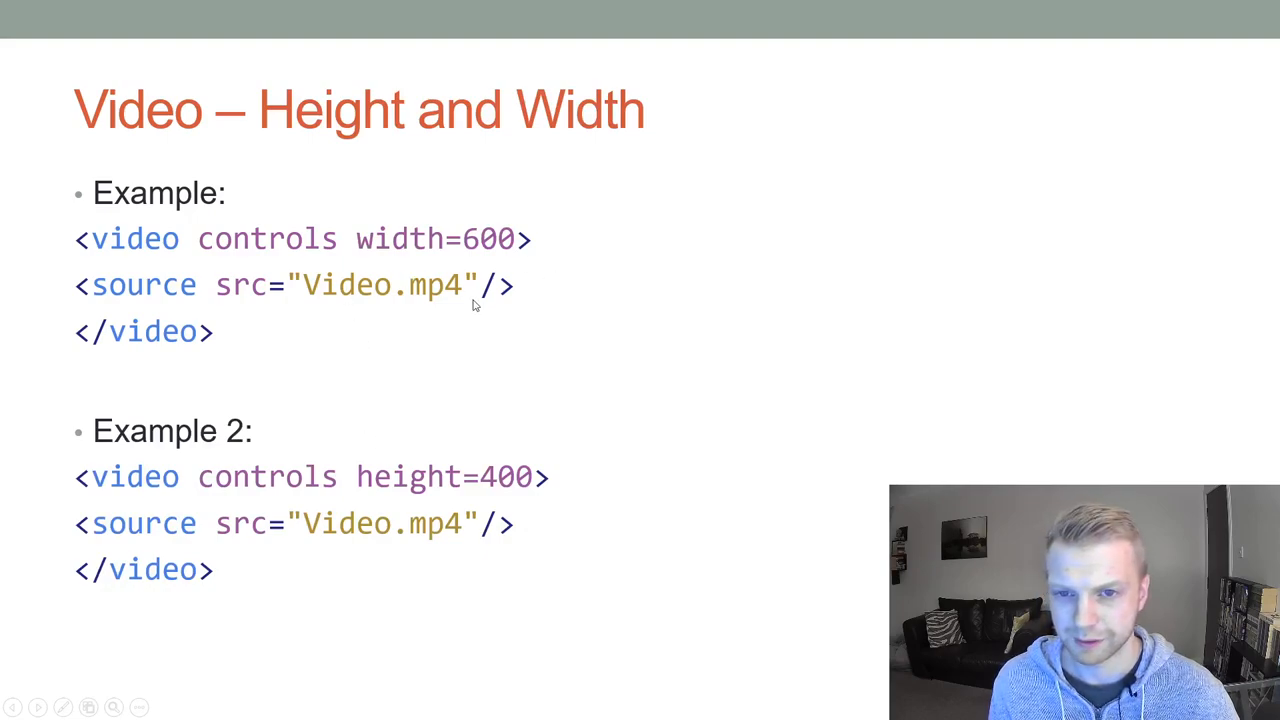
pyautogui.moveTo(370, 328)
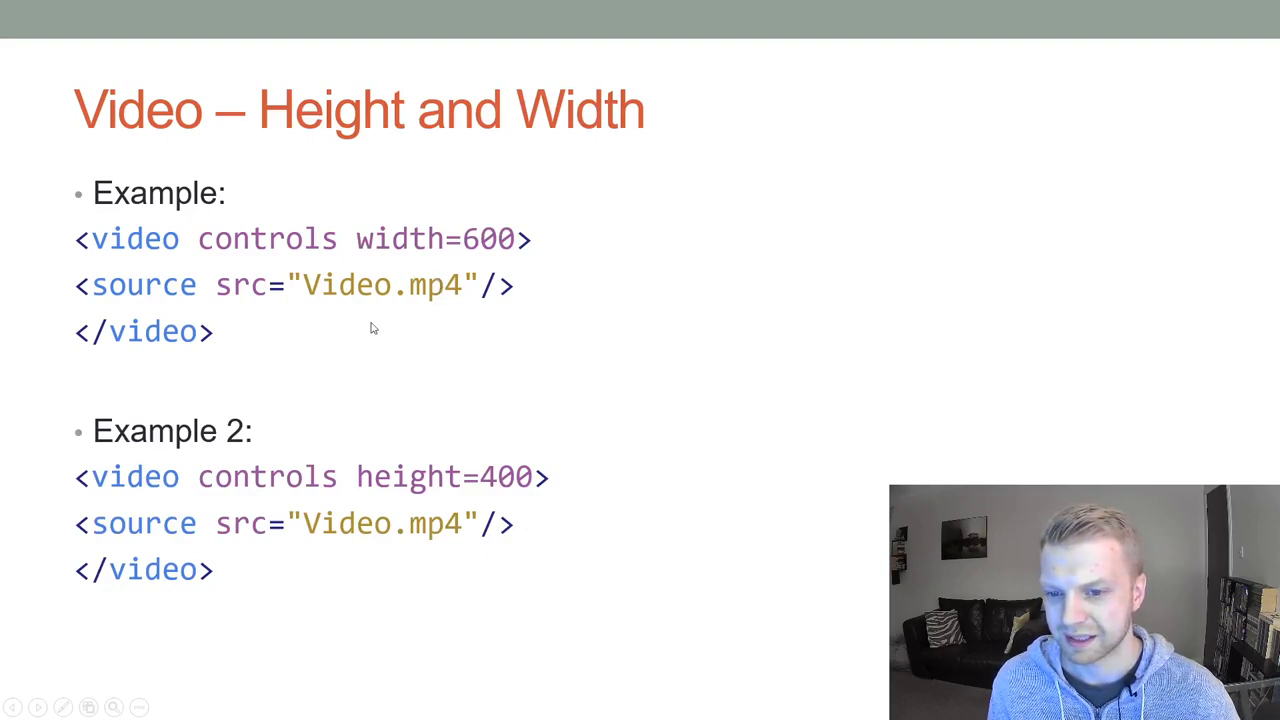
pyautogui.moveTo(393, 313)
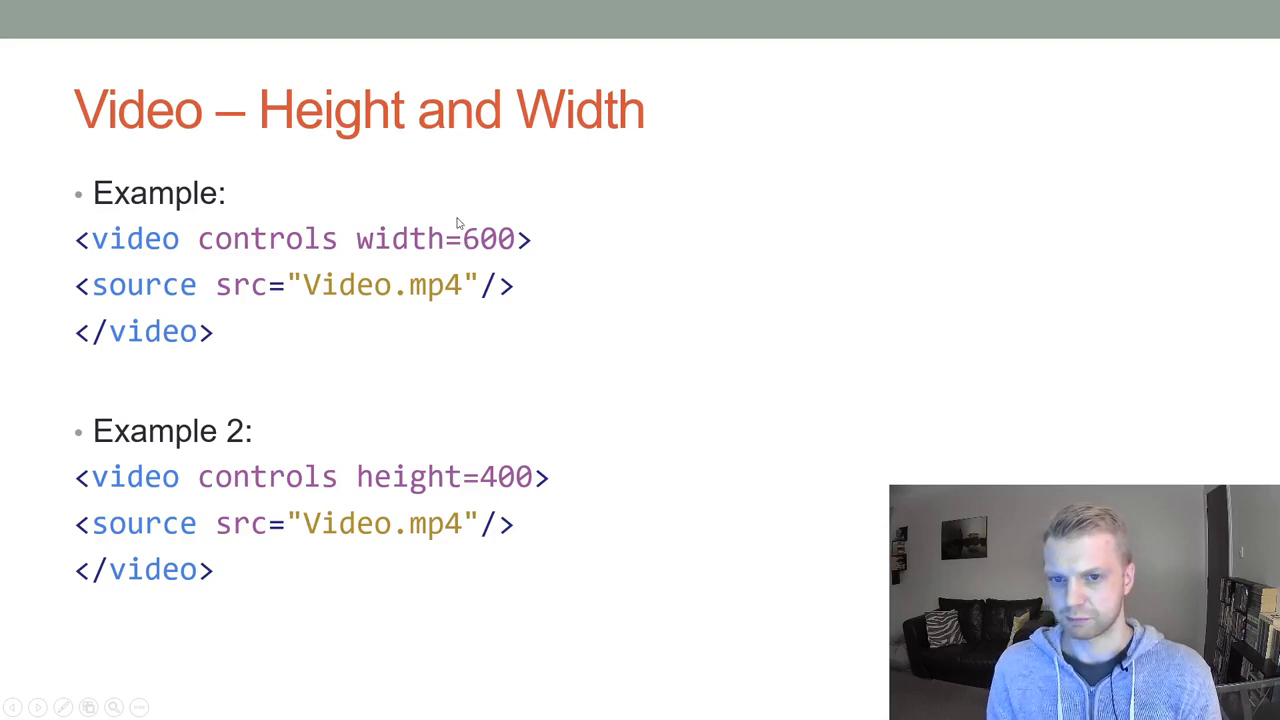
pyautogui.moveTo(671, 485)
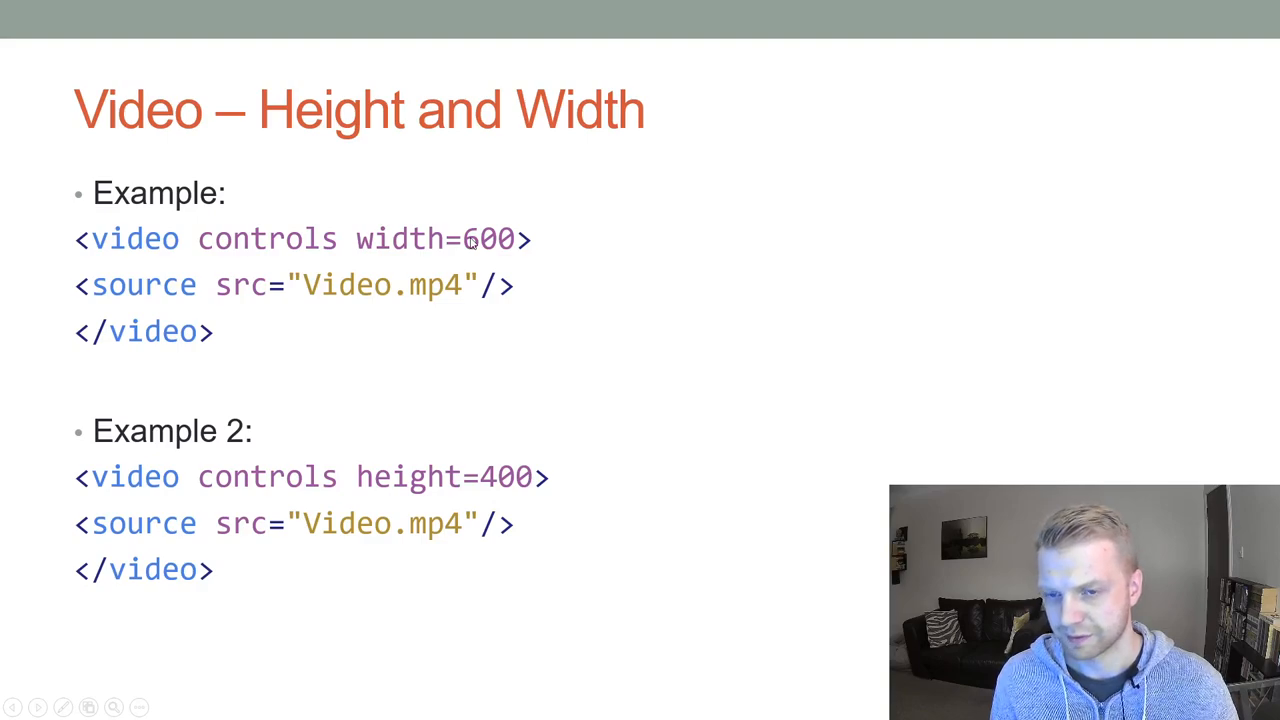
pyautogui.moveTo(456, 480)
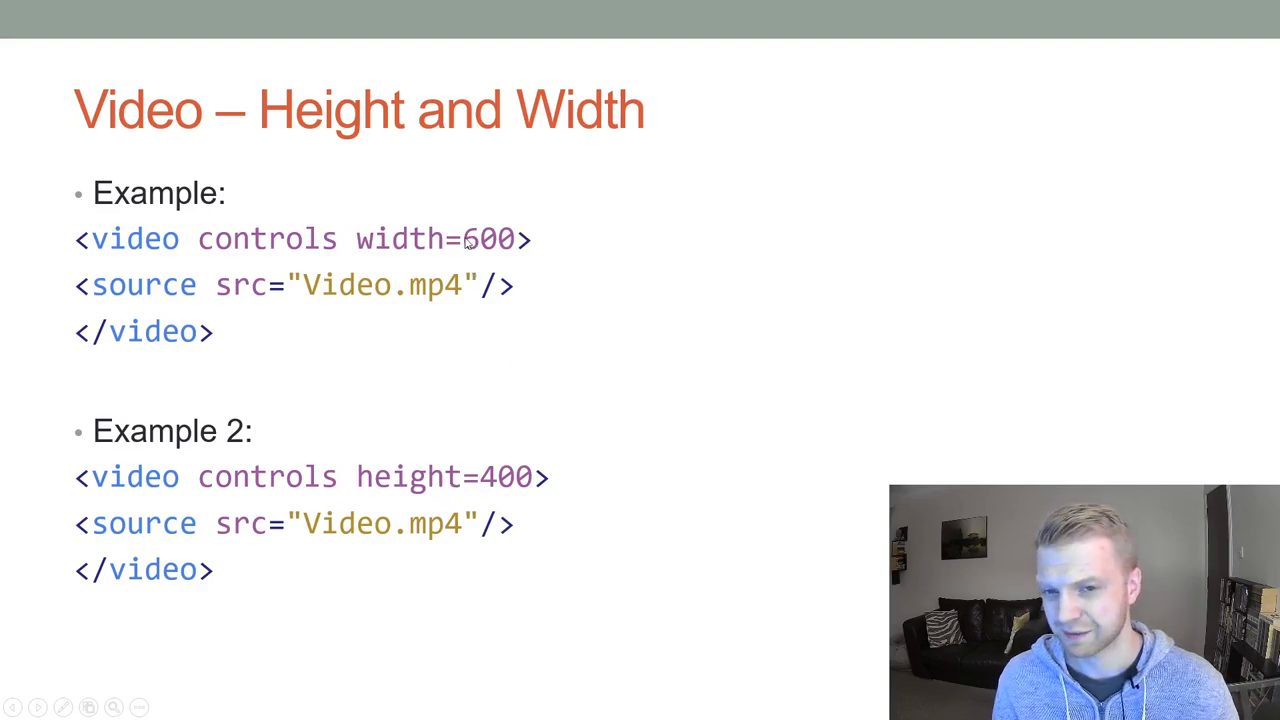
pyautogui.moveTo(450, 208)
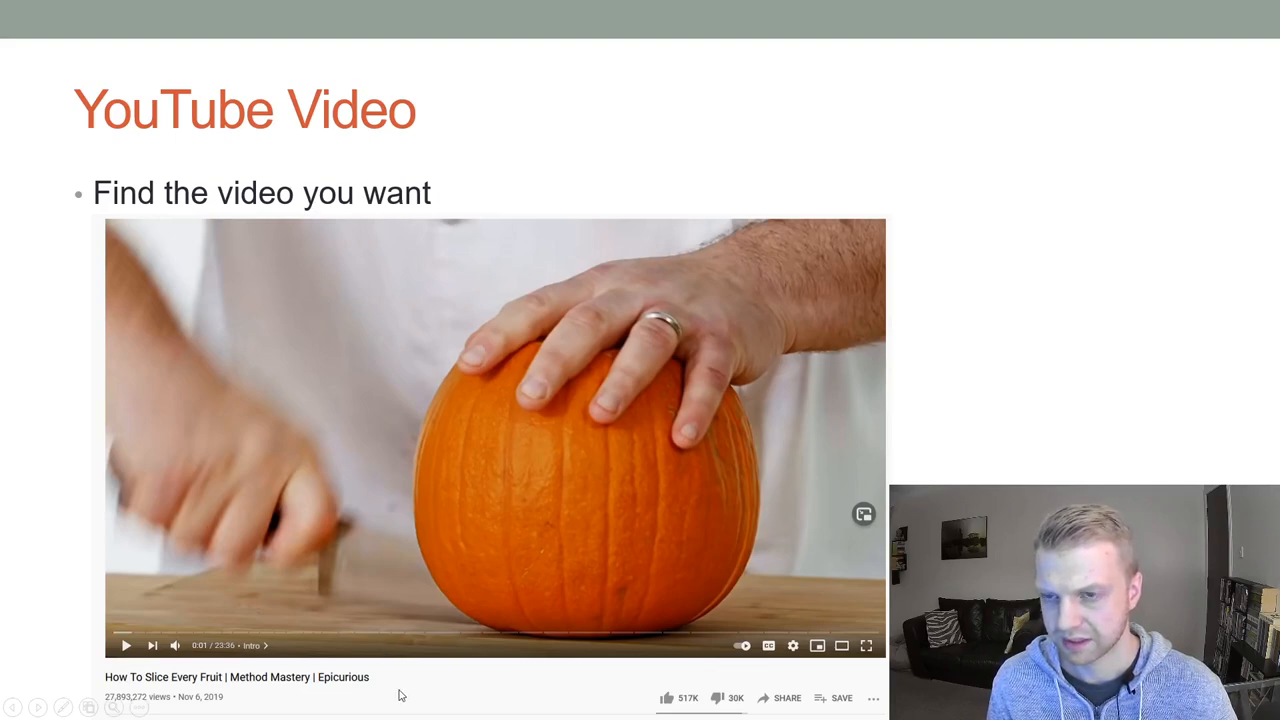
pyautogui.moveTo(380, 600)
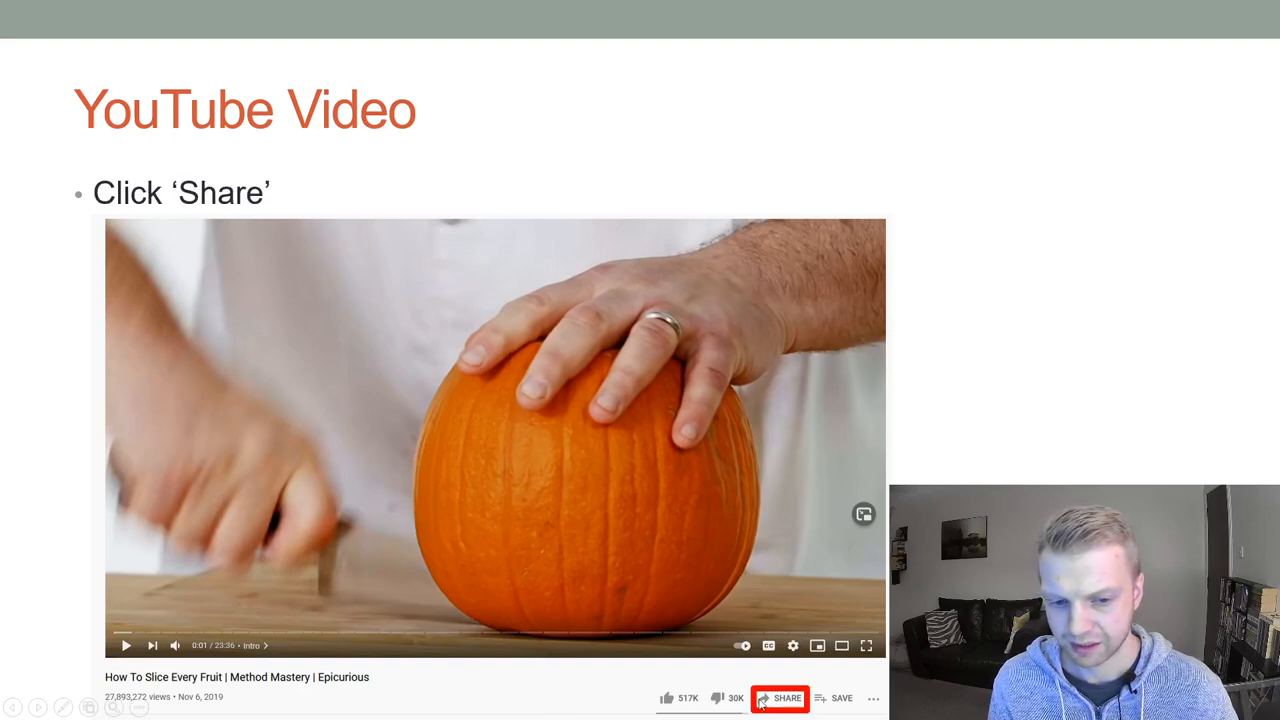
# Step through the Share and Embed slides to the iframe embed code example.
pyautogui.click(779, 698)
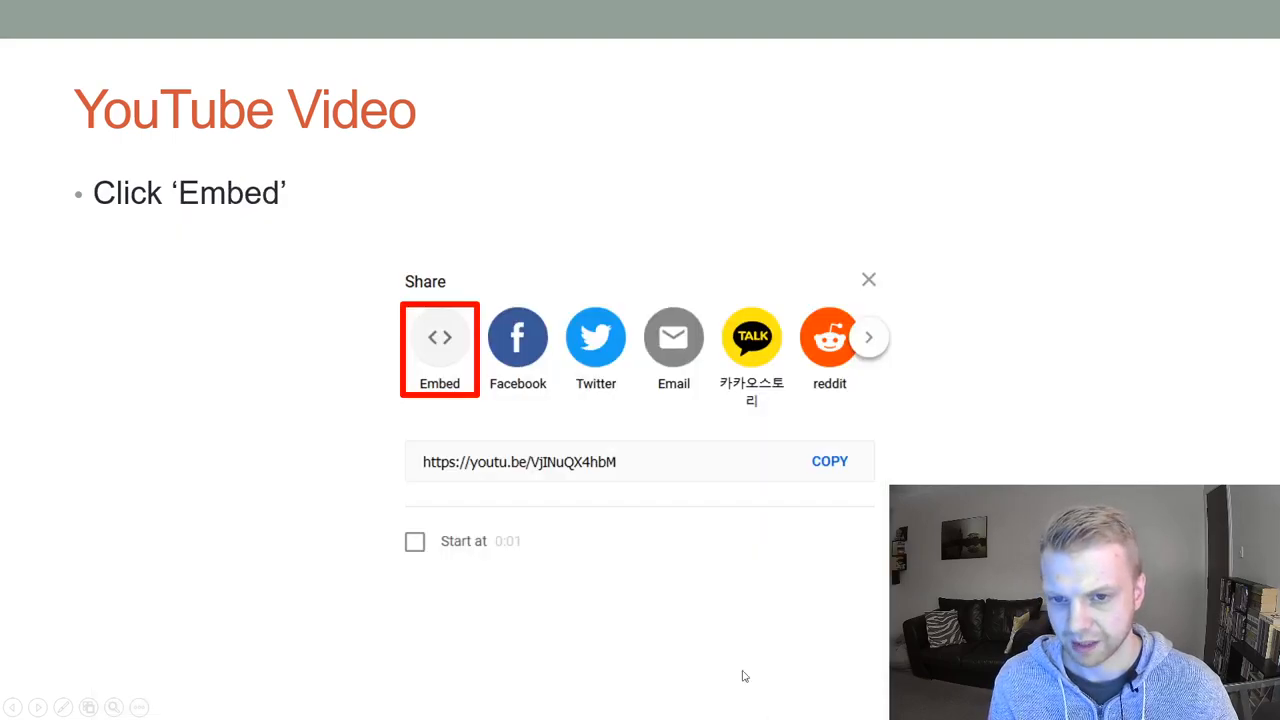
pyautogui.moveTo(545, 477)
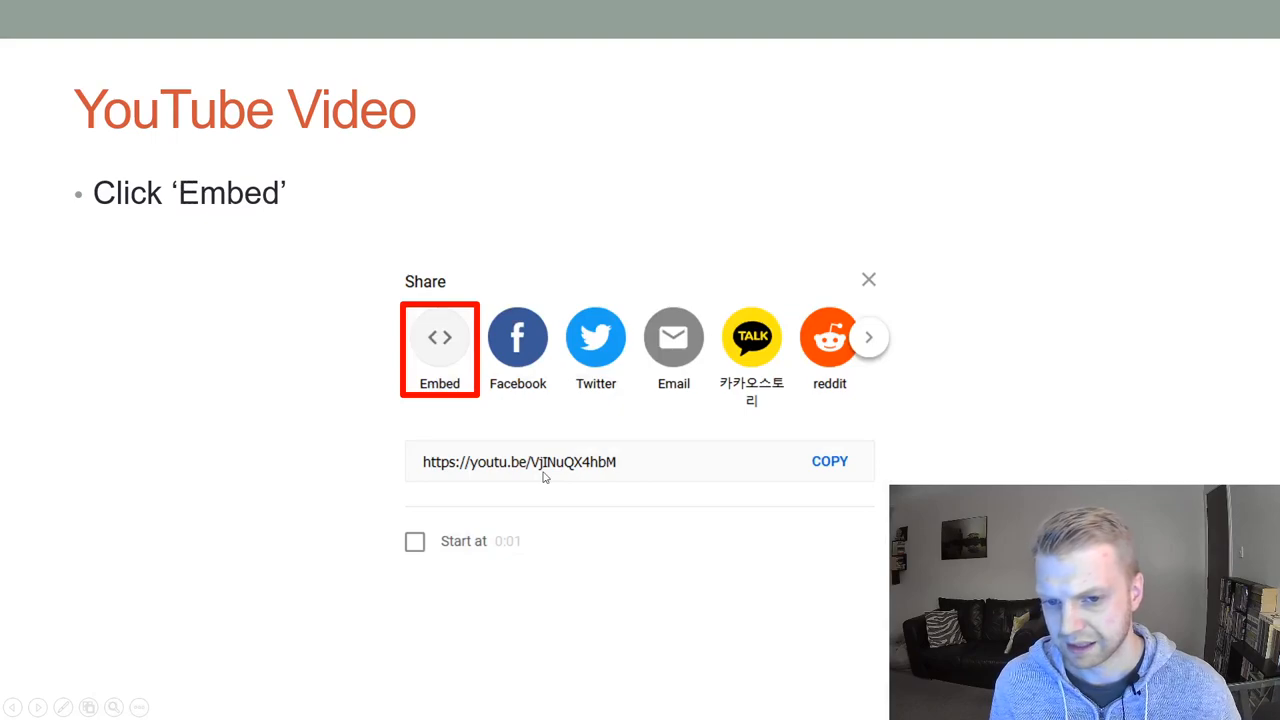
pyautogui.click(439, 337)
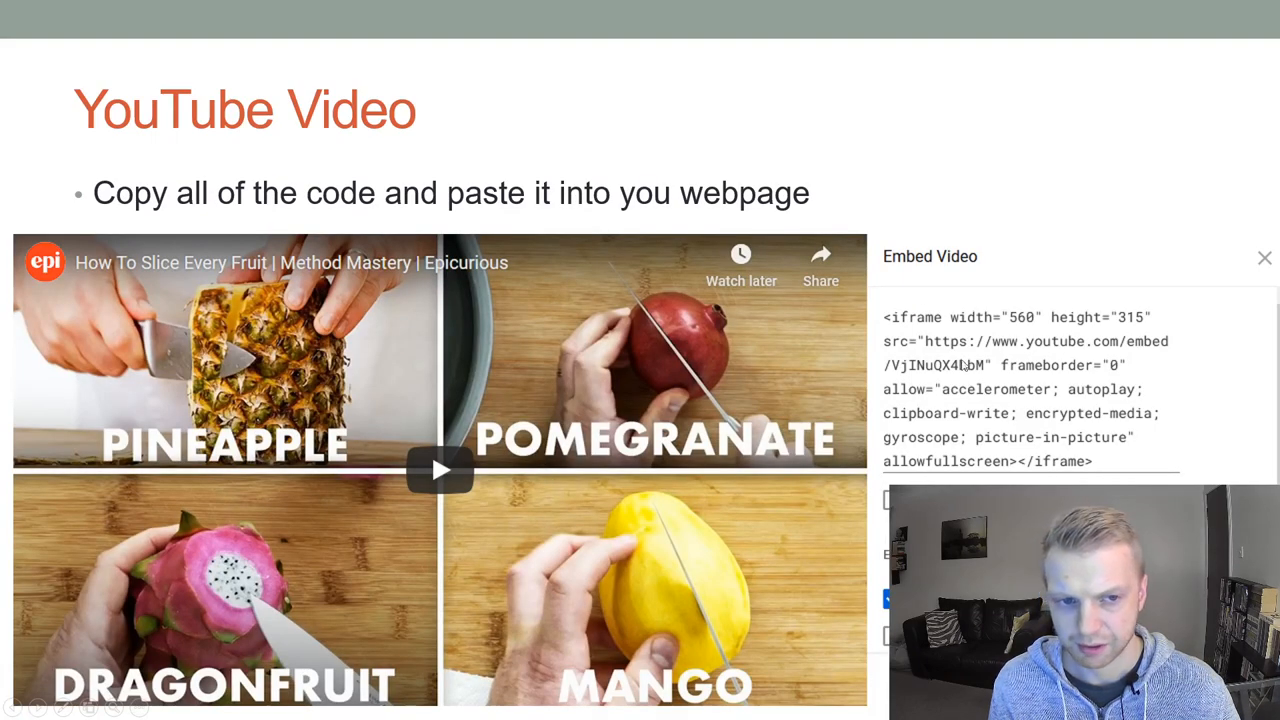
pyautogui.moveTo(993, 356)
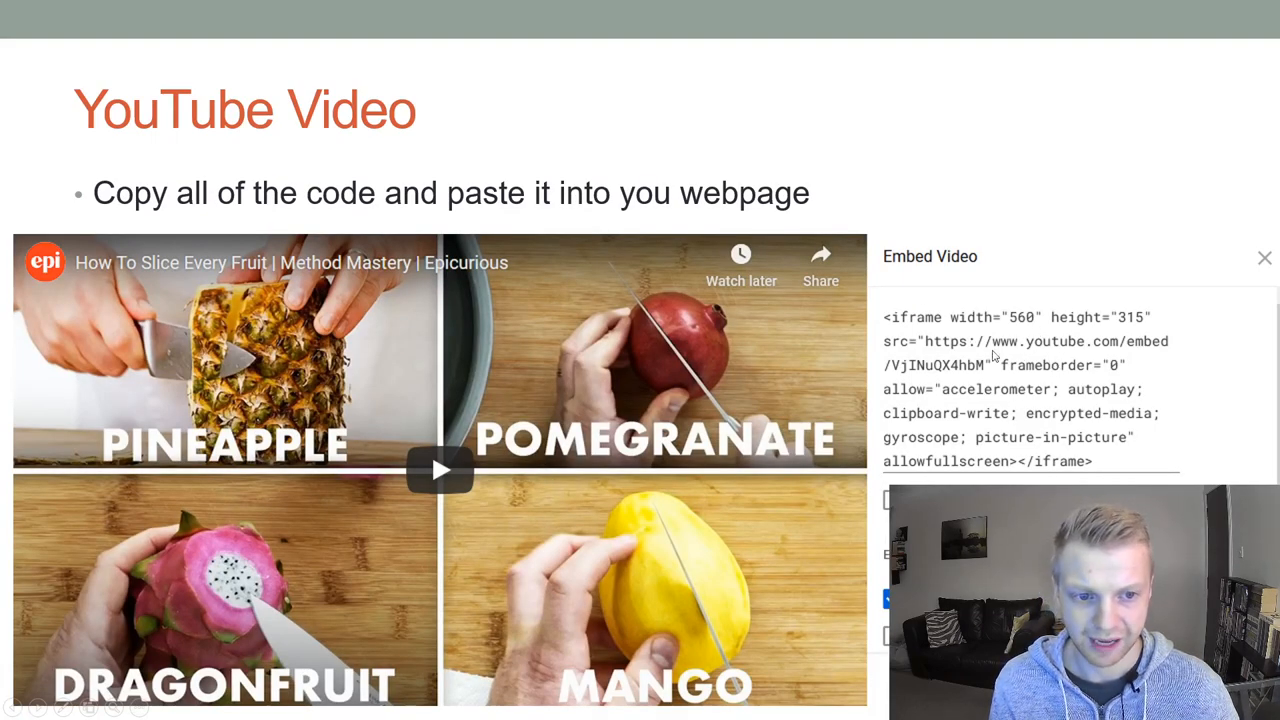
pyautogui.moveTo(1090, 463)
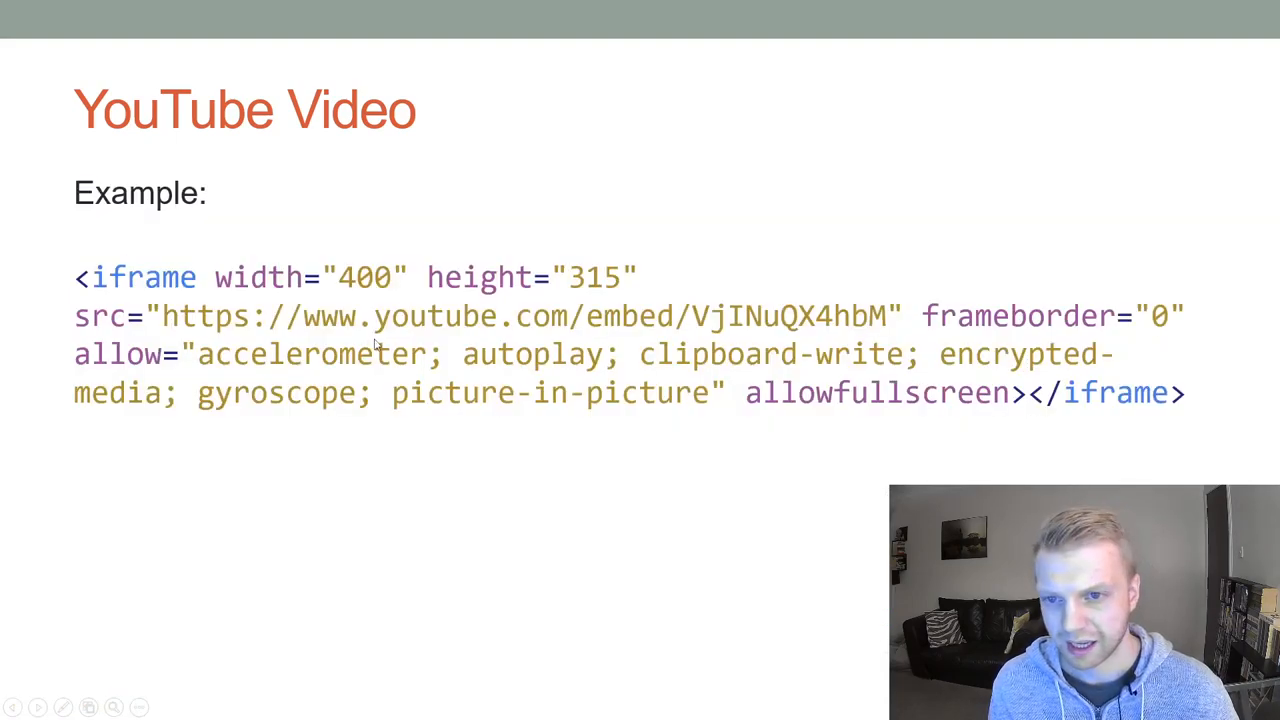
pyautogui.moveTo(193, 251)
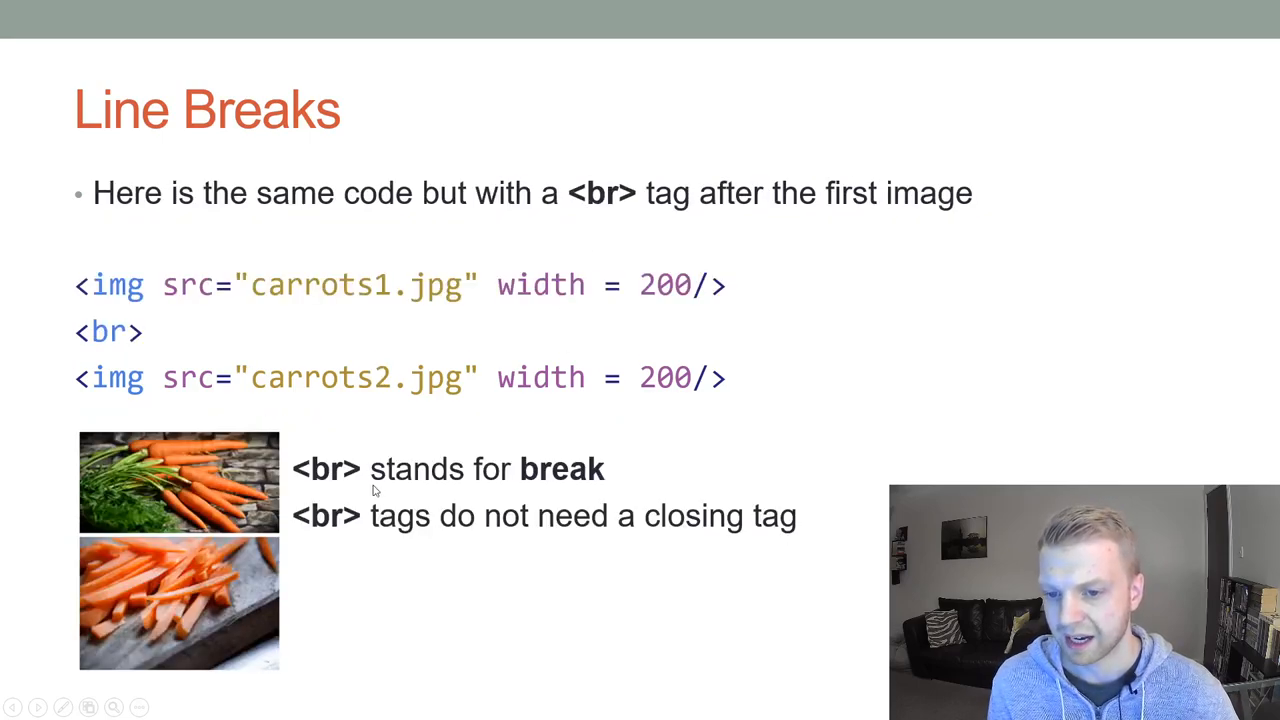
pyautogui.moveTo(197, 379)
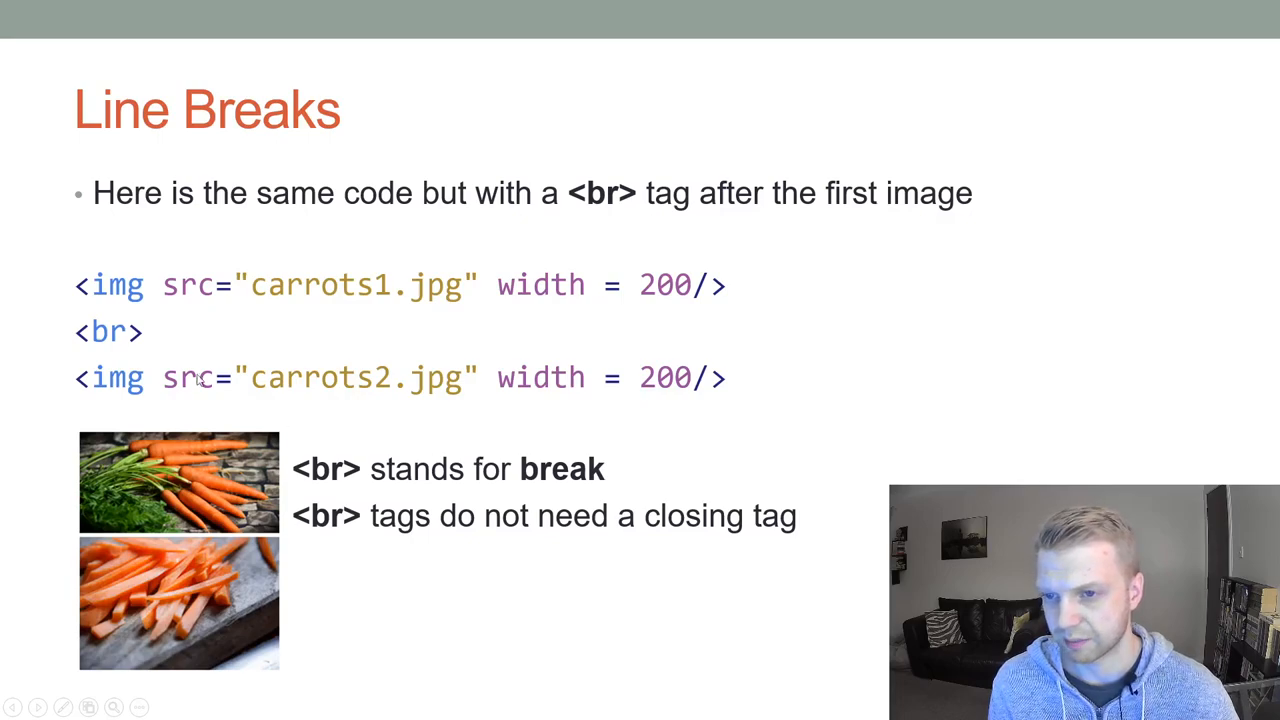
pyautogui.moveTo(133, 343)
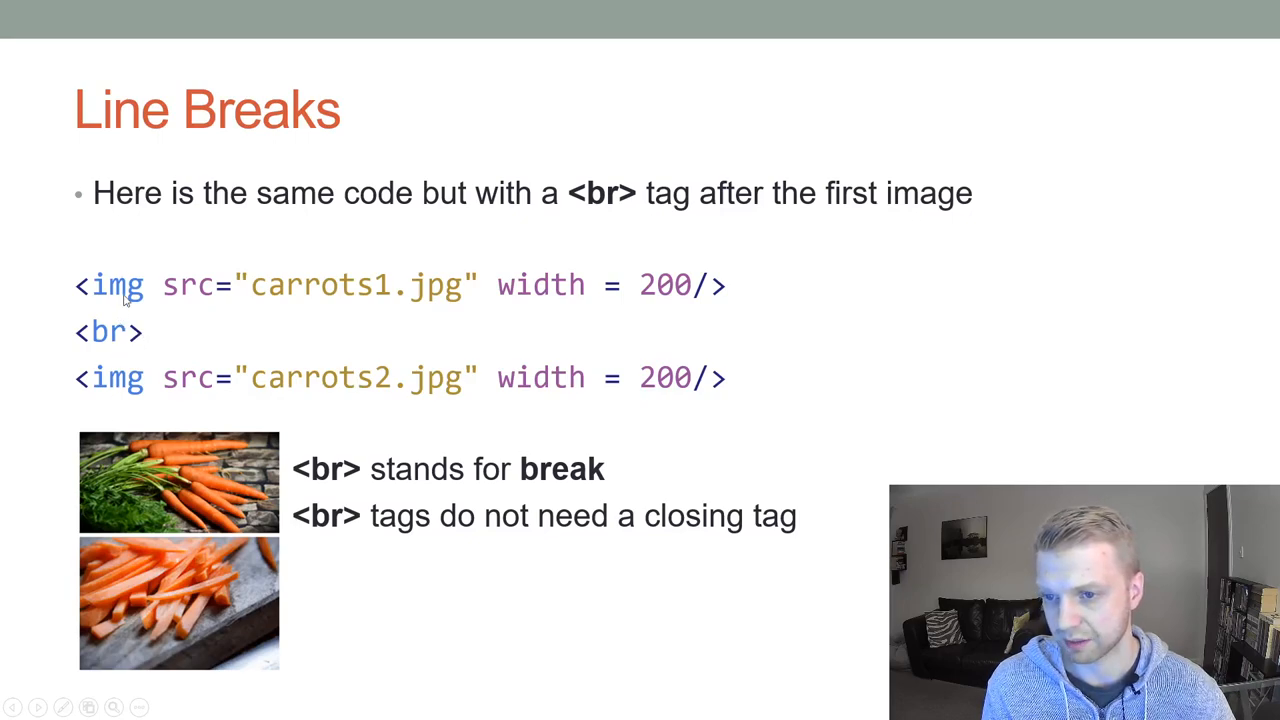
pyautogui.moveTo(145, 320)
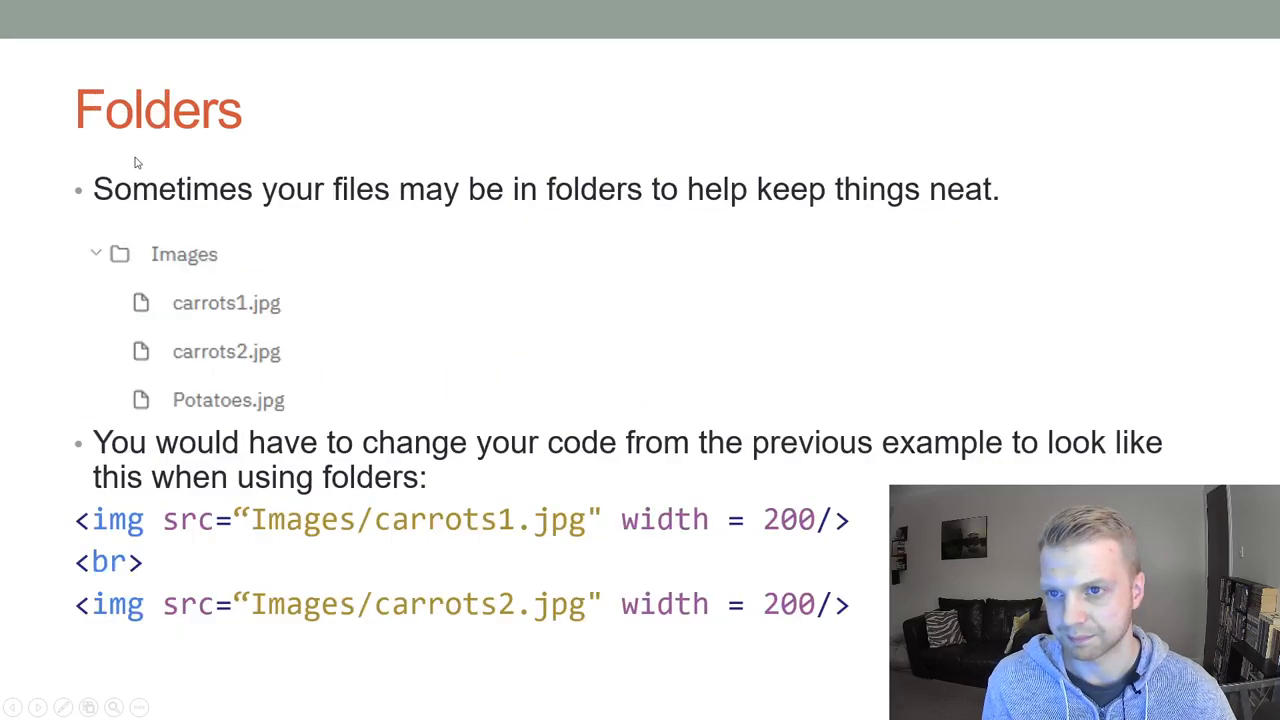
pyautogui.moveTo(400, 348)
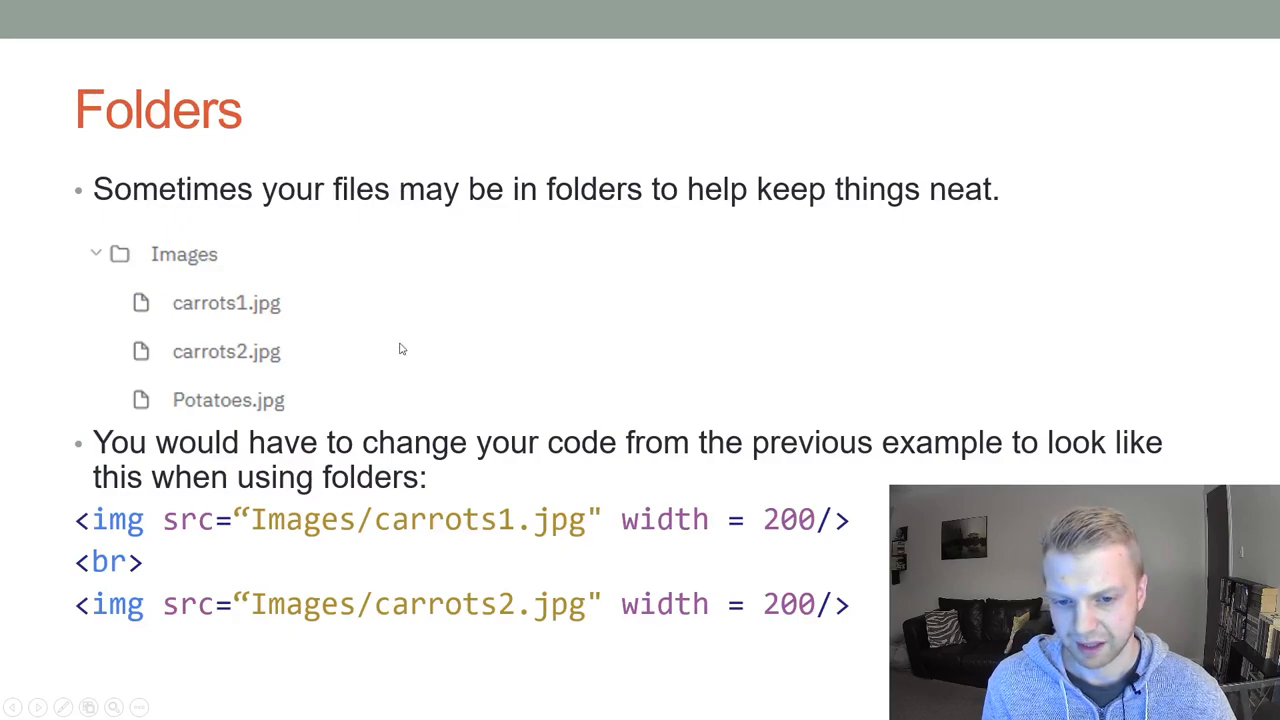
pyautogui.moveTo(285, 395)
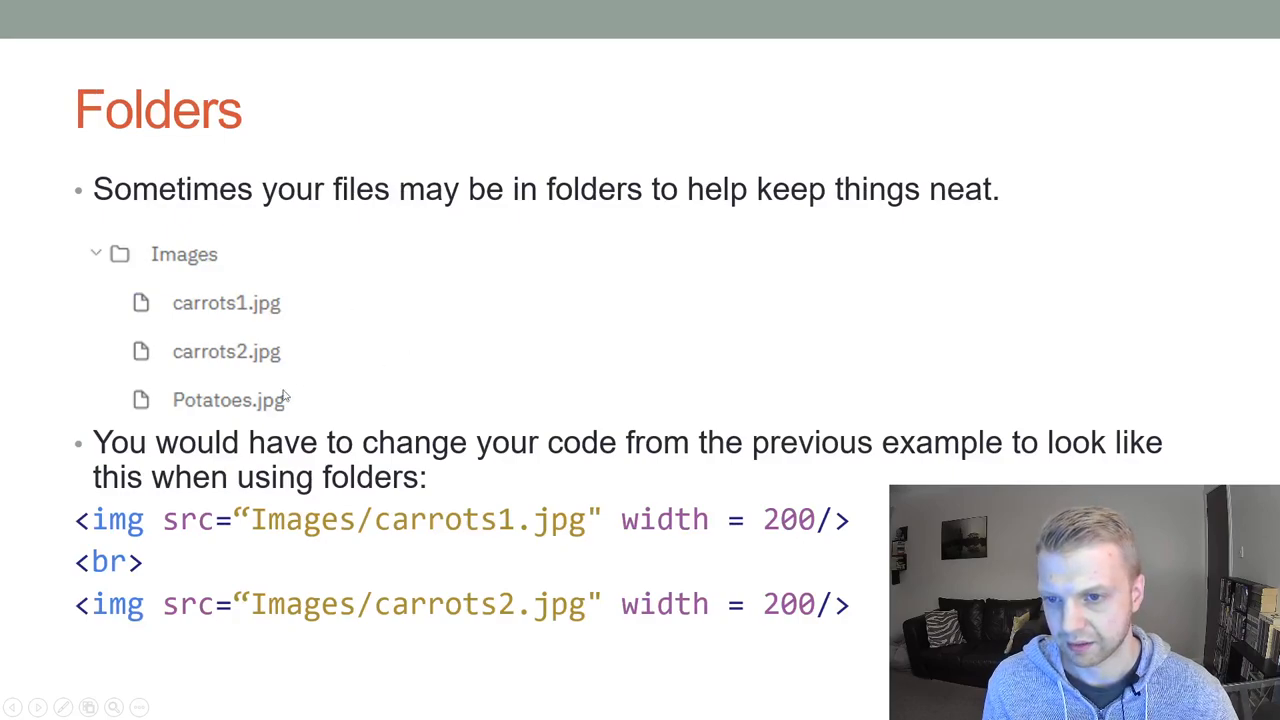
pyautogui.moveTo(232, 388)
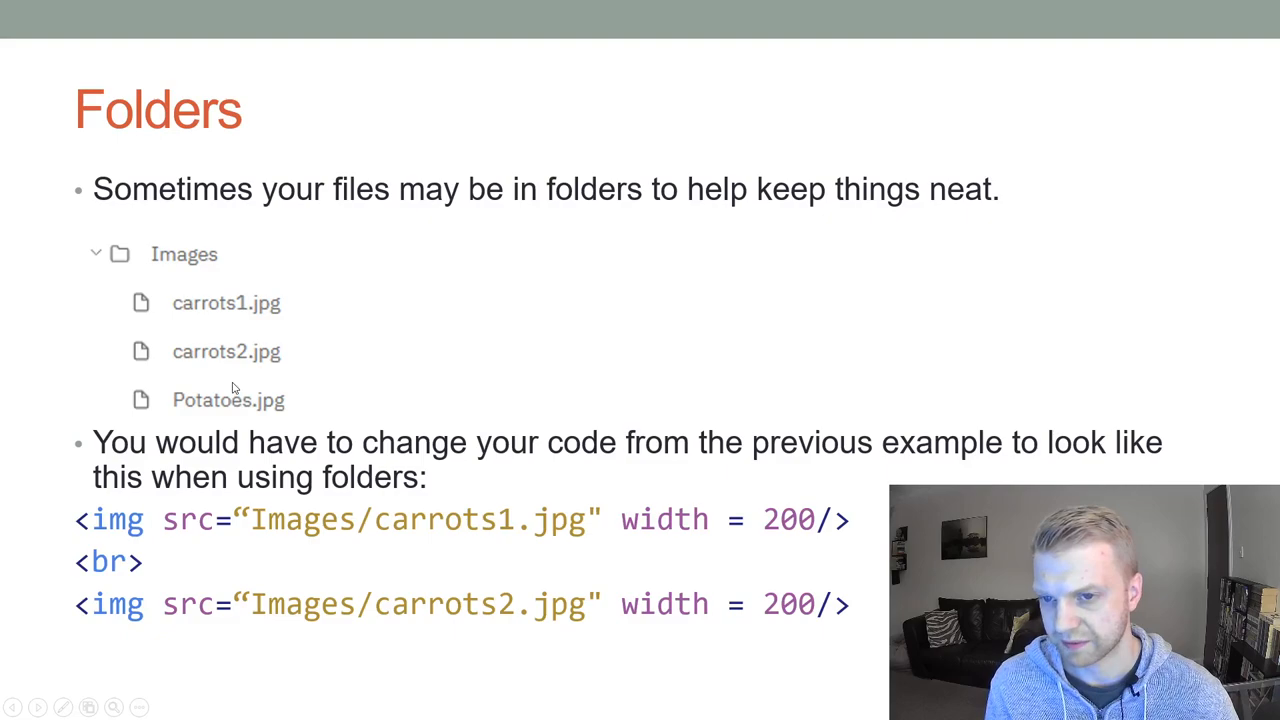
pyautogui.moveTo(237, 372)
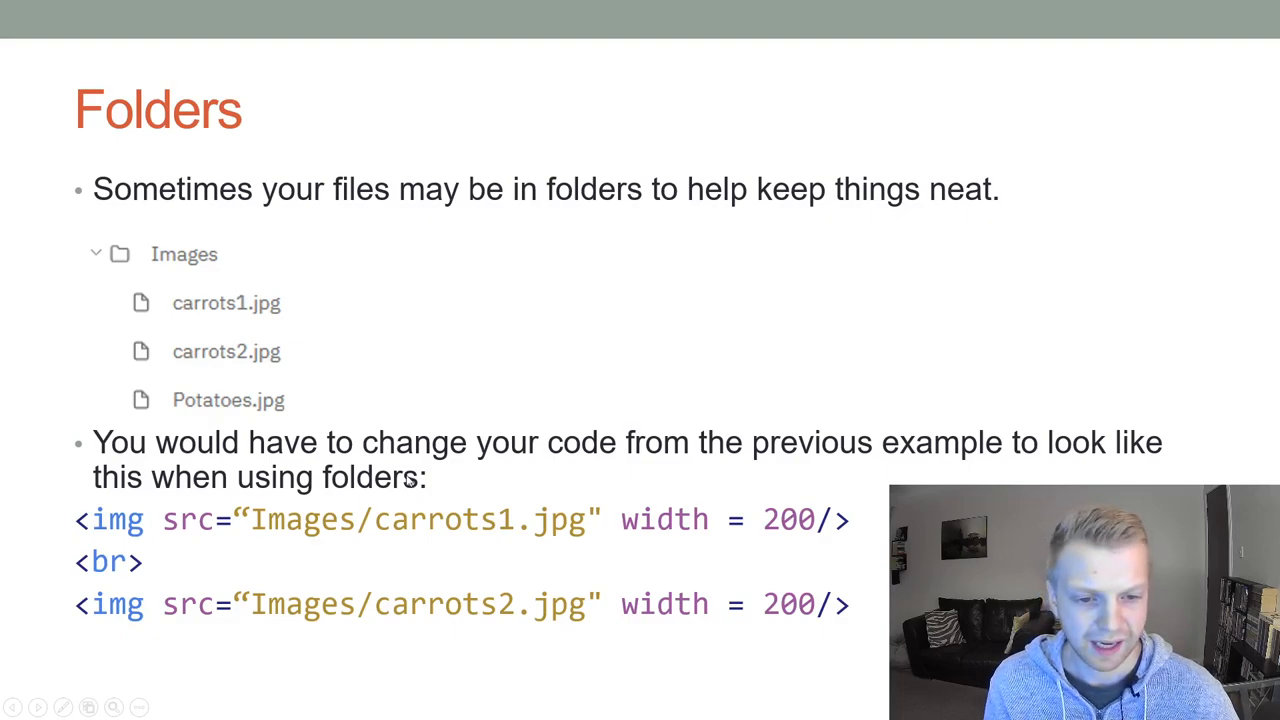
pyautogui.moveTo(419, 535)
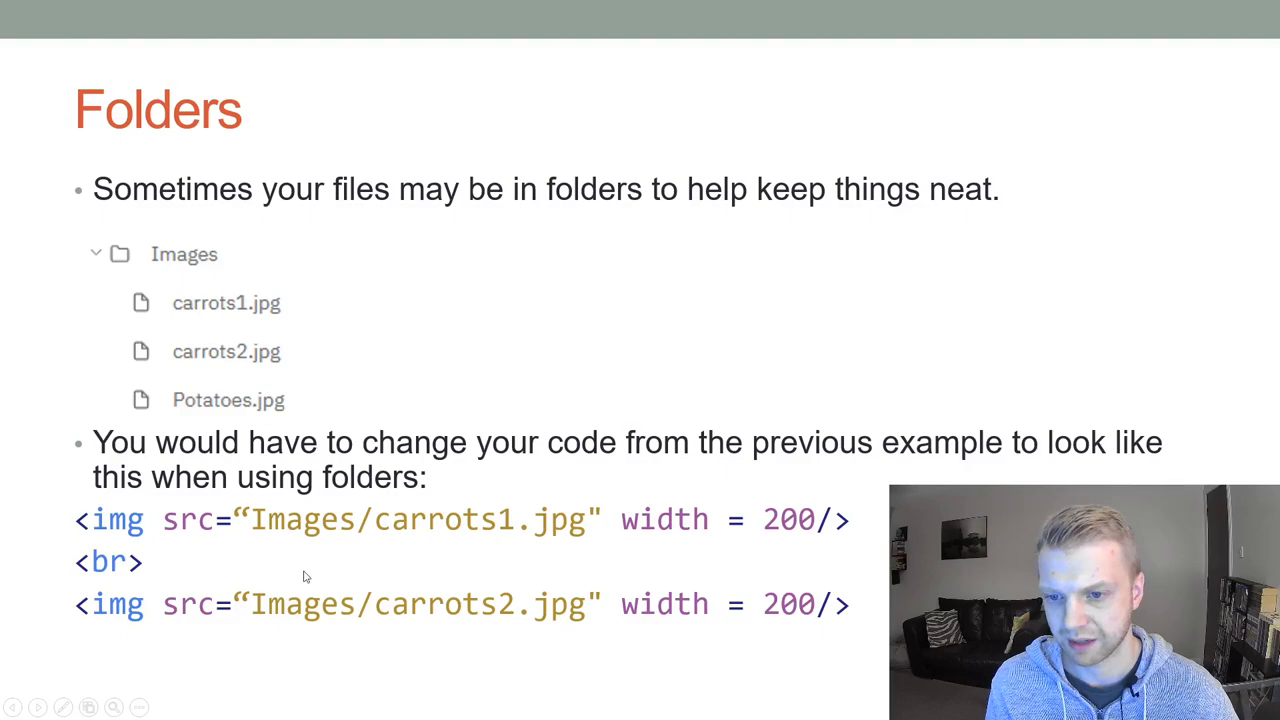
pyautogui.moveTo(319, 351)
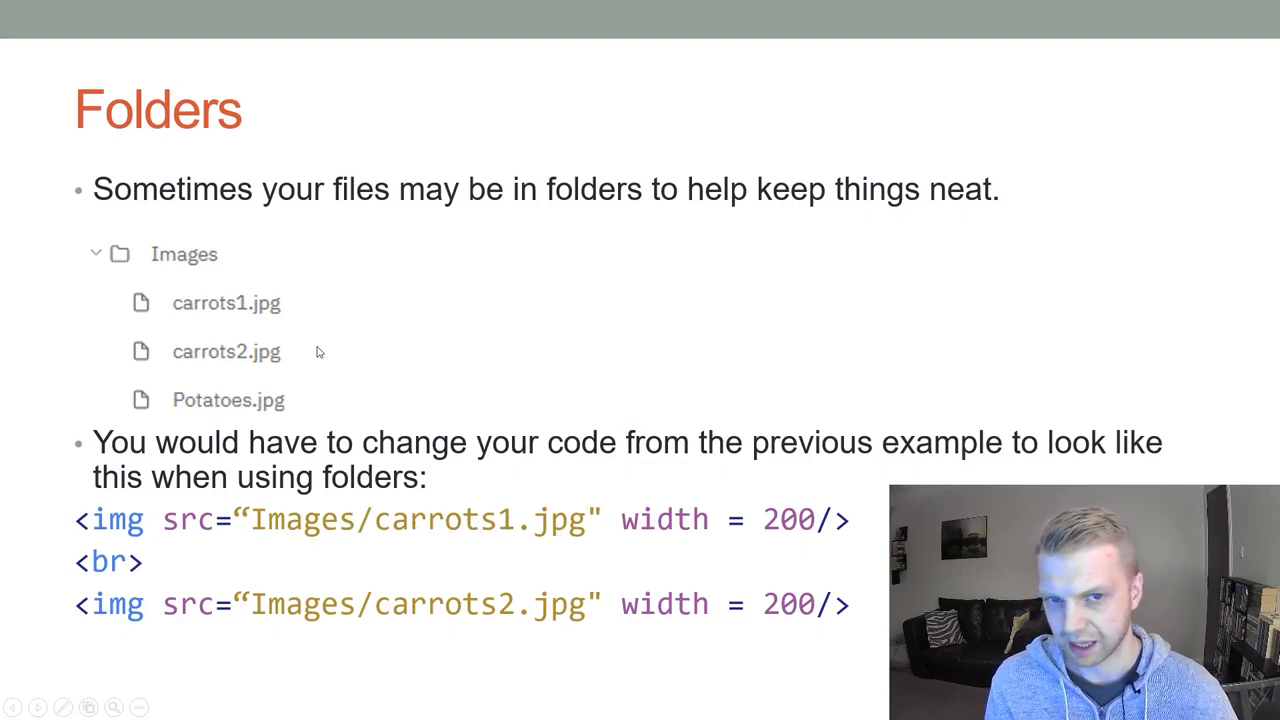
pyautogui.moveTo(320, 343)
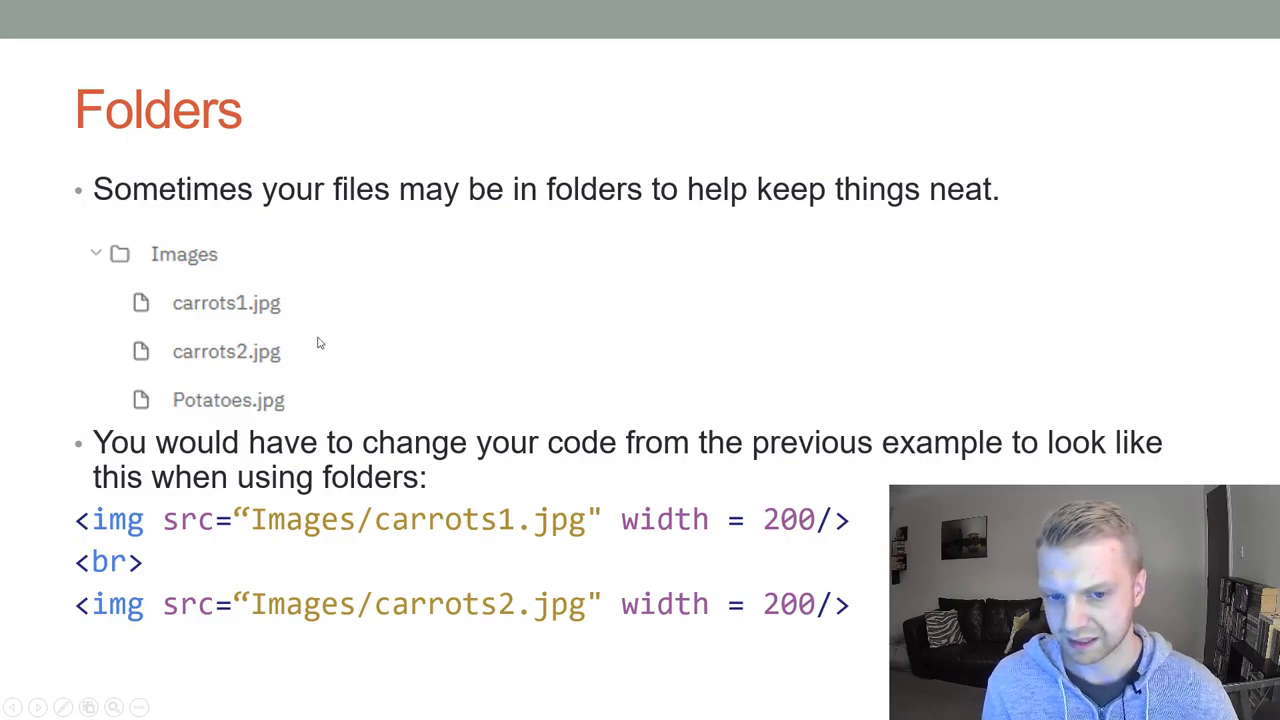
pyautogui.moveTo(610, 445)
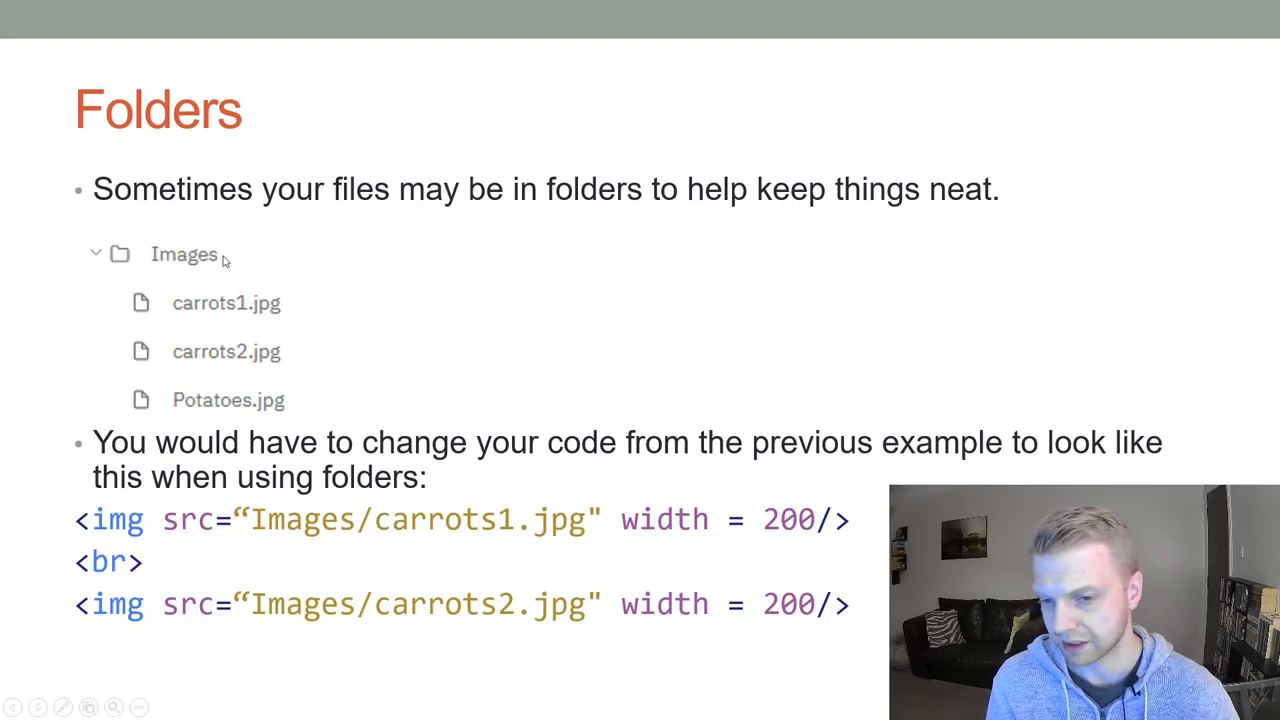
pyautogui.moveTo(575, 528)
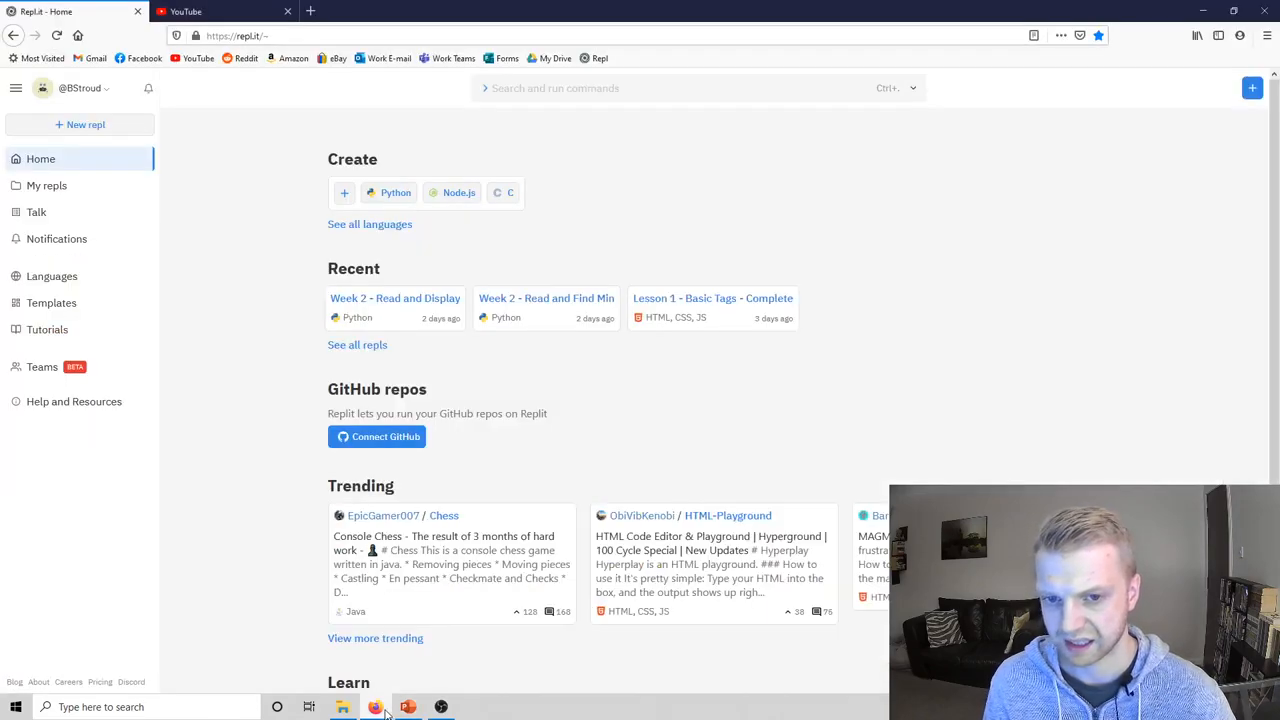
# Open the National 4/5 Computing team's Web Design '3 - Media' project.
pyautogui.click(42, 365)
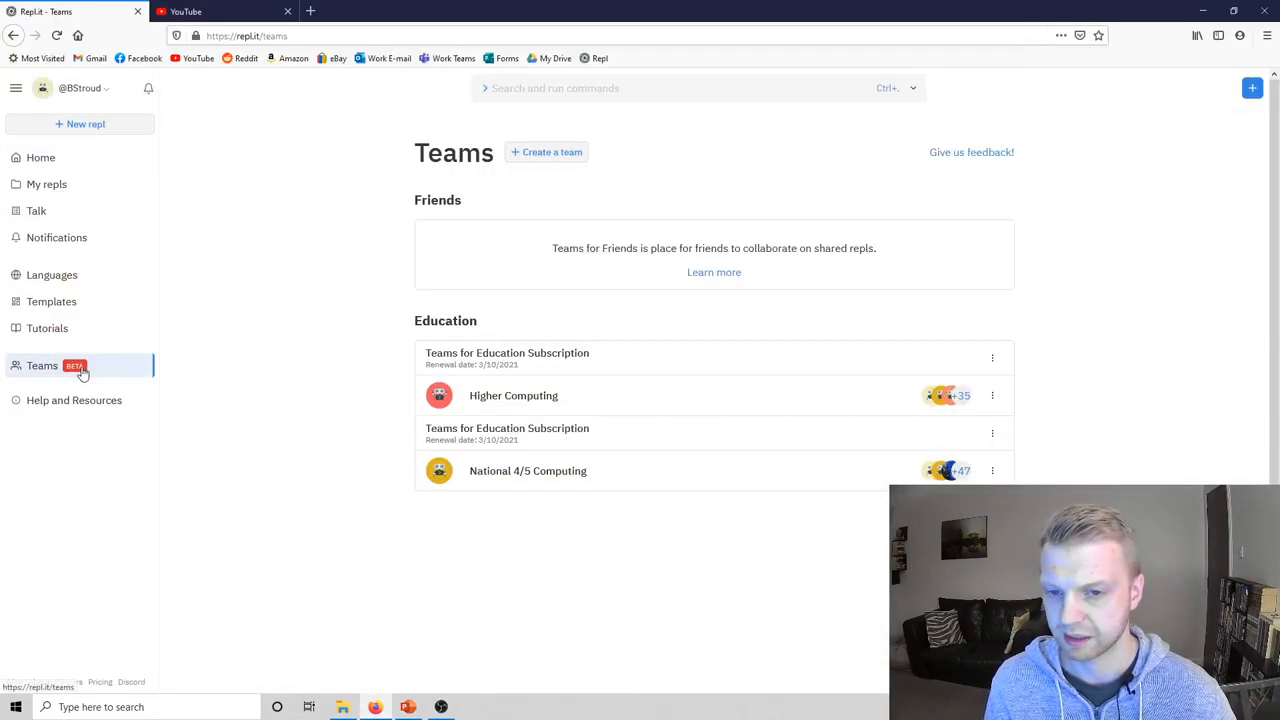
pyautogui.click(527, 471)
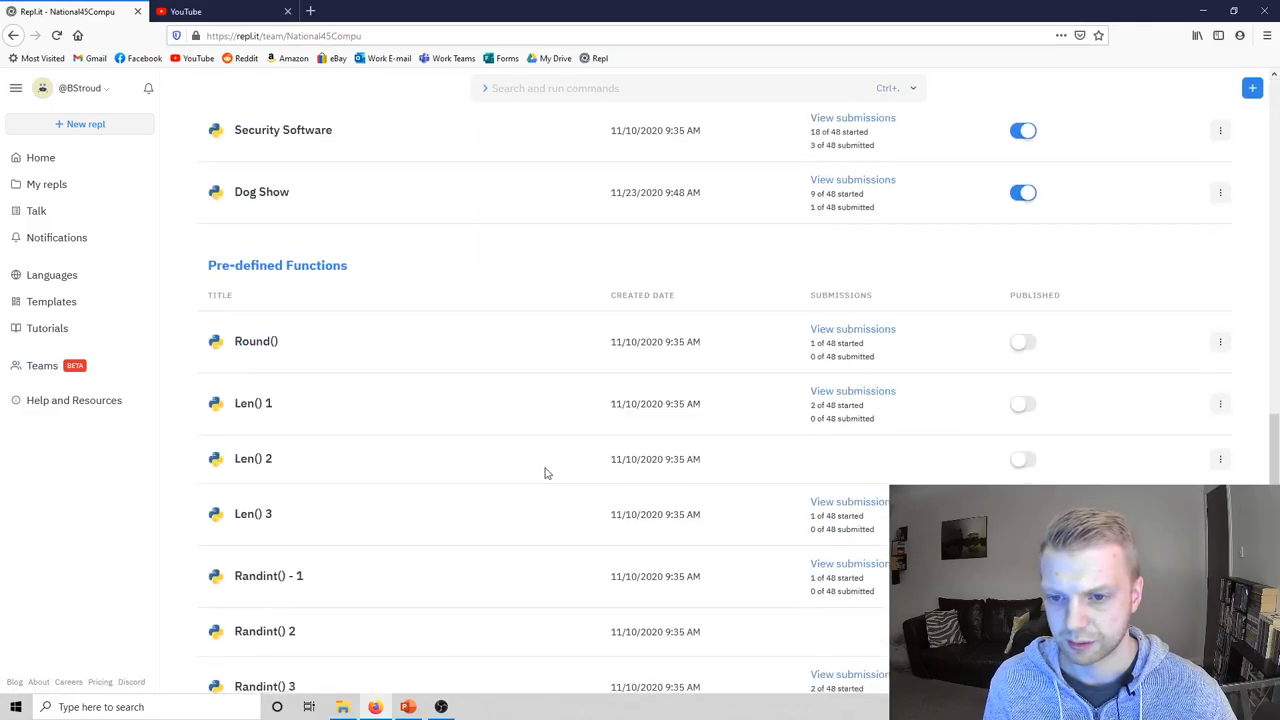
pyautogui.scroll(-3)
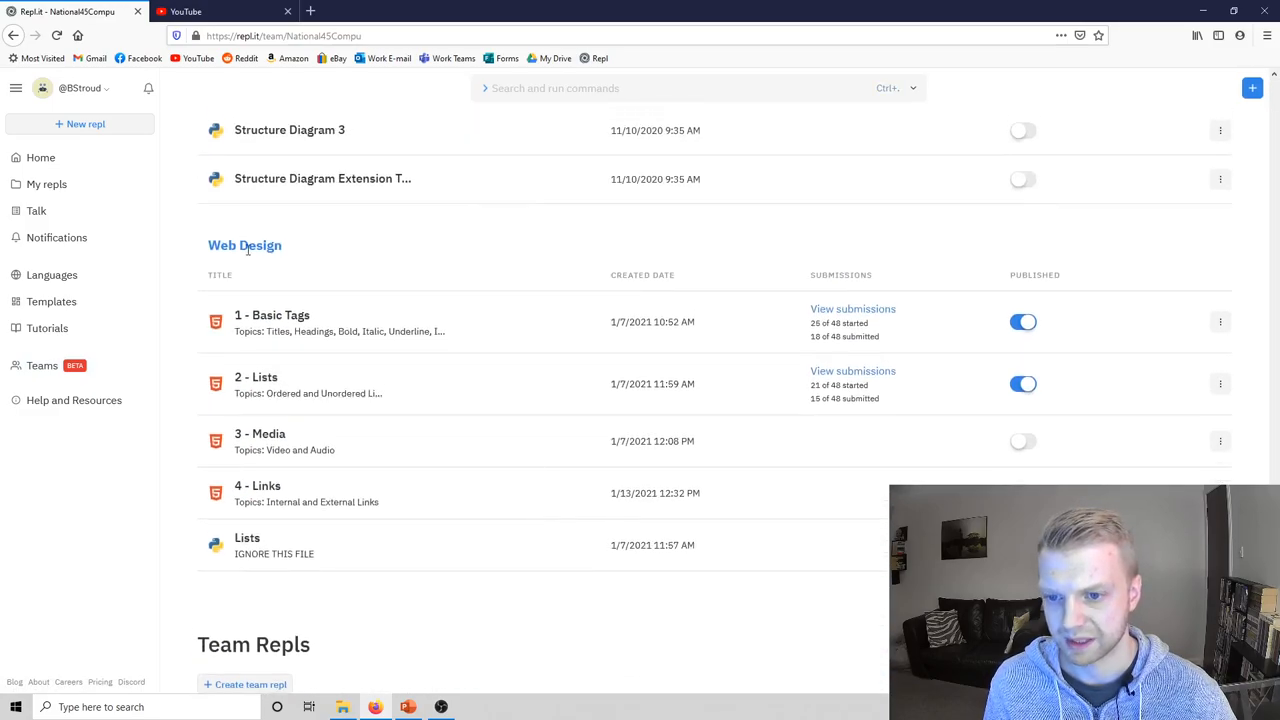
pyautogui.moveTo(260, 440)
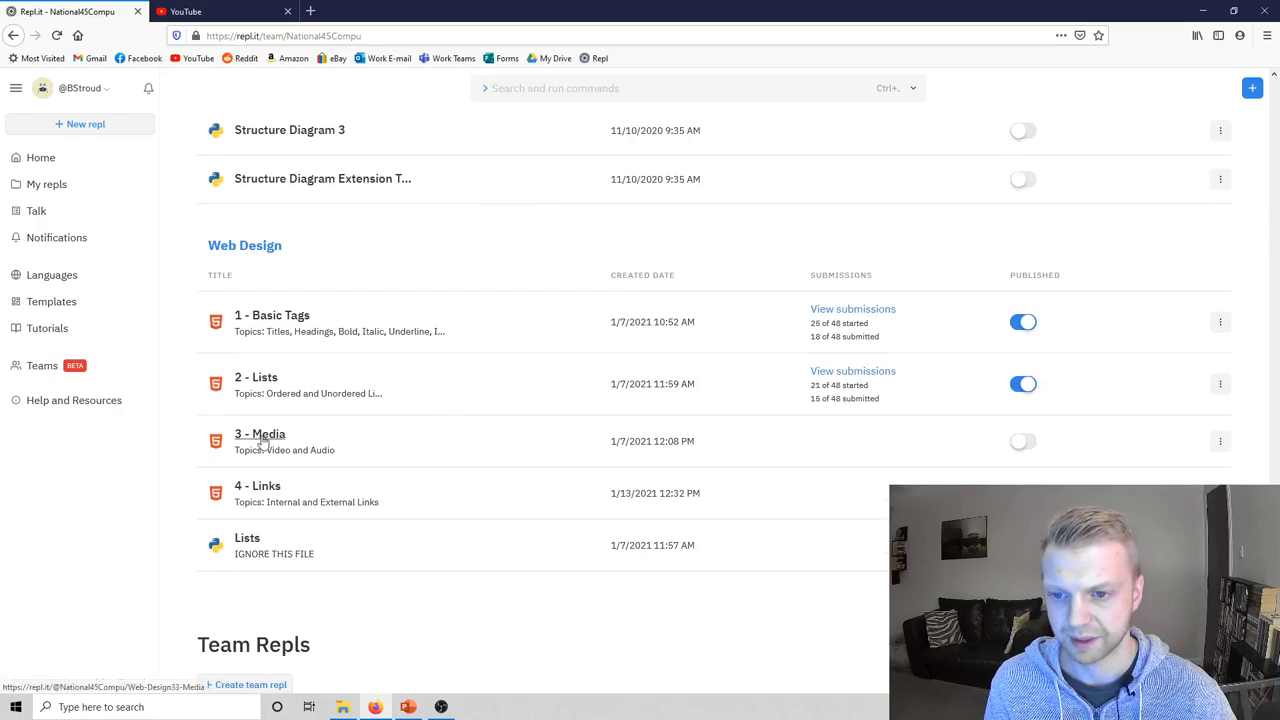
pyautogui.click(260, 434)
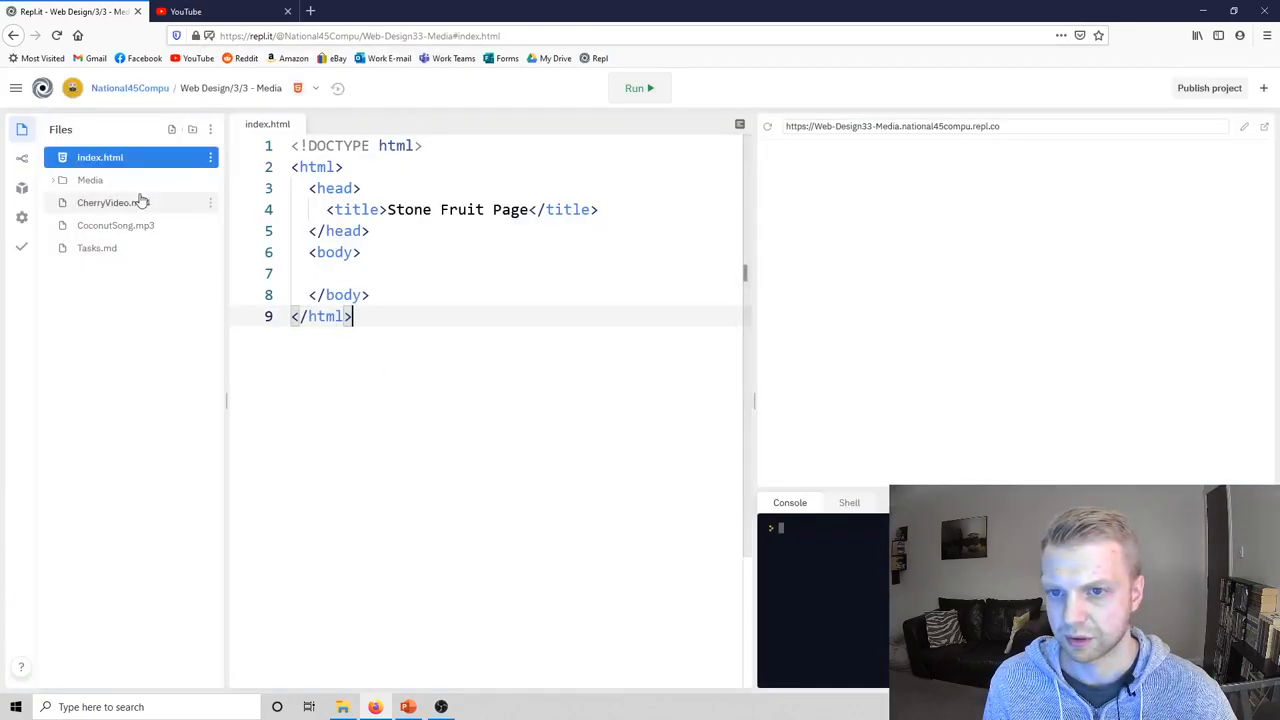
# Run and stop the empty Stone Fruit Page preview, then view Tasks.md.
pyautogui.click(639, 88)
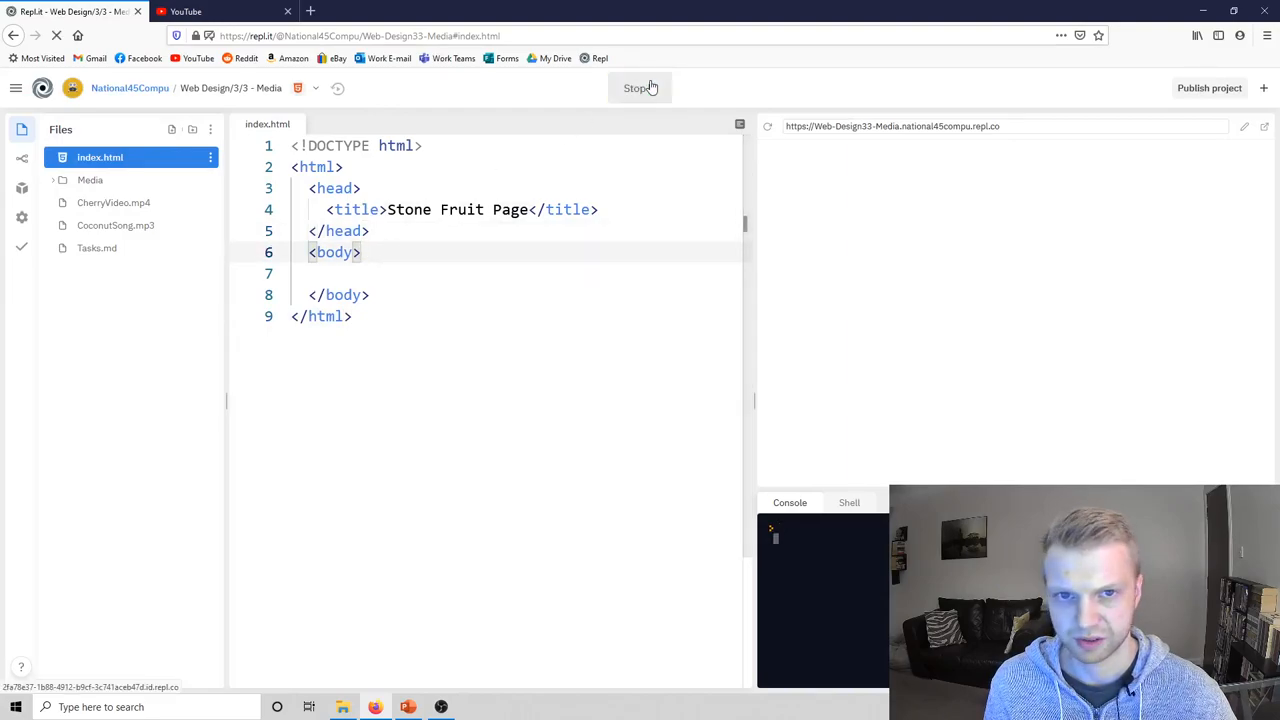
pyautogui.click(639, 88)
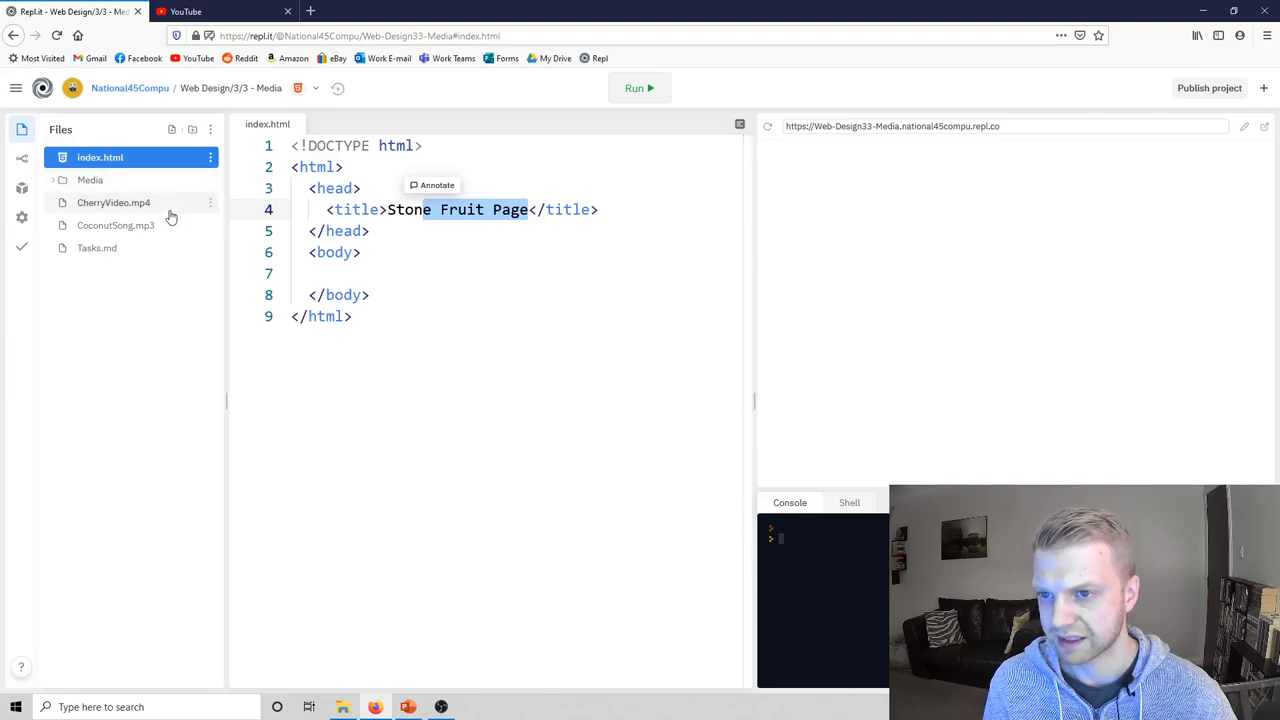
pyautogui.moveTo(148, 180)
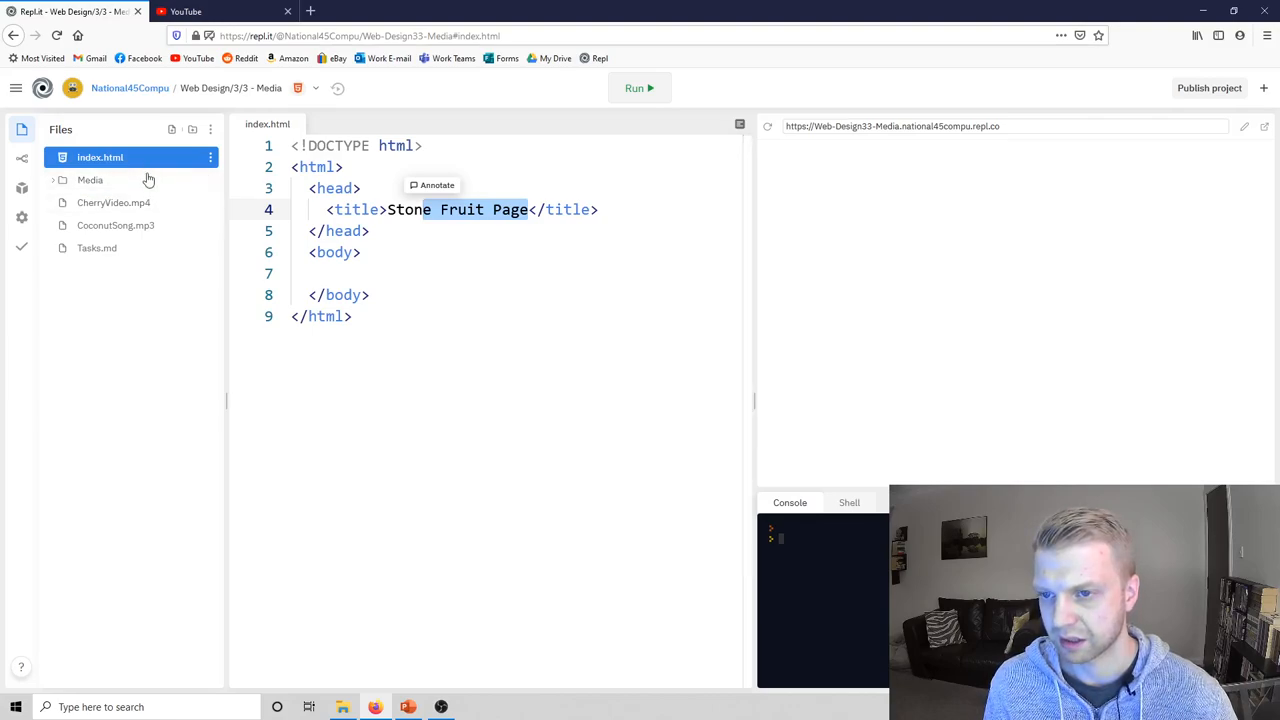
pyautogui.click(97, 247)
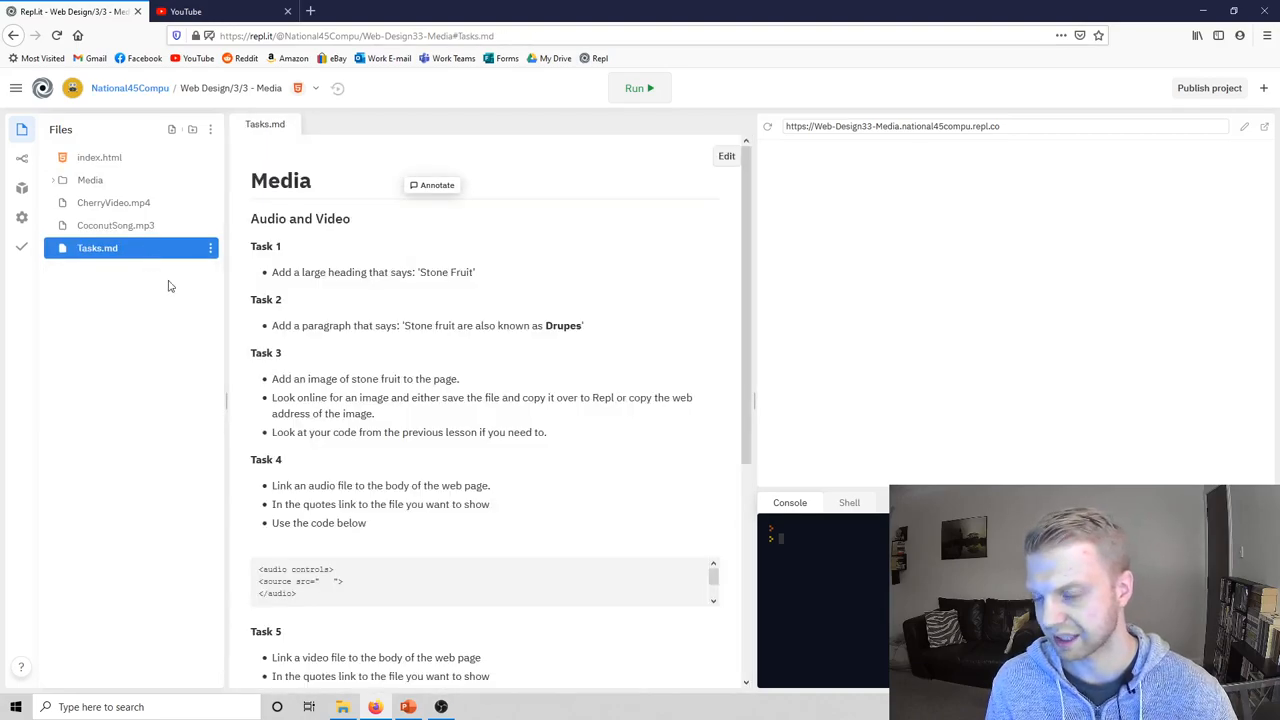
pyautogui.moveTo(165, 275)
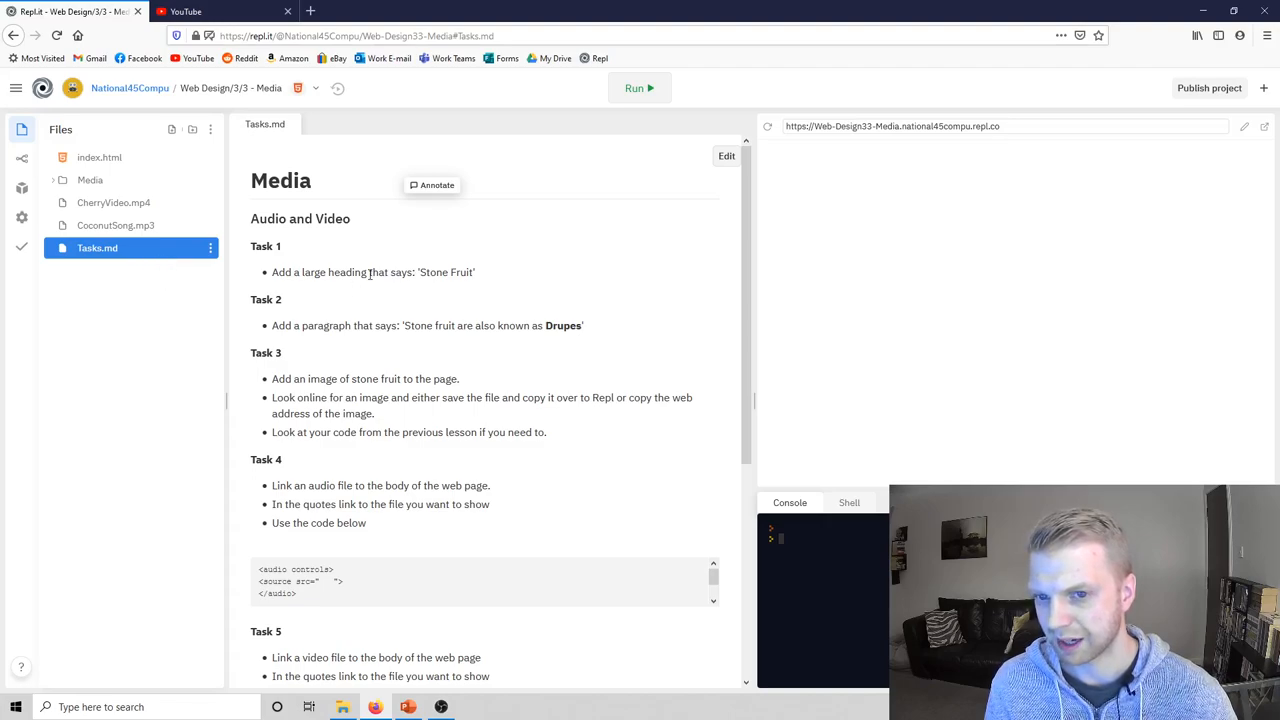
pyautogui.moveTo(478, 278)
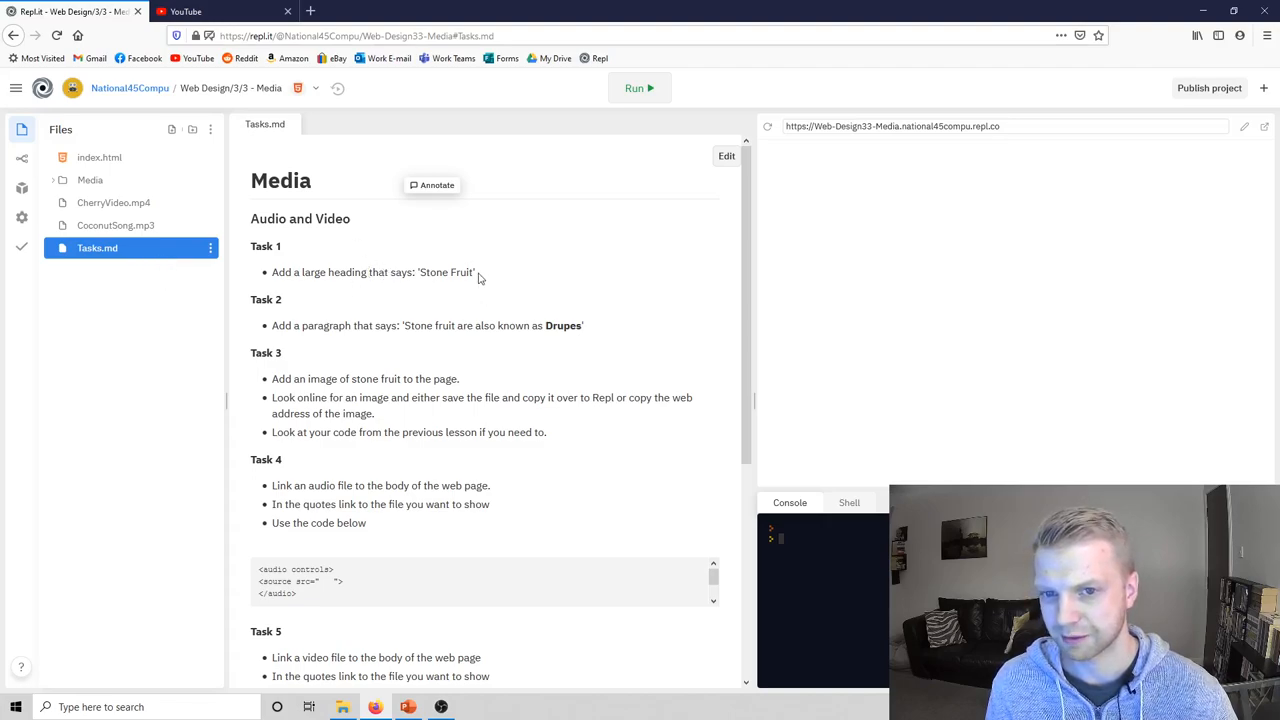
pyautogui.moveTo(323, 238)
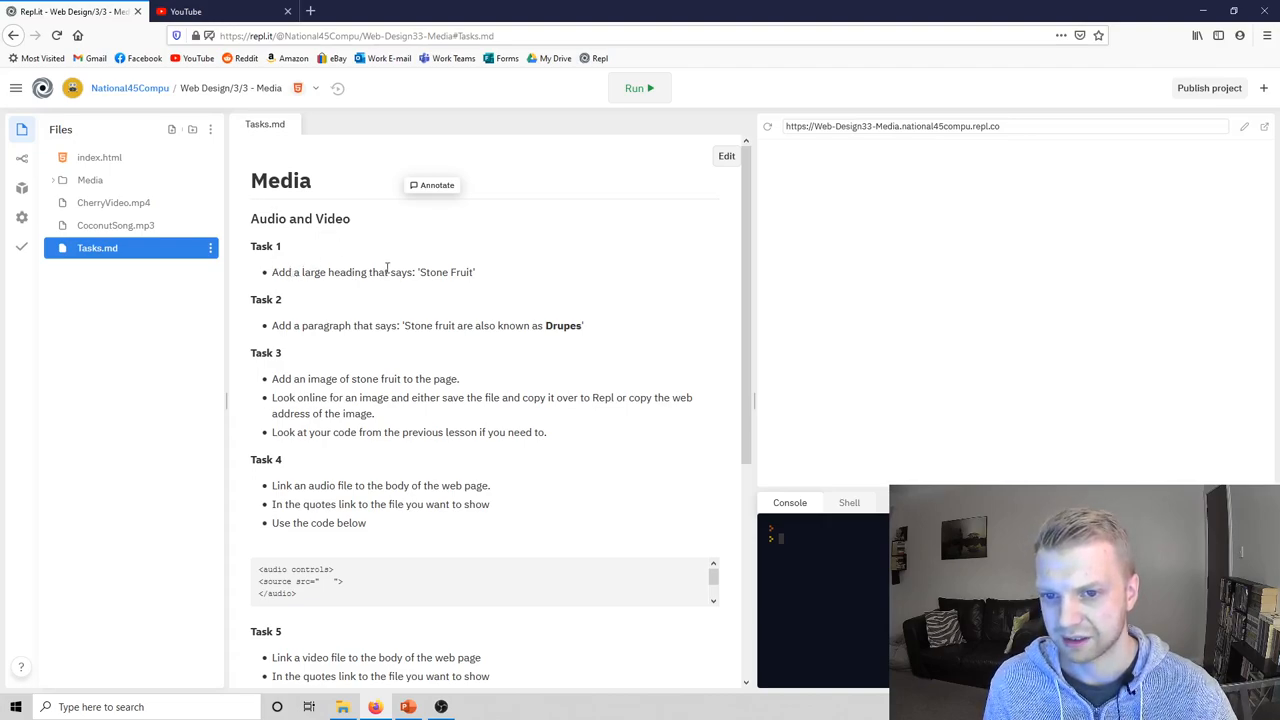
pyautogui.moveTo(281, 270)
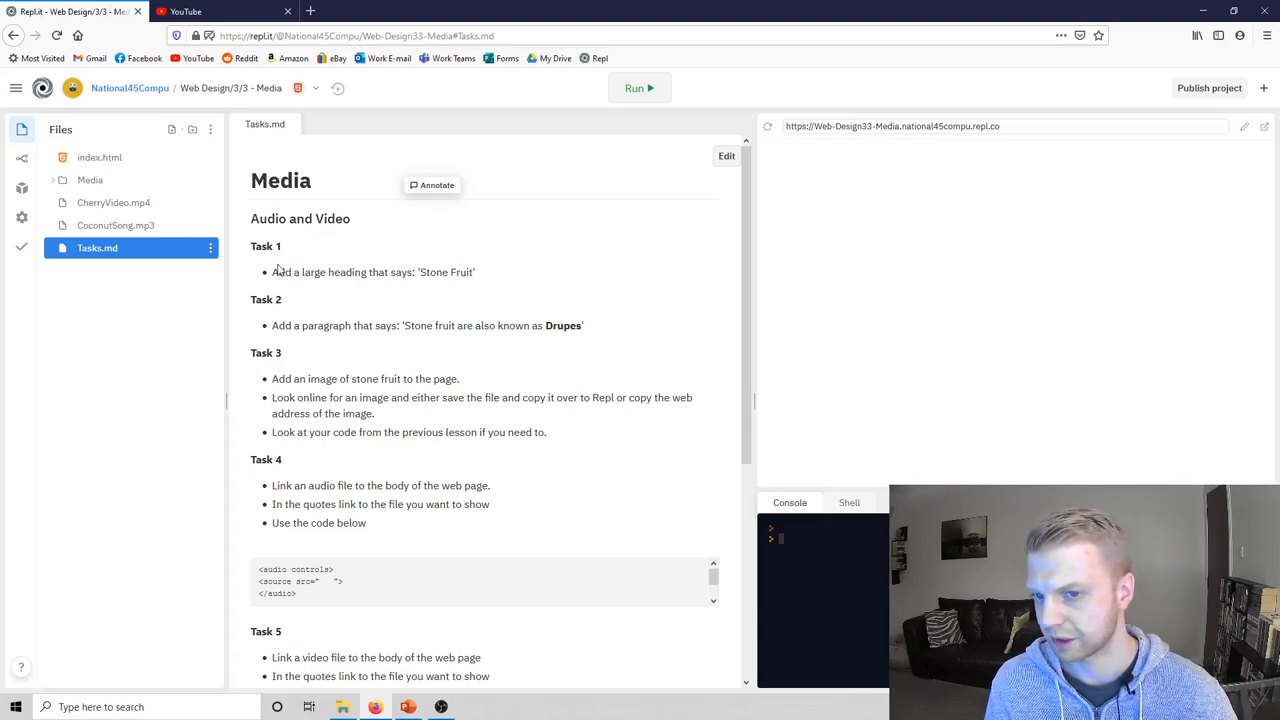
pyautogui.moveTo(305, 314)
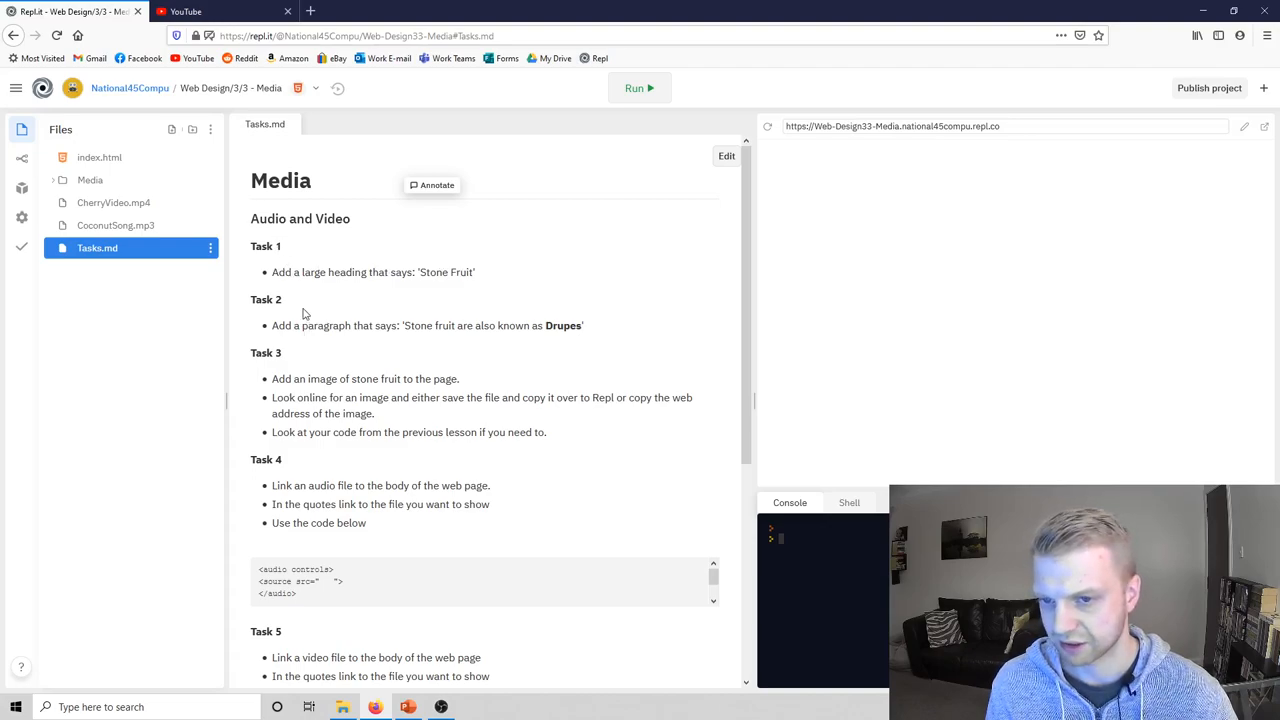
pyautogui.moveTo(400, 331)
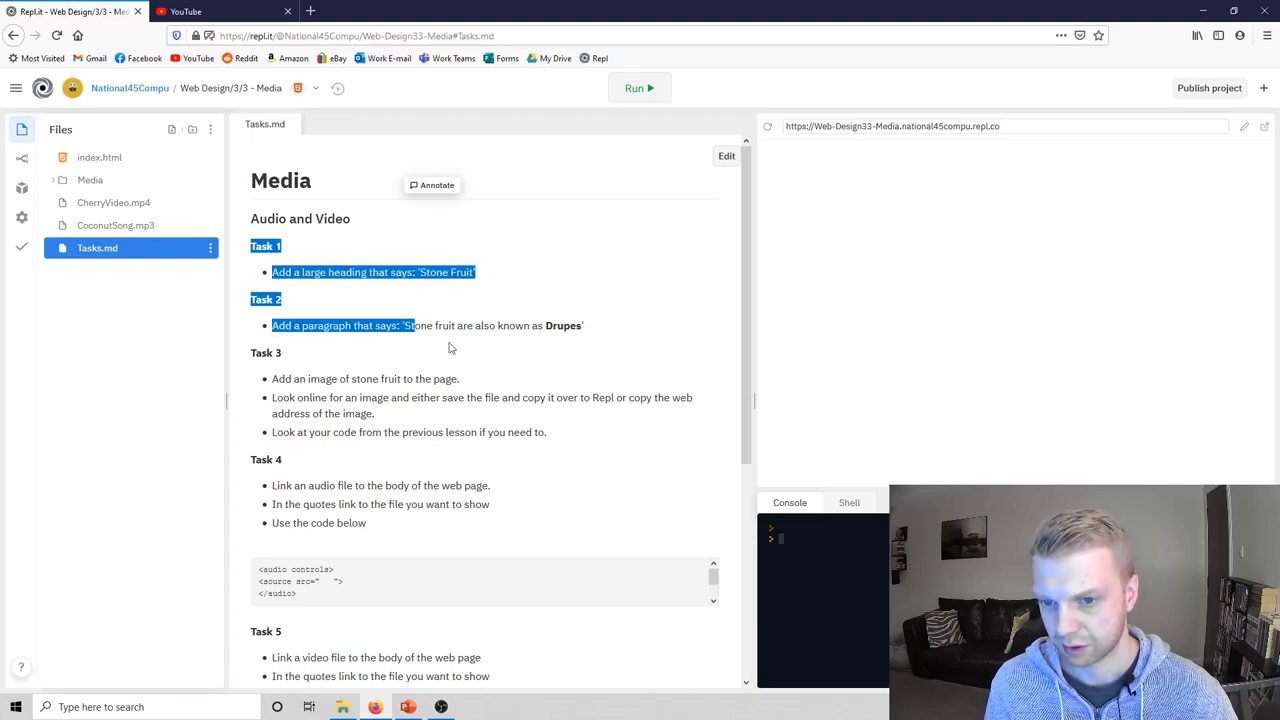
# Scroll through the tasks and expand the Media folder to reach index.html.
pyautogui.scroll(-3)
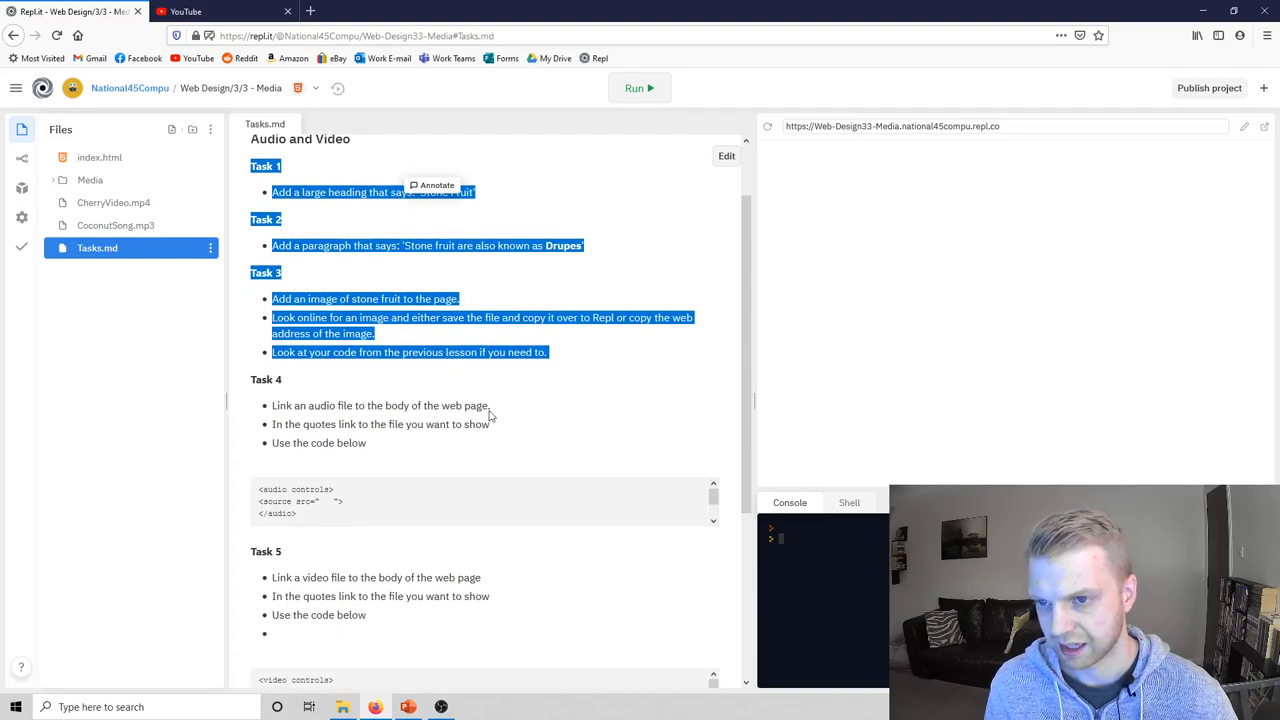
pyautogui.moveTo(448, 381)
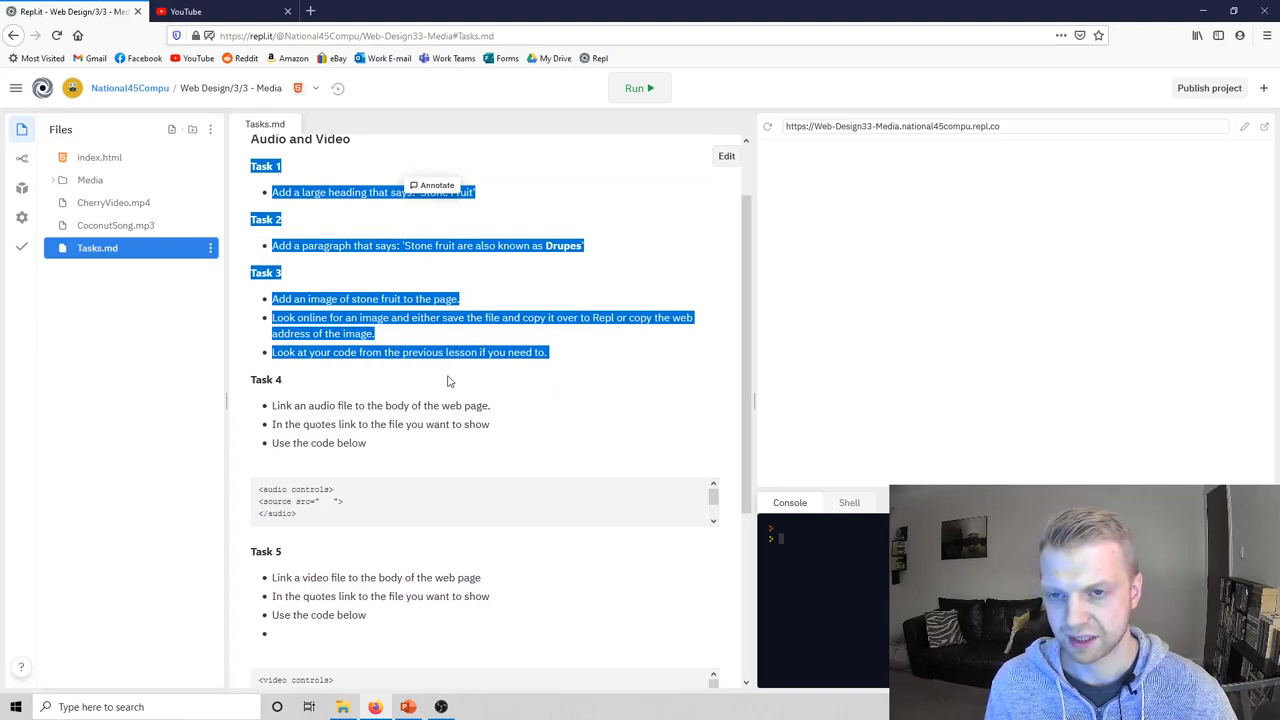
pyautogui.moveTo(375, 453)
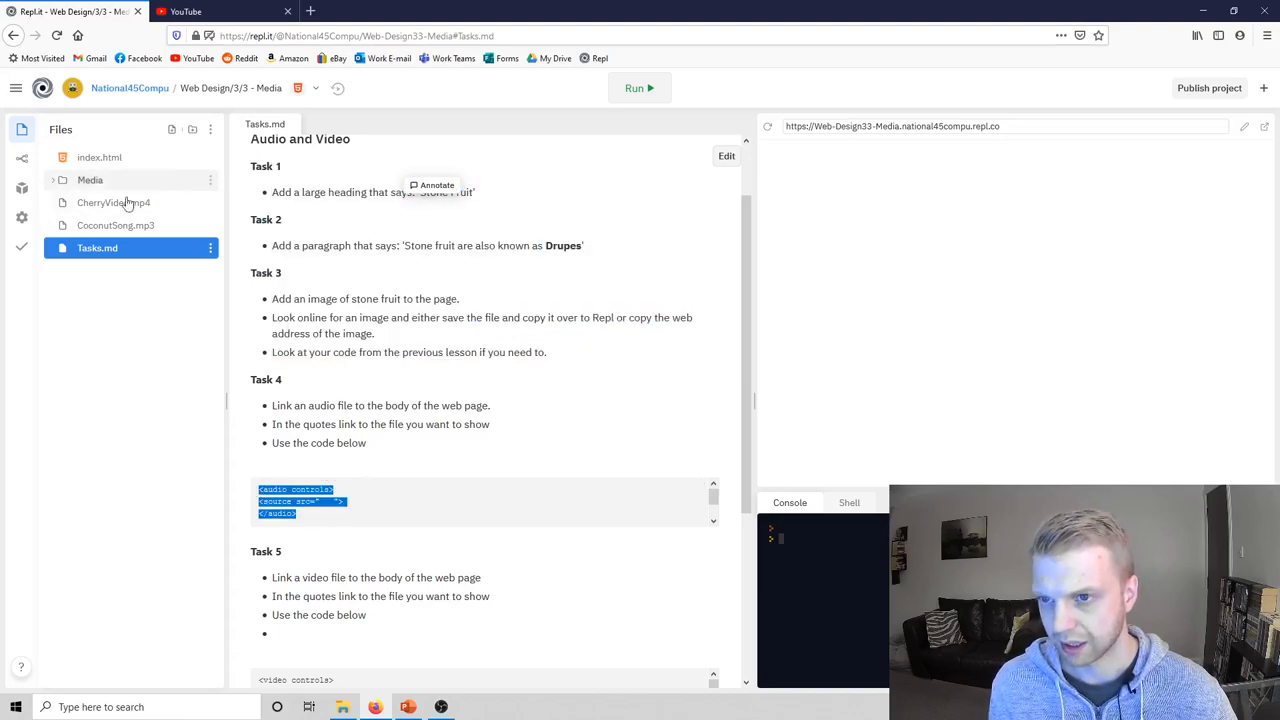
pyautogui.click(99, 157)
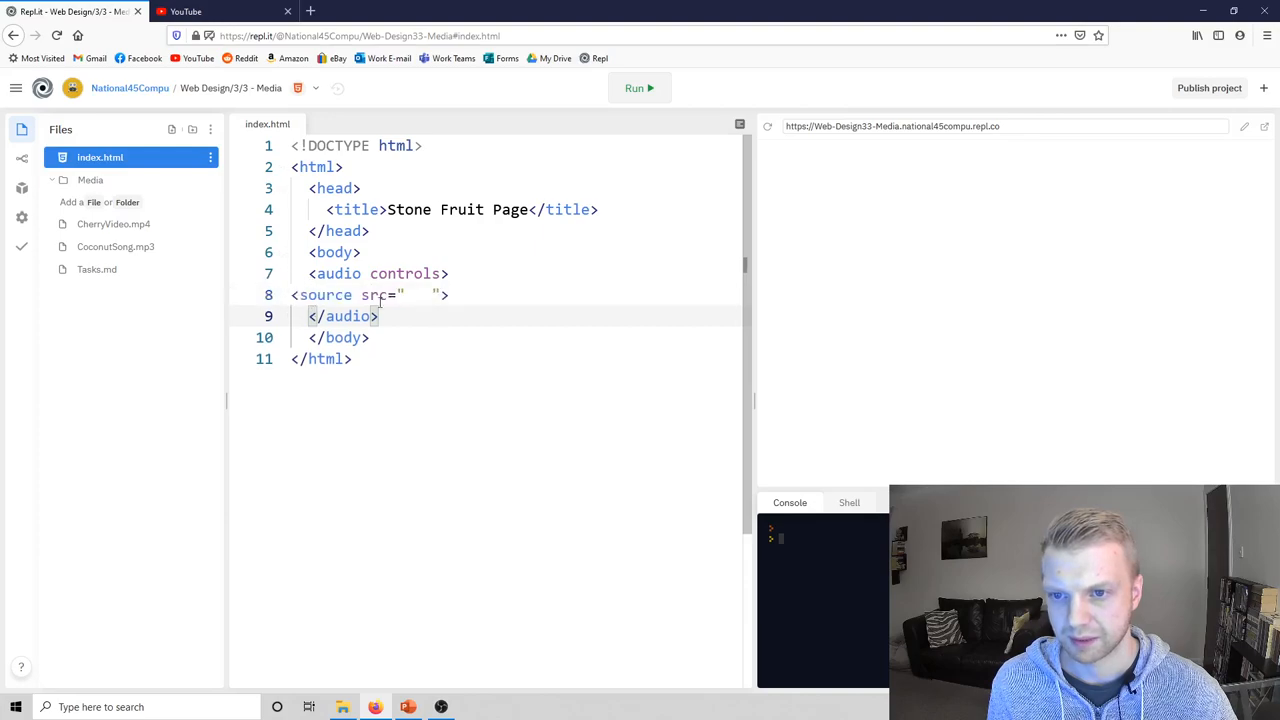
# Set the audio source src to 'CoconutSong.mp3' and run the page preview.
pyautogui.click(445, 294)
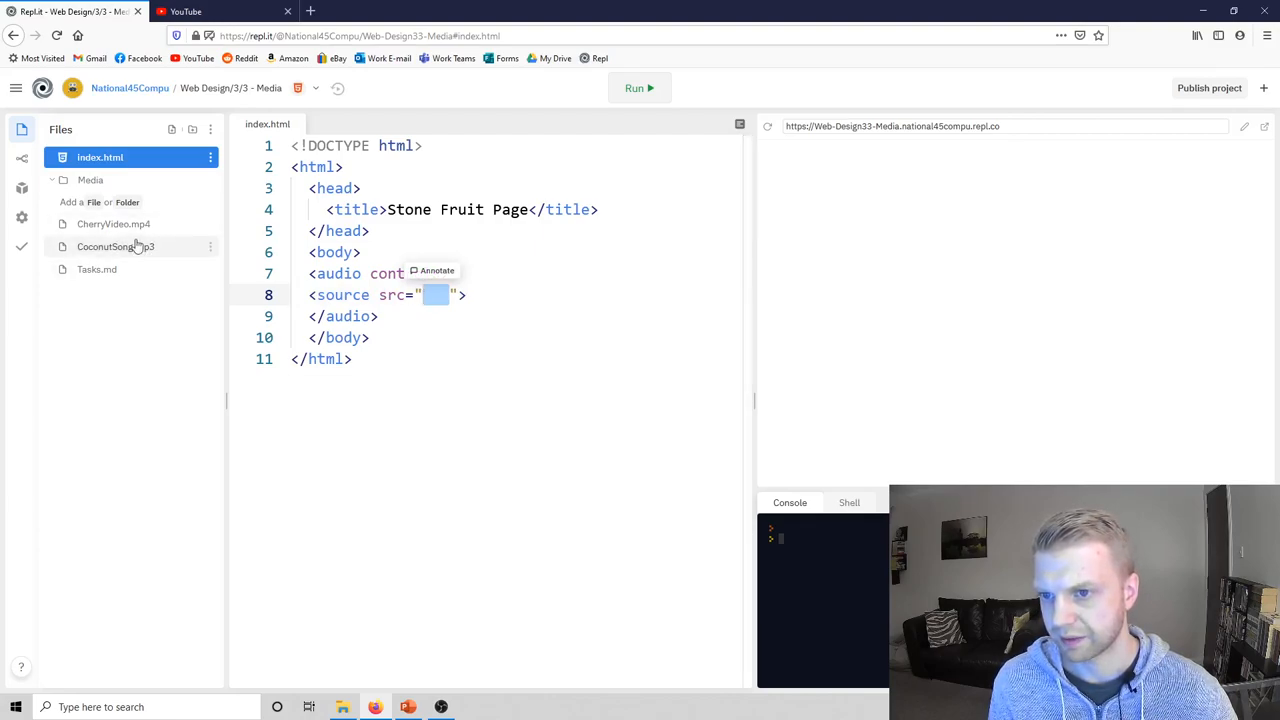
pyautogui.write('Coconut')
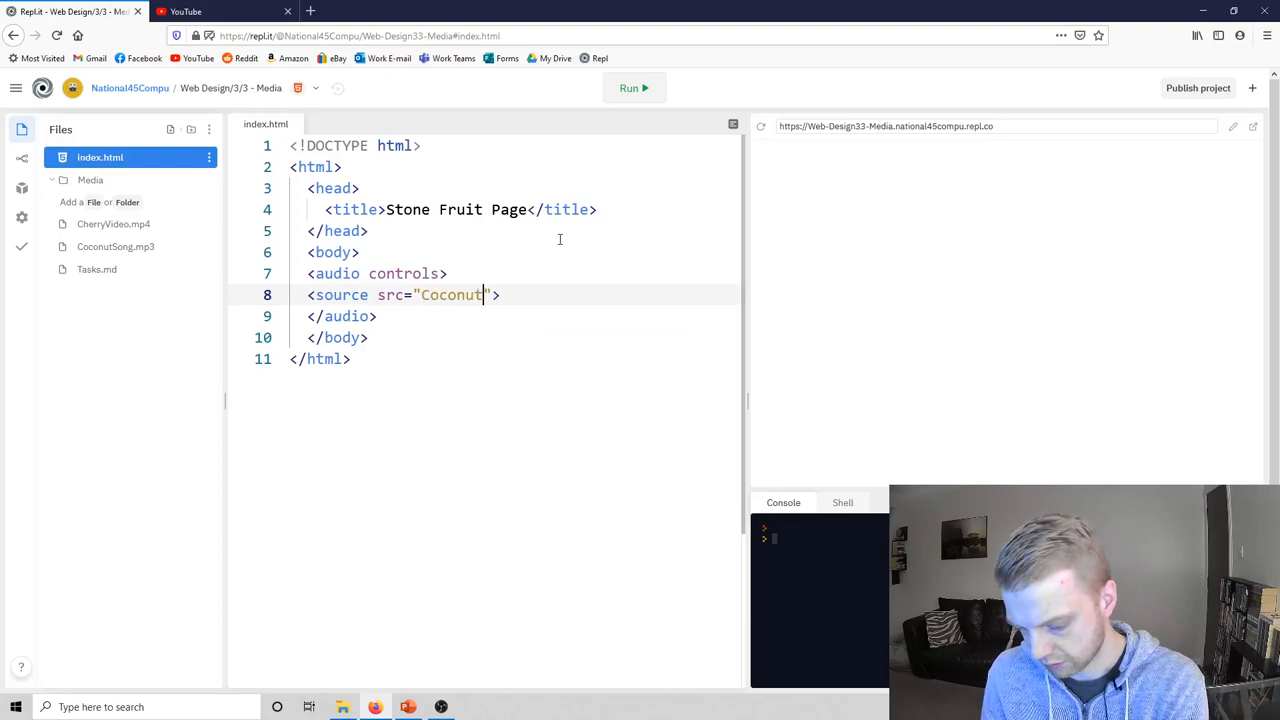
pyautogui.write('Song.mp3')
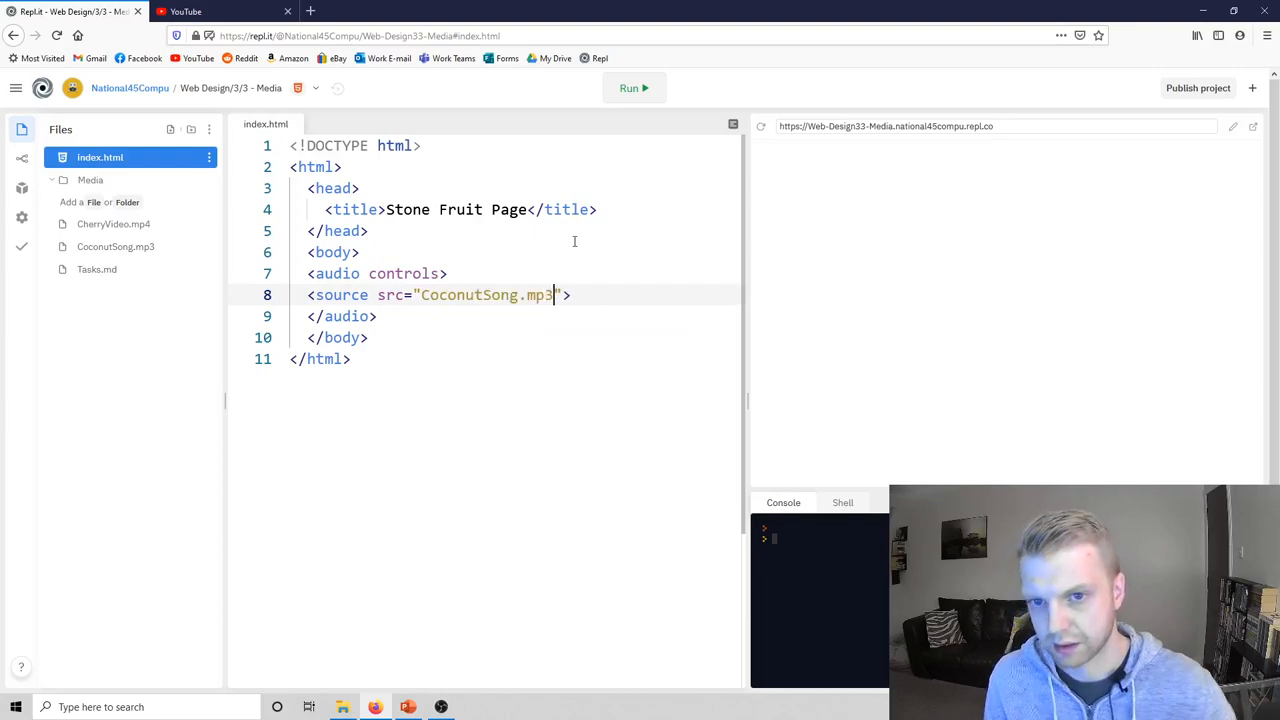
pyautogui.moveTo(115, 247)
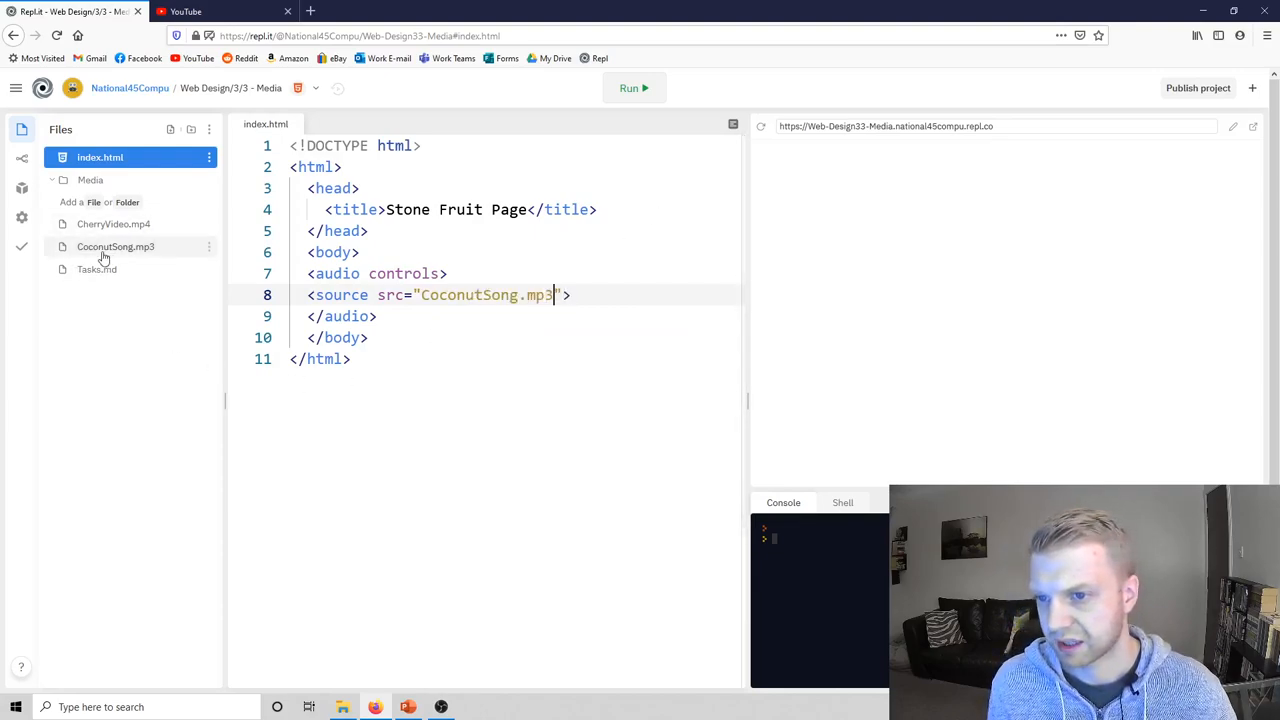
pyautogui.moveTo(115, 247)
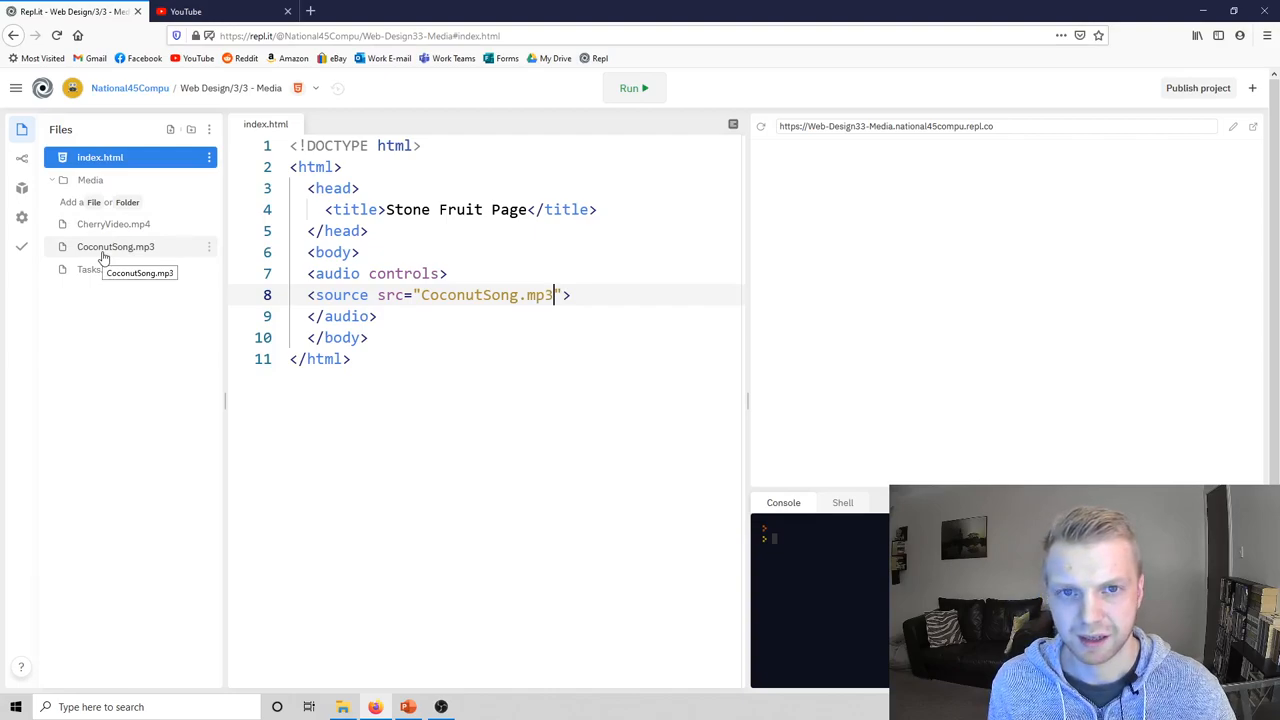
pyautogui.moveTo(528, 292)
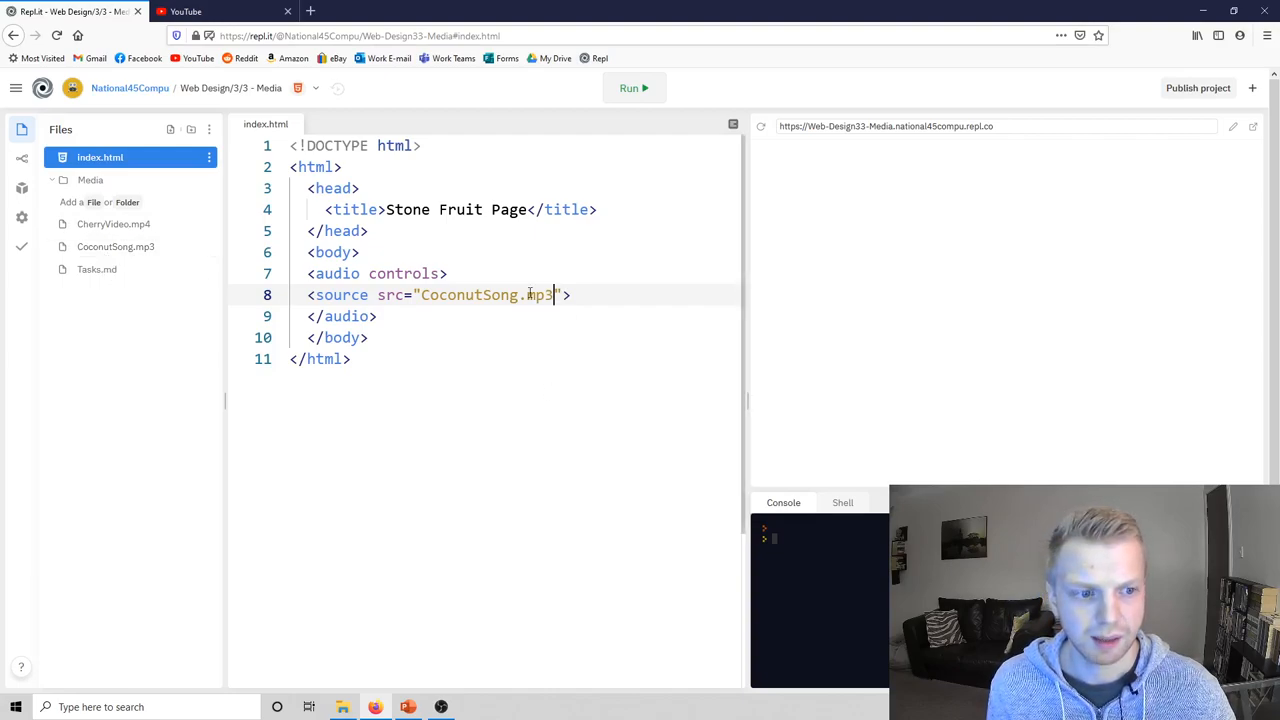
pyautogui.click(633, 88)
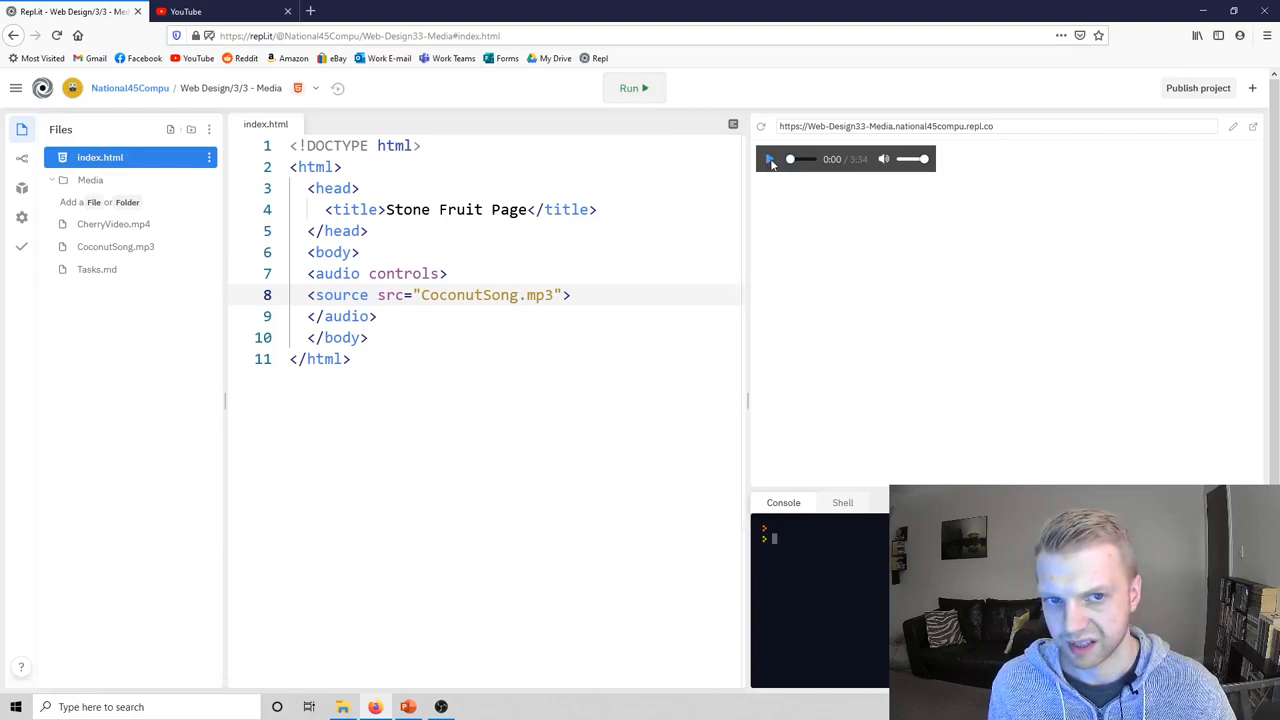
# Play the CoconutSong track in the preview, then pause it at 0:06.
pyautogui.click(771, 159)
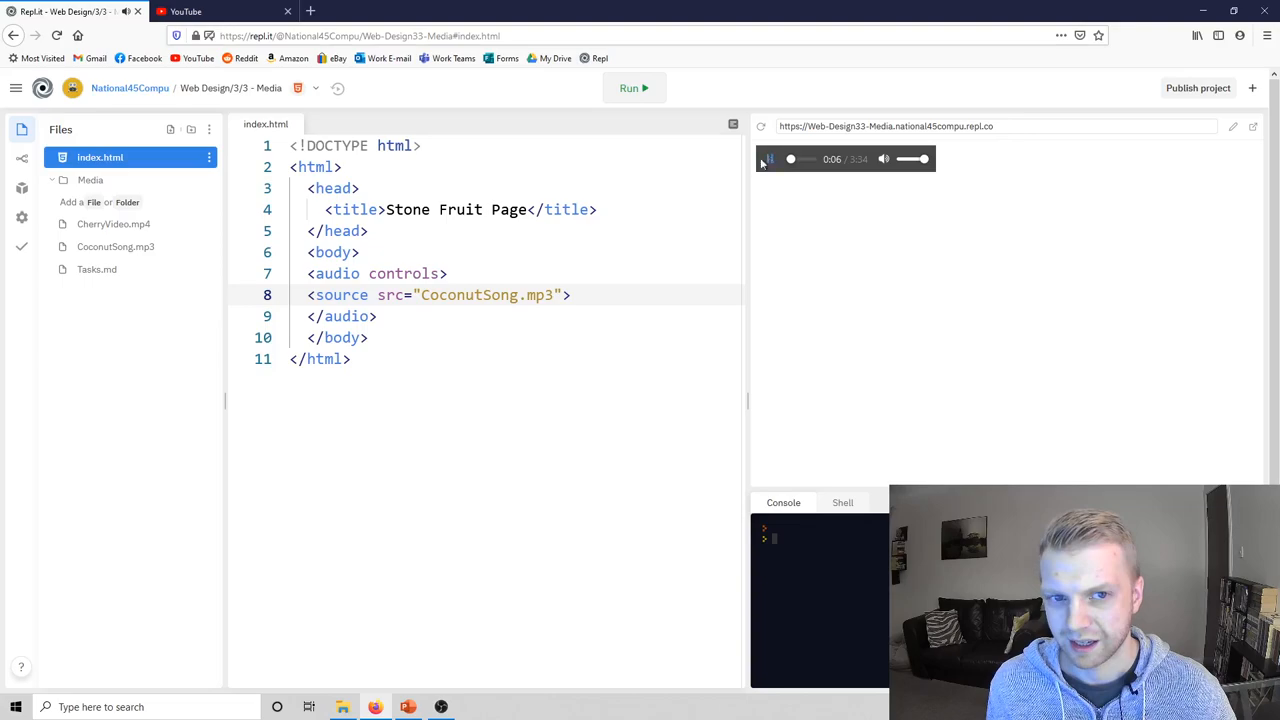
pyautogui.click(767, 158)
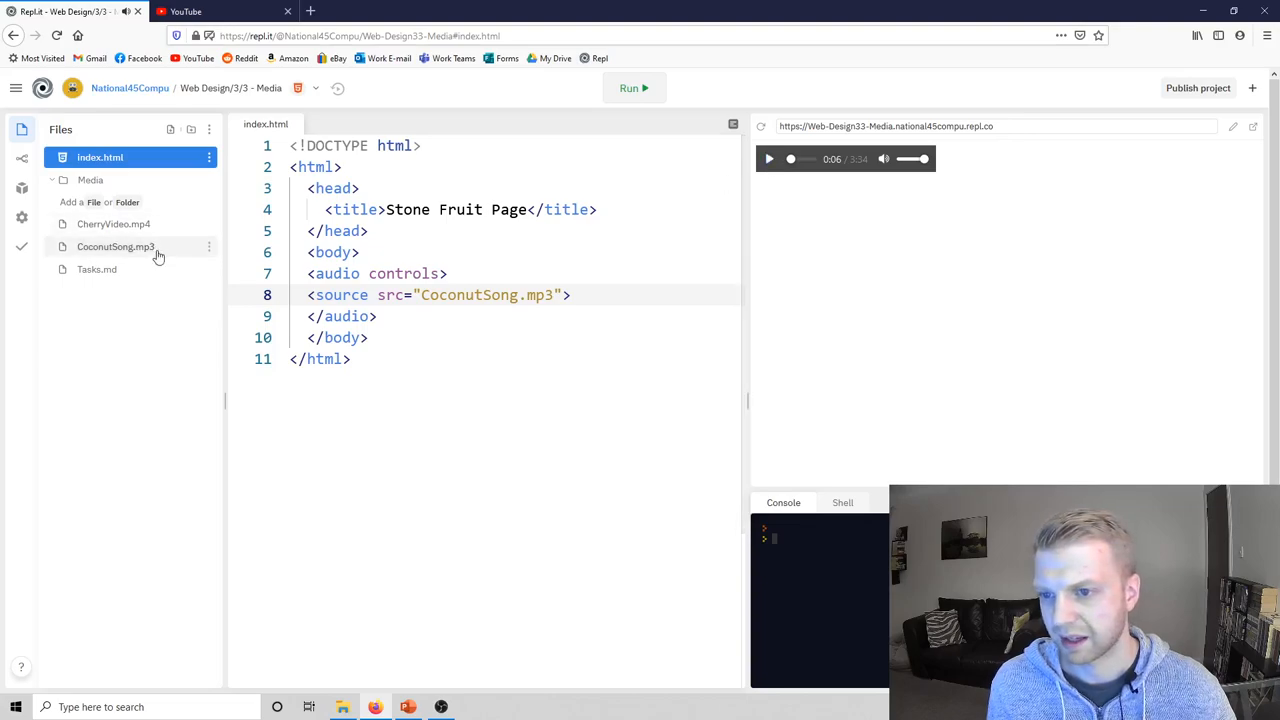
pyautogui.moveTo(113, 223)
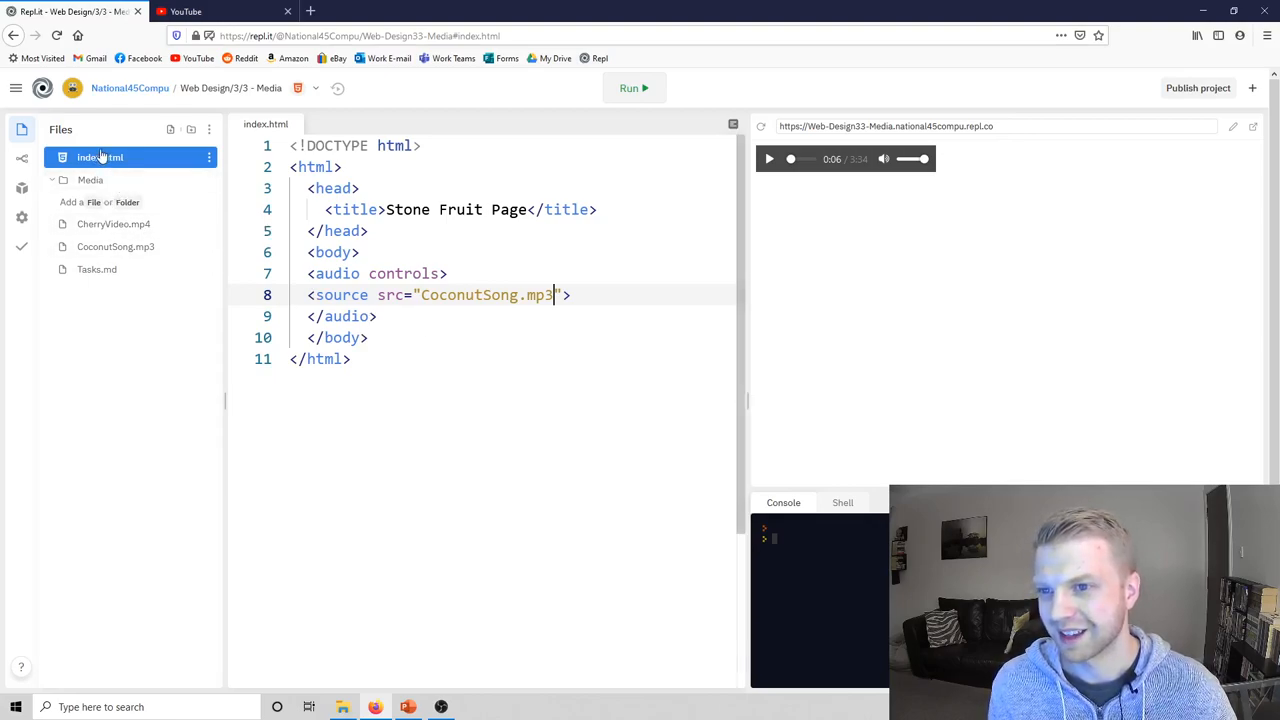
pyautogui.click(90, 180)
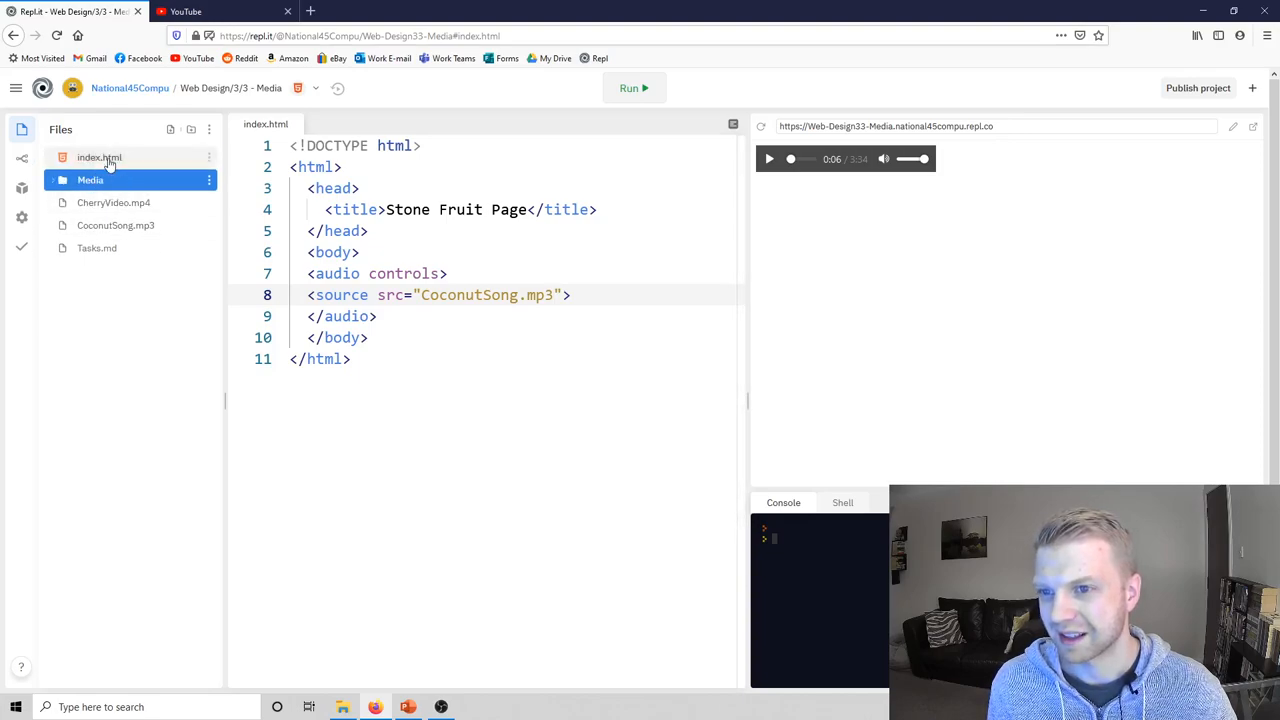
# Reopen Tasks.md and scroll down through the video tasks.
pyautogui.click(97, 247)
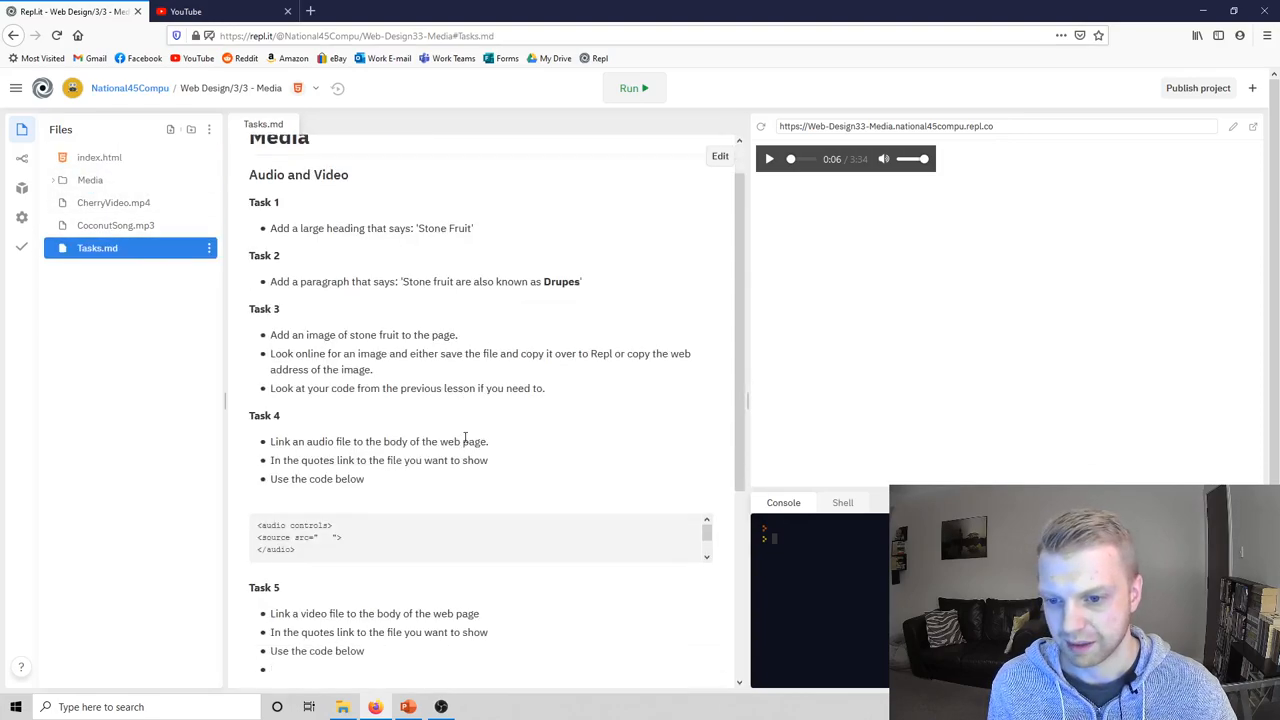
pyautogui.scroll(-3)
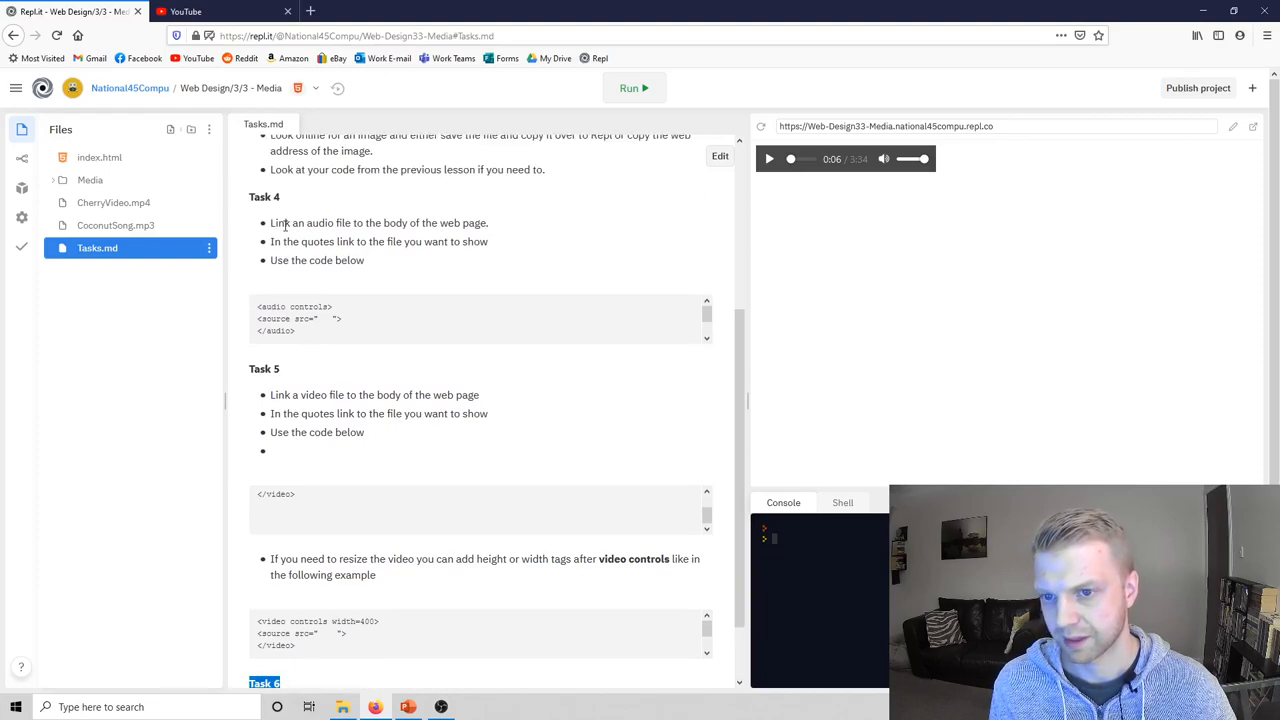
pyautogui.moveTo(318, 312)
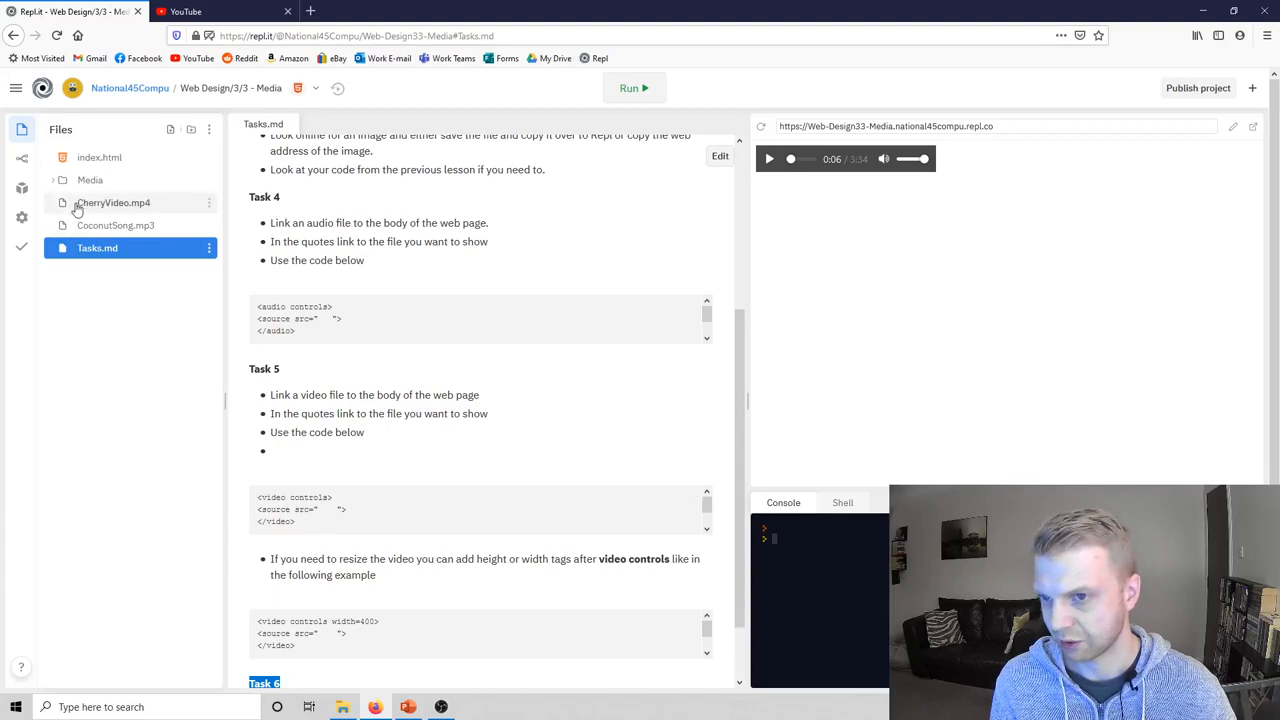
pyautogui.scroll(-3)
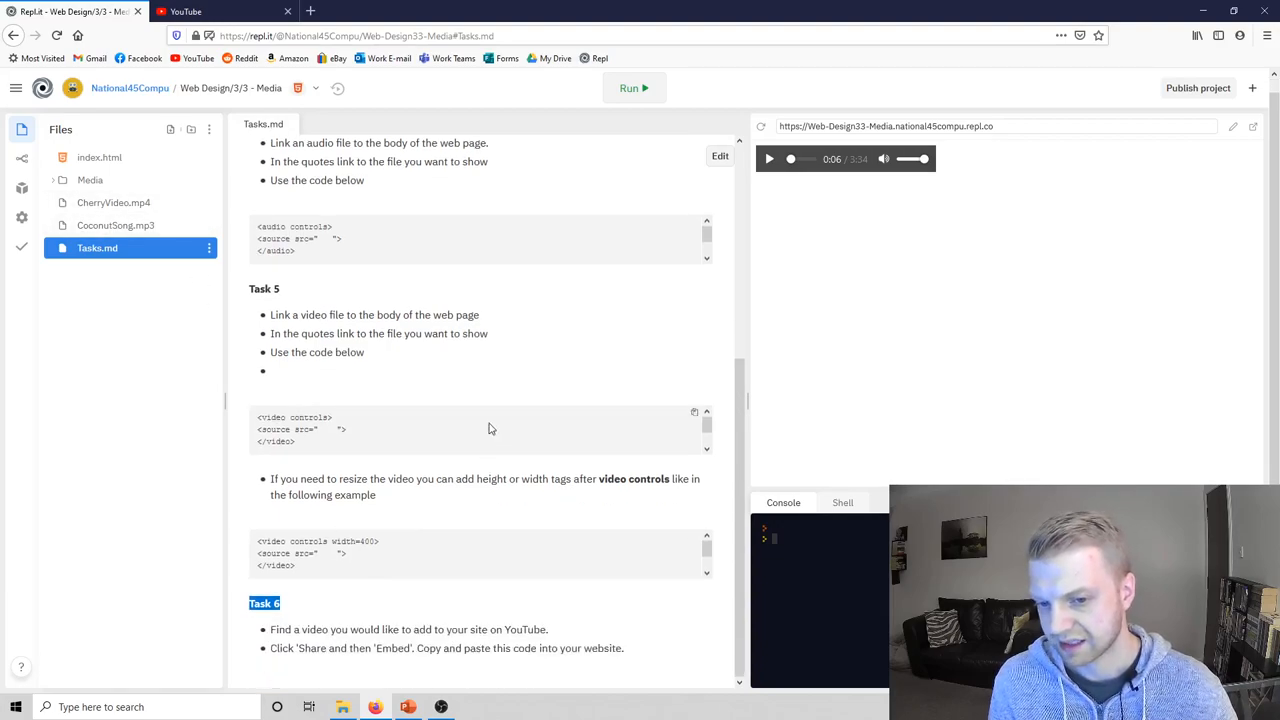
pyautogui.moveTo(492, 628)
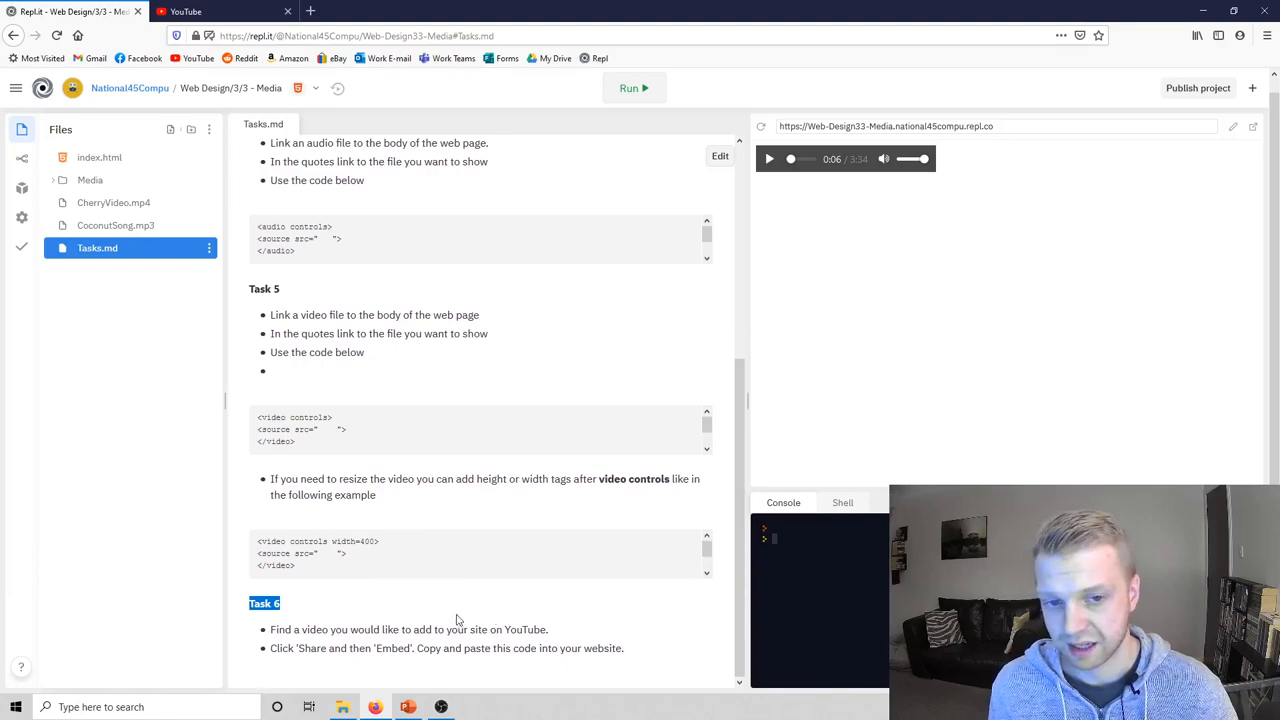
pyautogui.moveTo(983, 300)
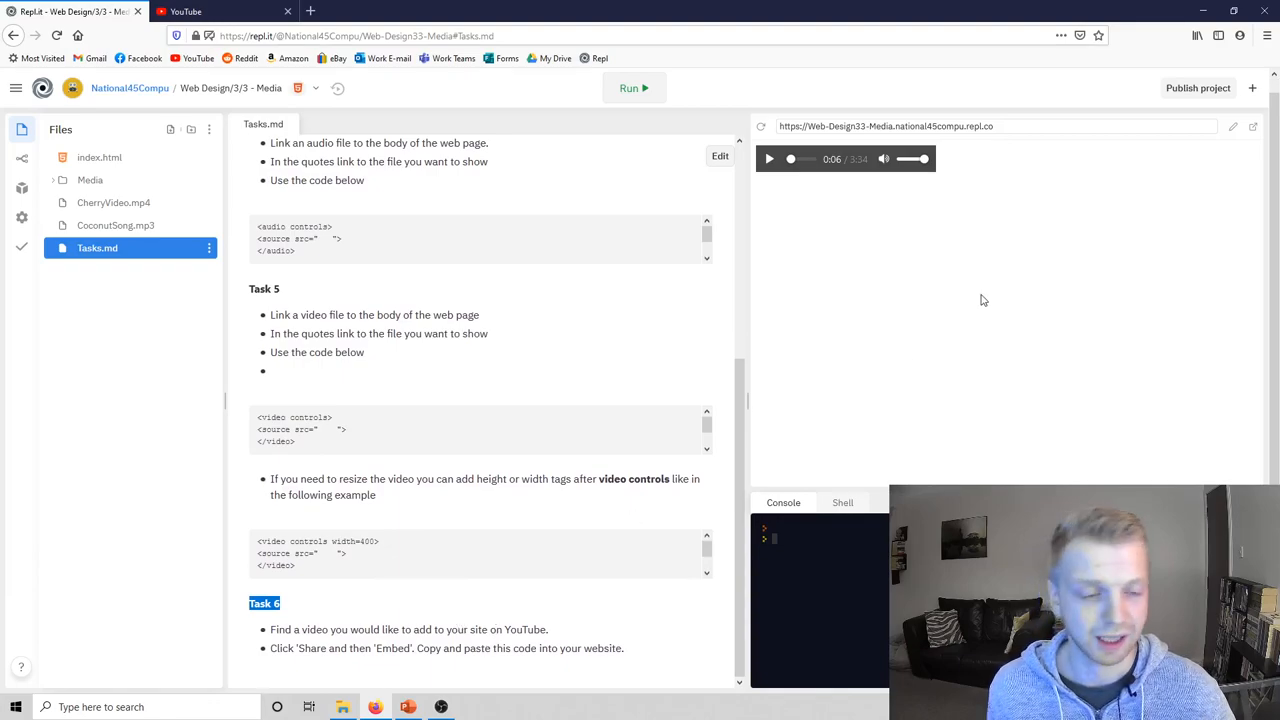
pyautogui.moveTo(455, 330)
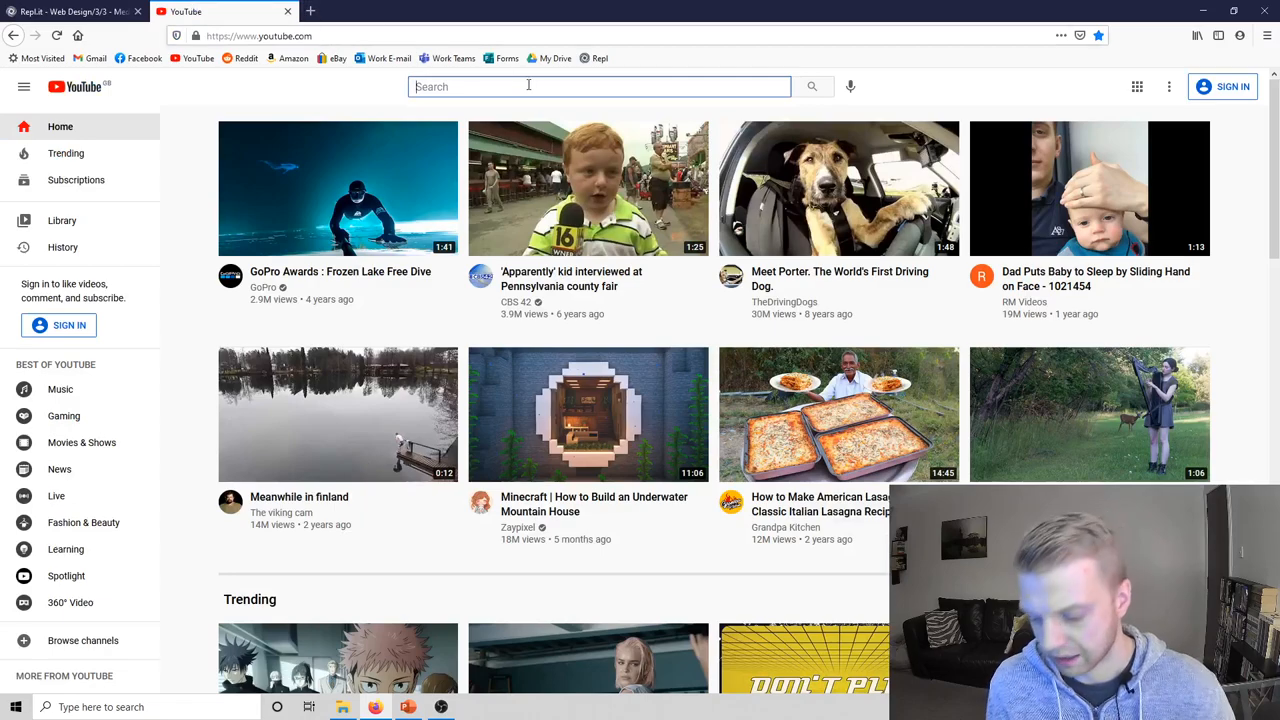
# Search YouTube for 'fruit' and open Mr. Fruit's modded Among Us video.
pyautogui.write('fruit')
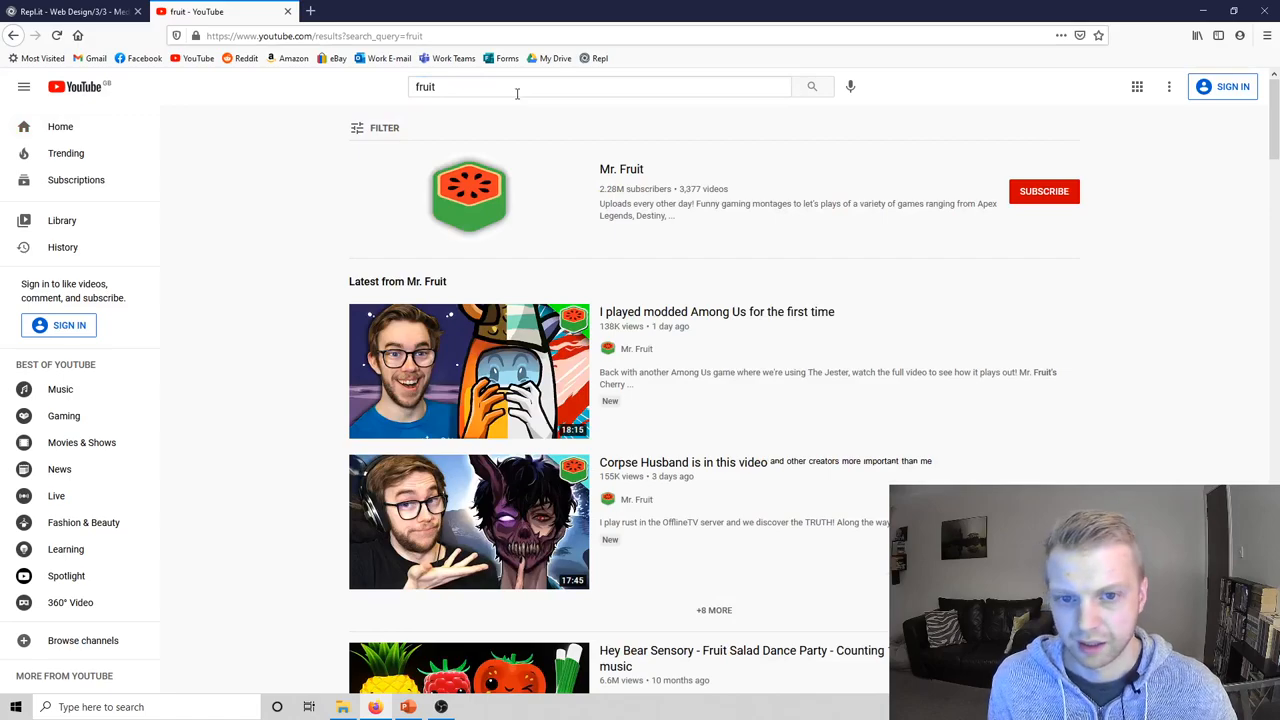
pyautogui.moveTo(663, 352)
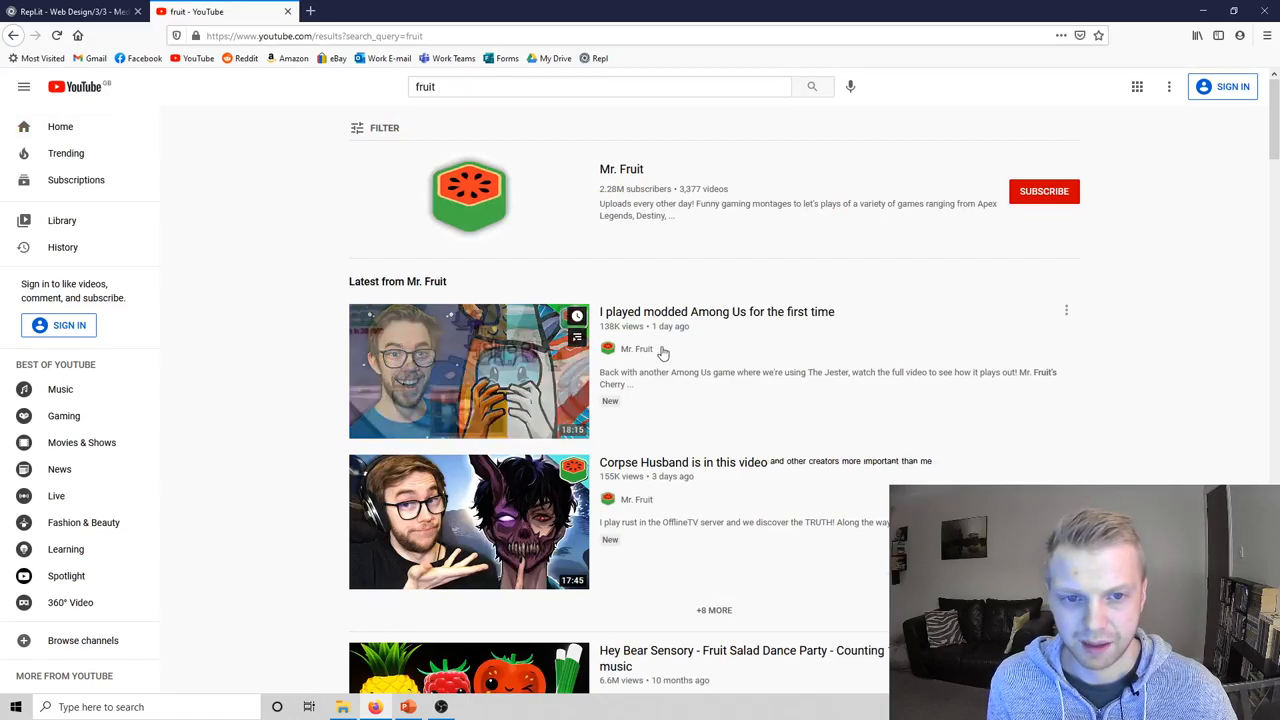
pyautogui.click(468, 371)
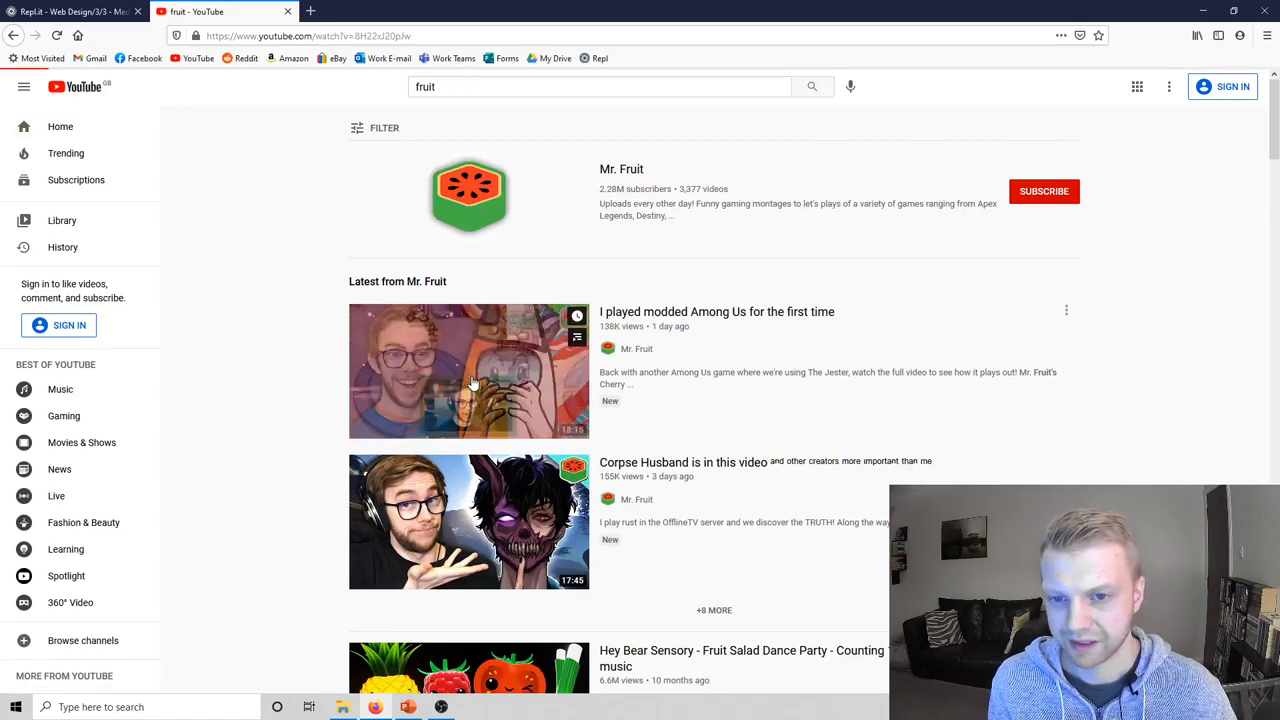
pyautogui.click(468, 371)
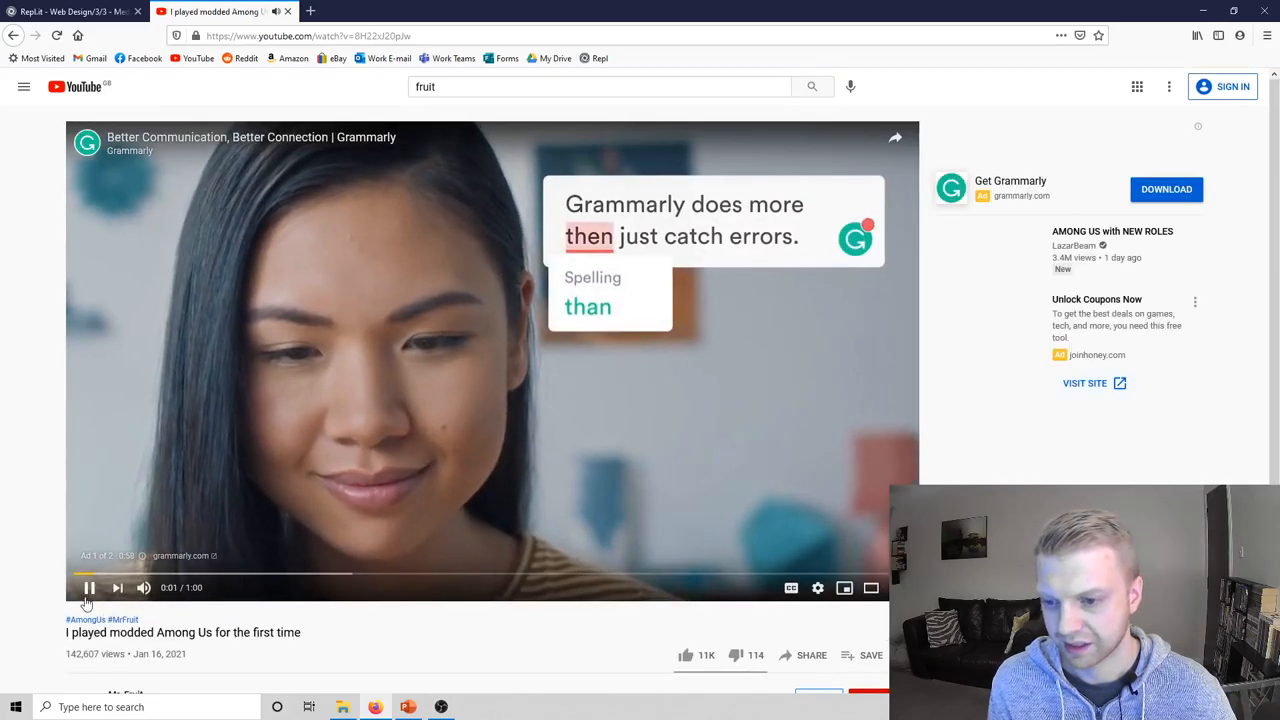
pyautogui.scroll(-3)
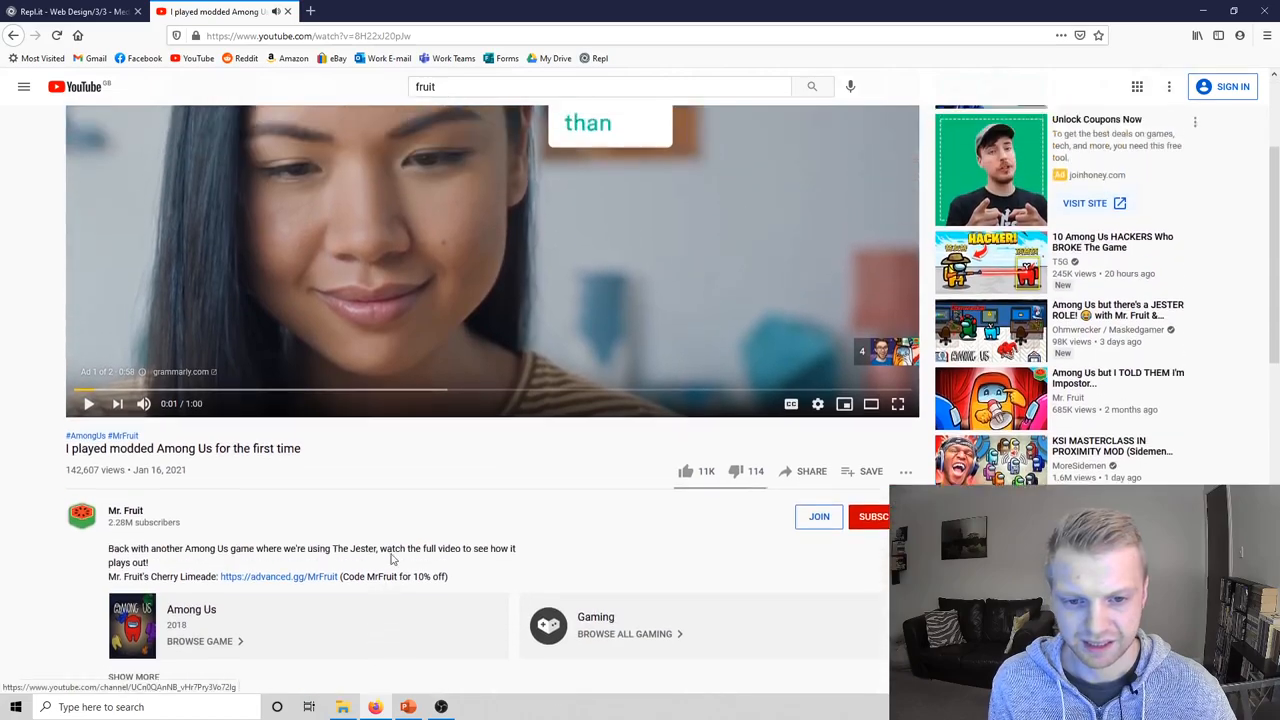
# Select the Among Us video's iframe embed code, then close the Embed dialog.
pyautogui.click(811, 471)
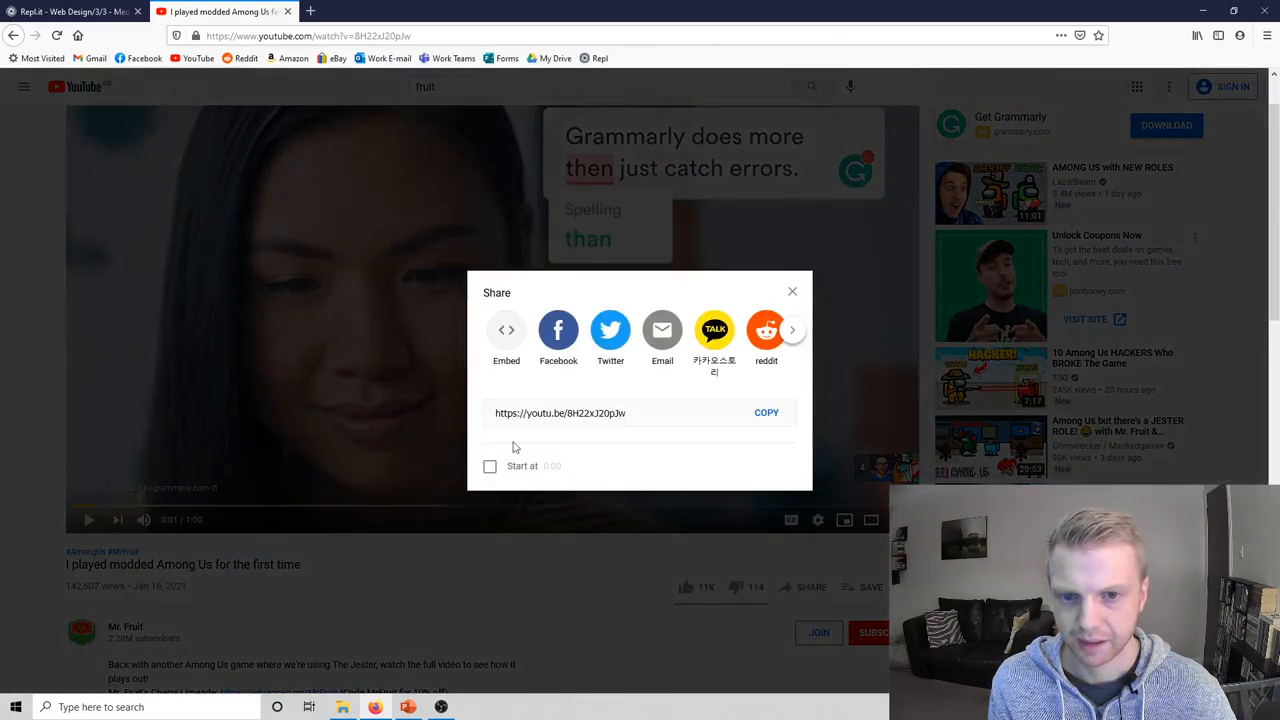
pyautogui.click(506, 330)
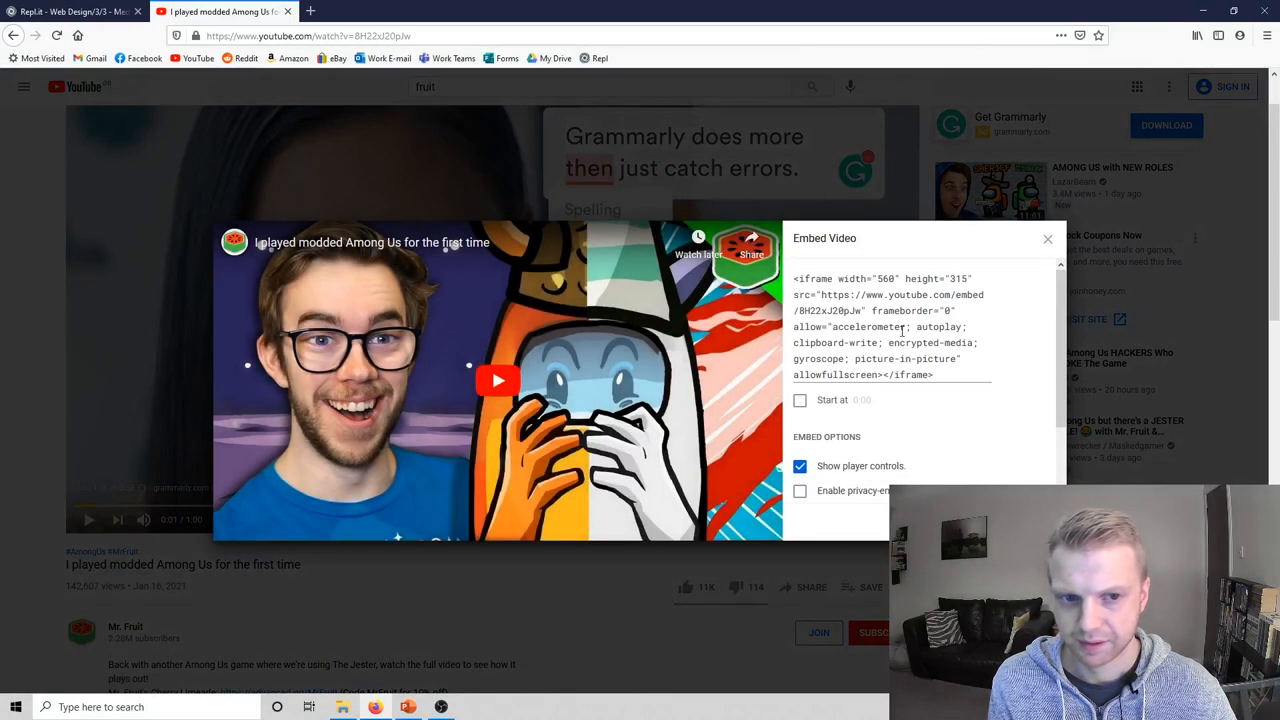
pyautogui.tripleClick(888, 326)
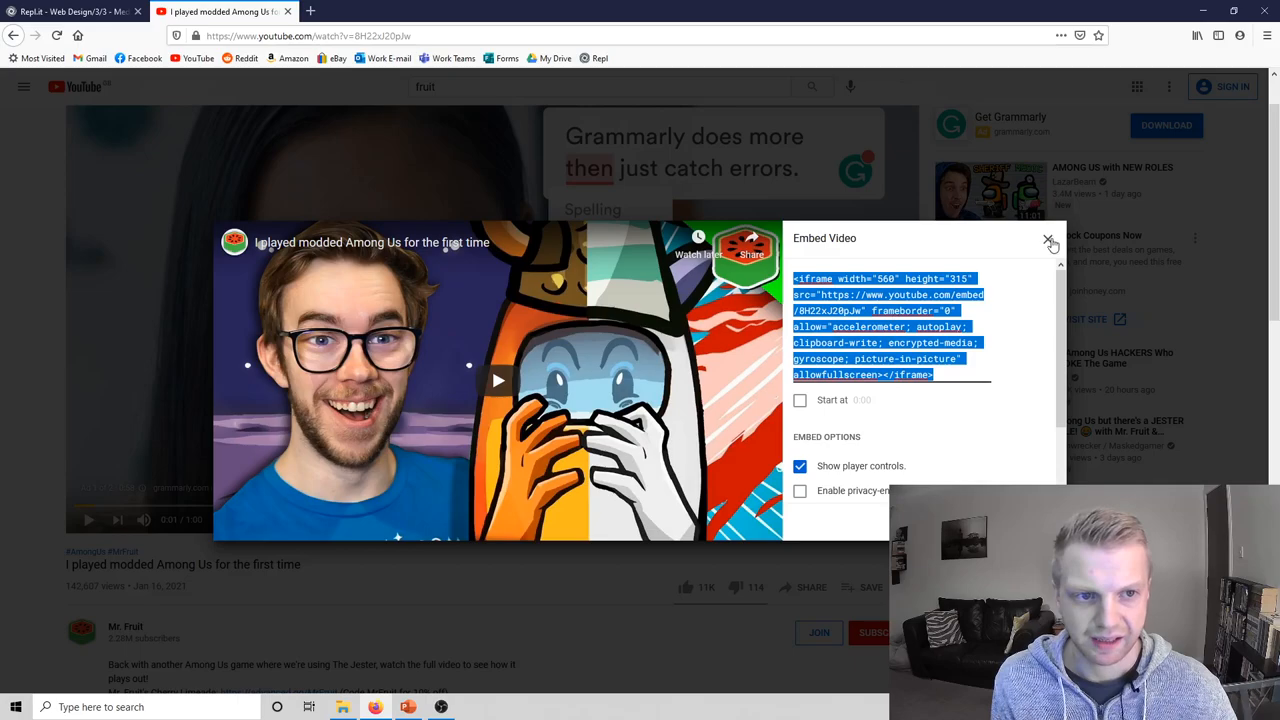
pyautogui.click(1048, 243)
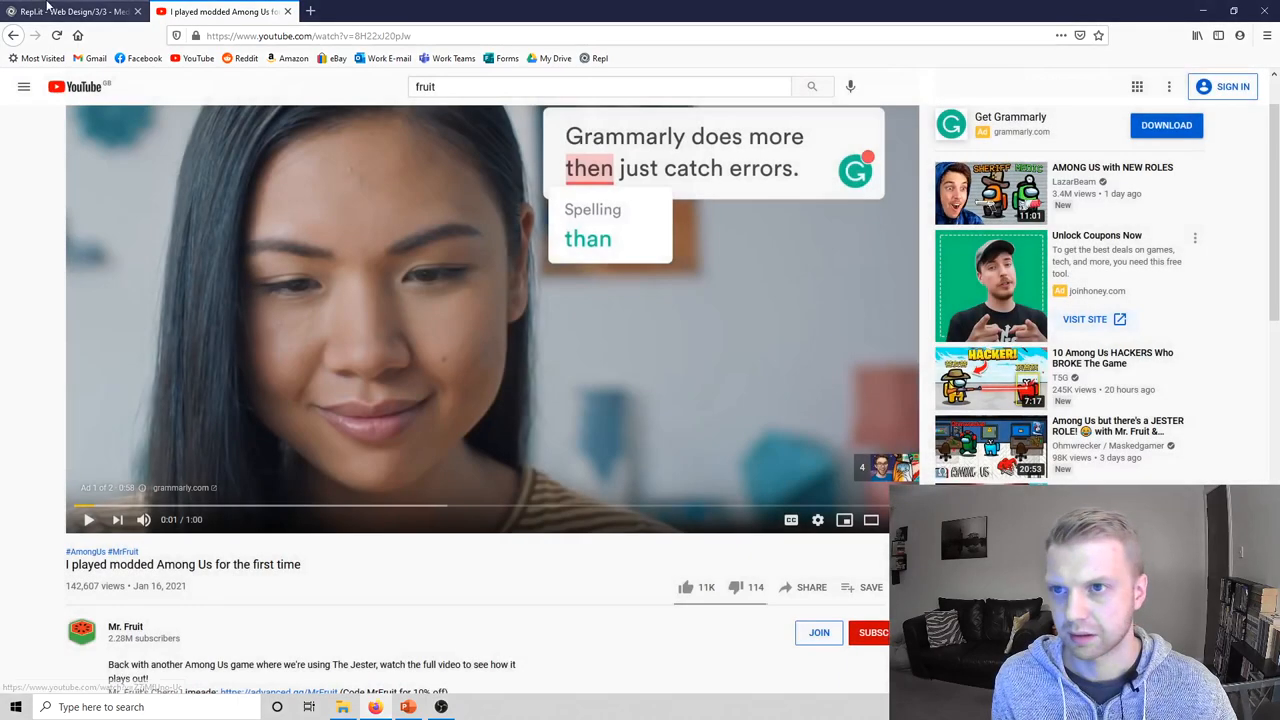
# Paste the Among Us YouTube iframe into index.html below the </audio> tag, selecting its width 560.
pyautogui.click(70, 11)
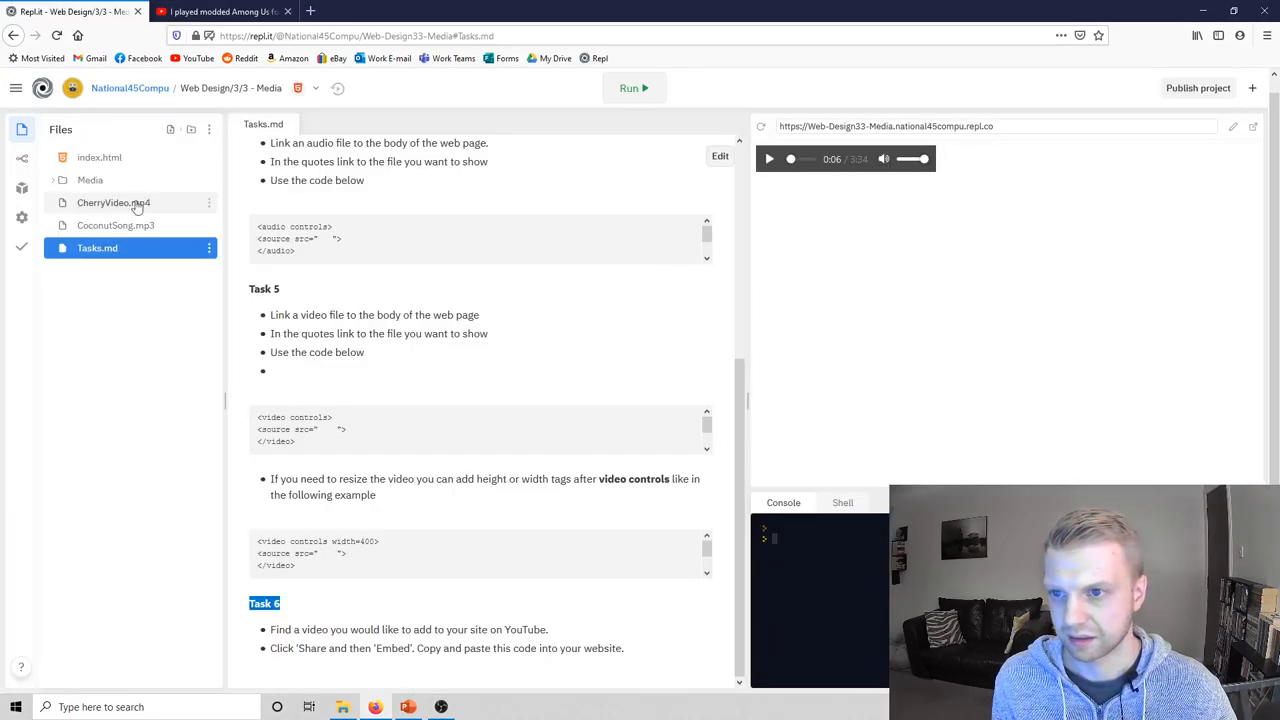
pyautogui.click(99, 157)
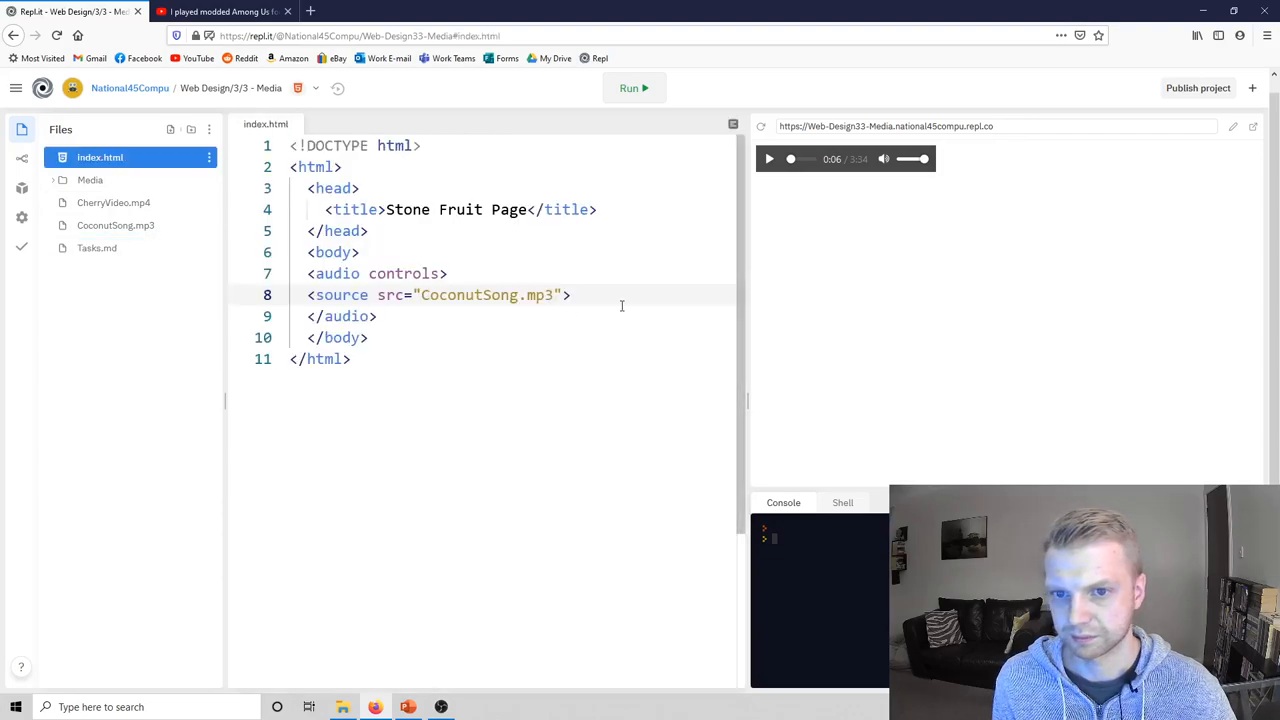
pyautogui.click(573, 294)
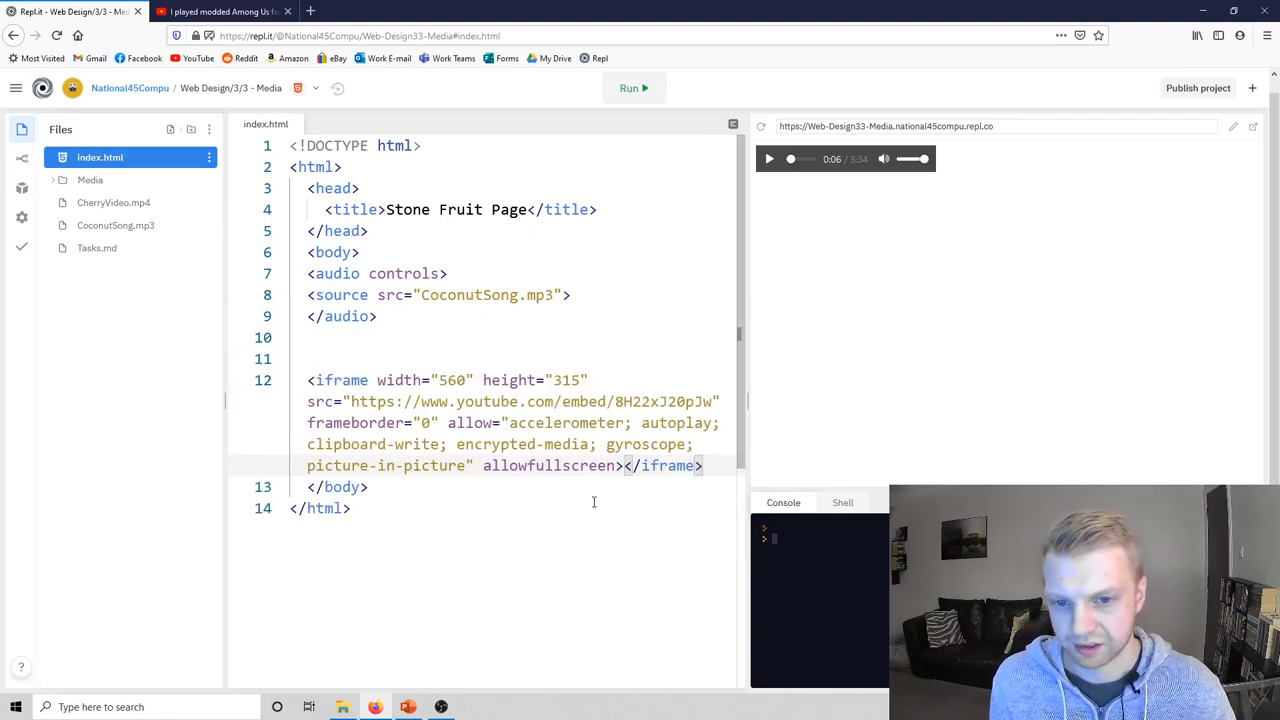
pyautogui.moveTo(540, 314)
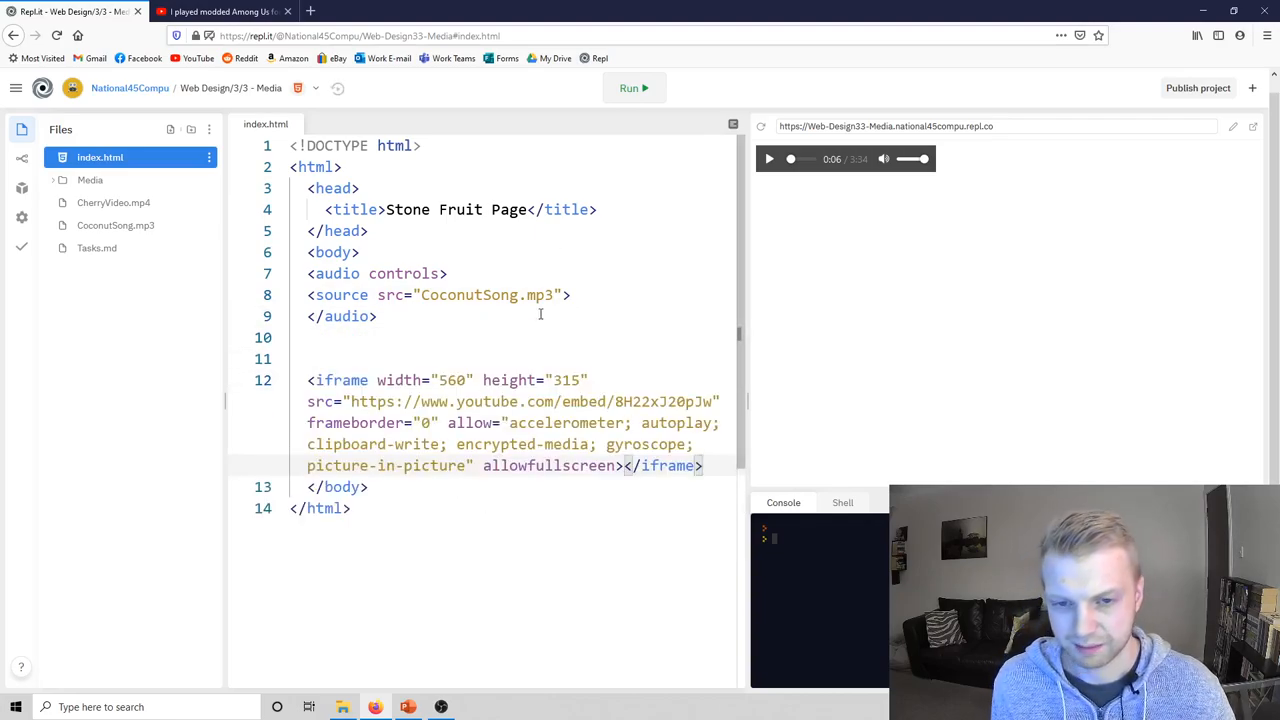
pyautogui.doubleClick(451, 380)
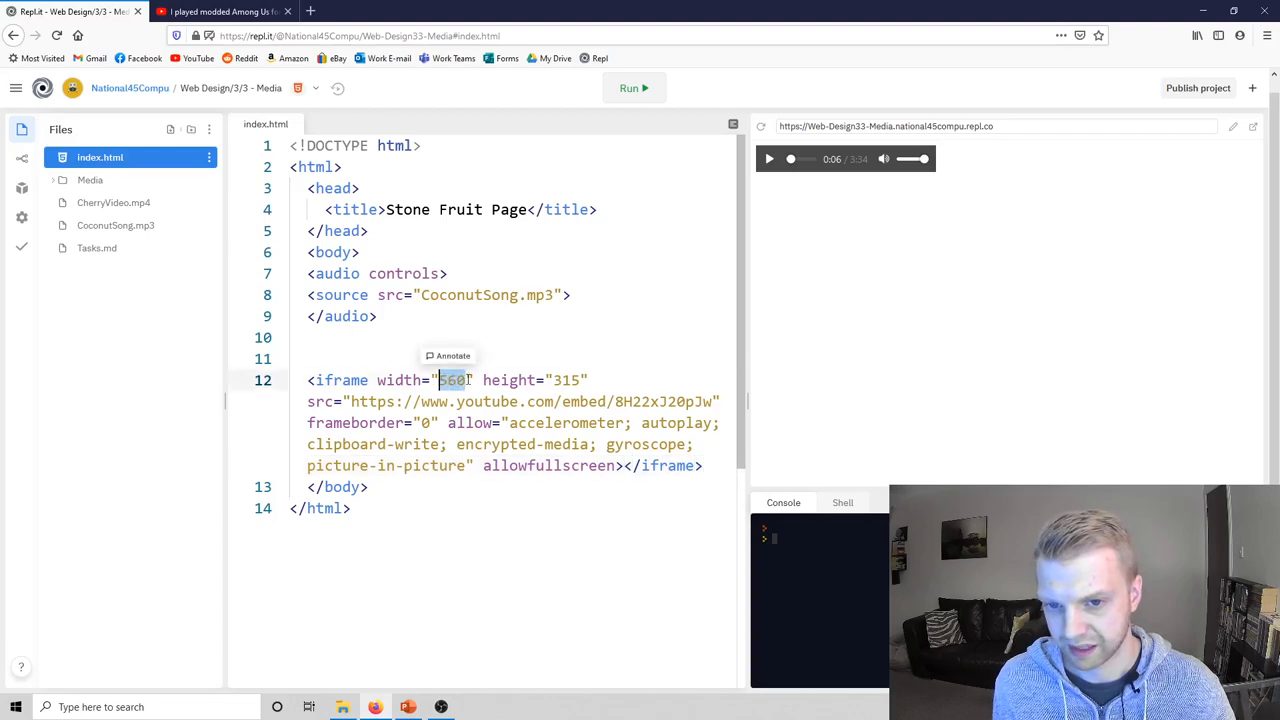
pyautogui.click(629, 88)
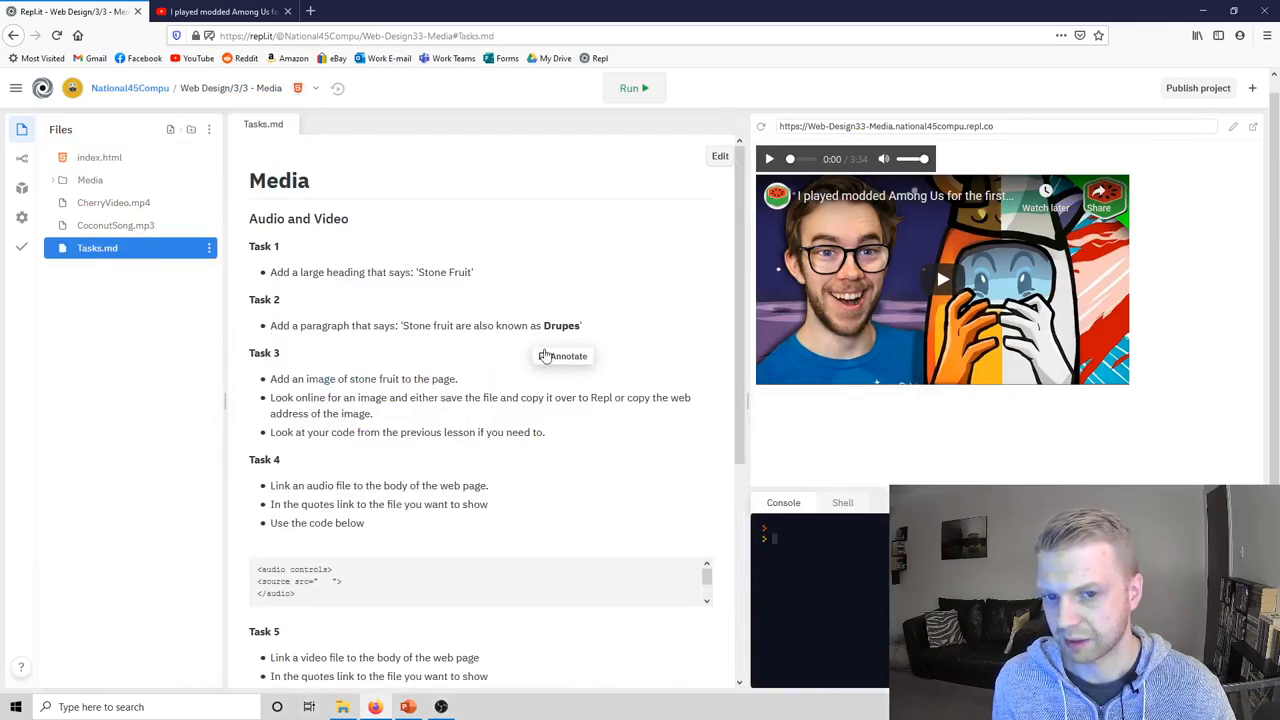
pyautogui.moveTo(415, 295)
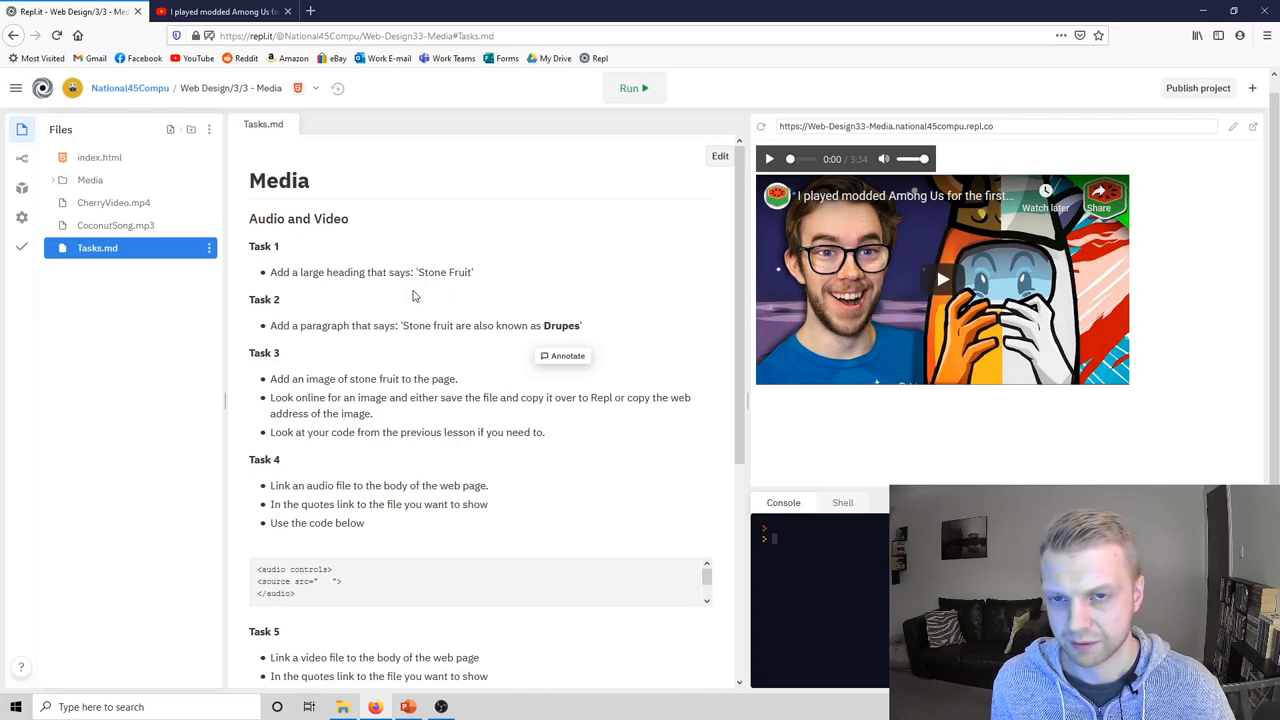